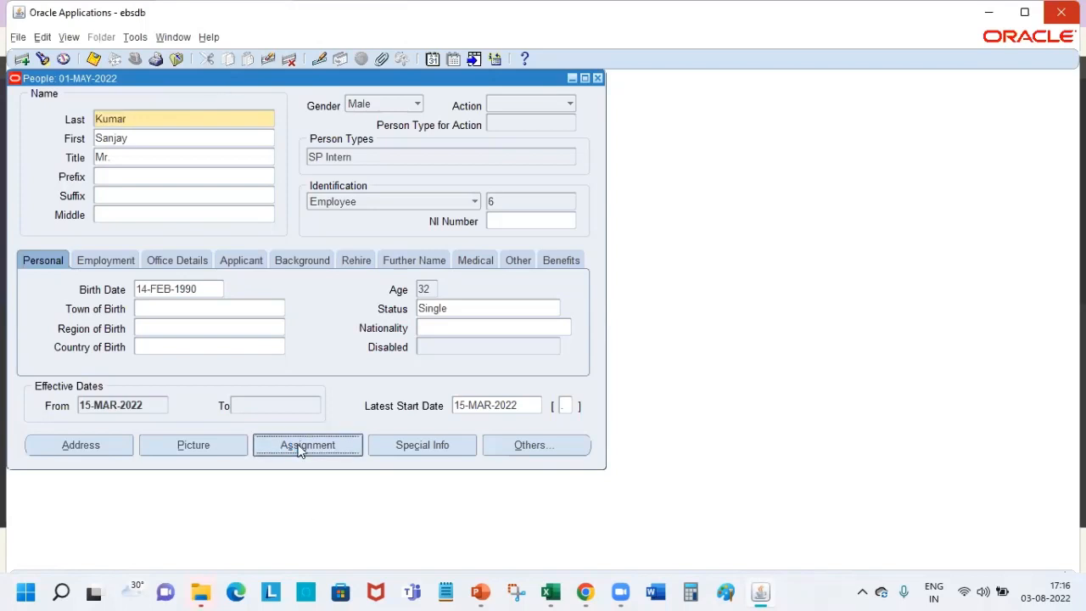
left_click(307, 445)
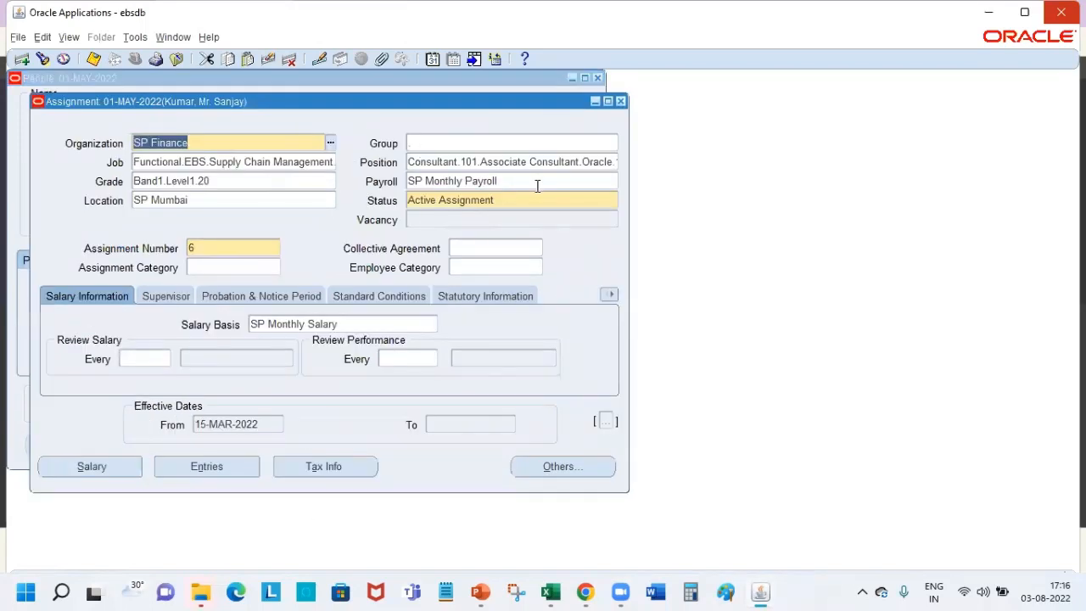
left_click(509, 181)
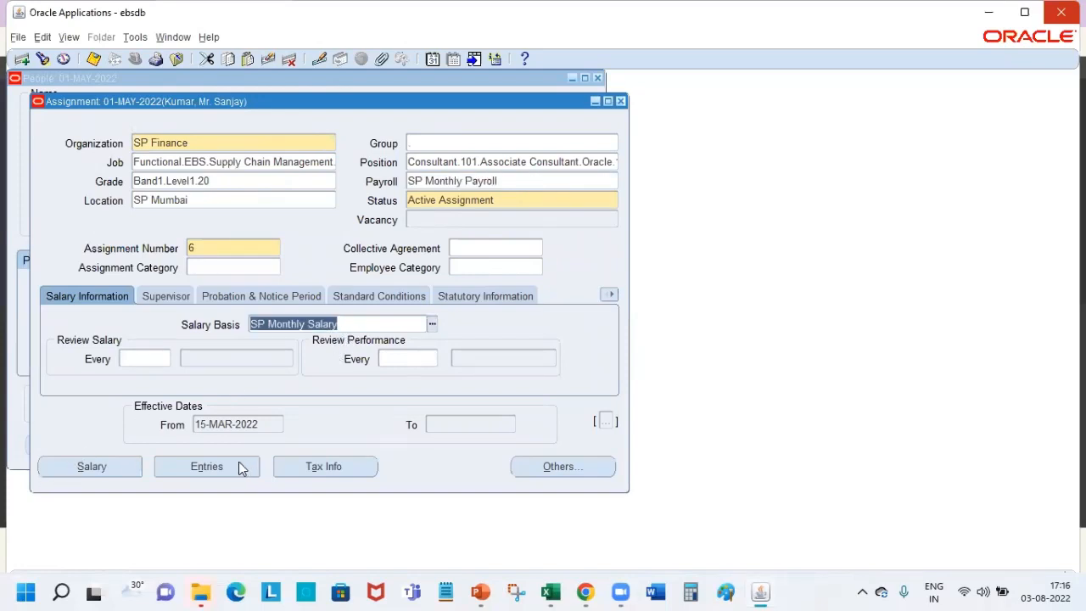
left_click(135, 36)
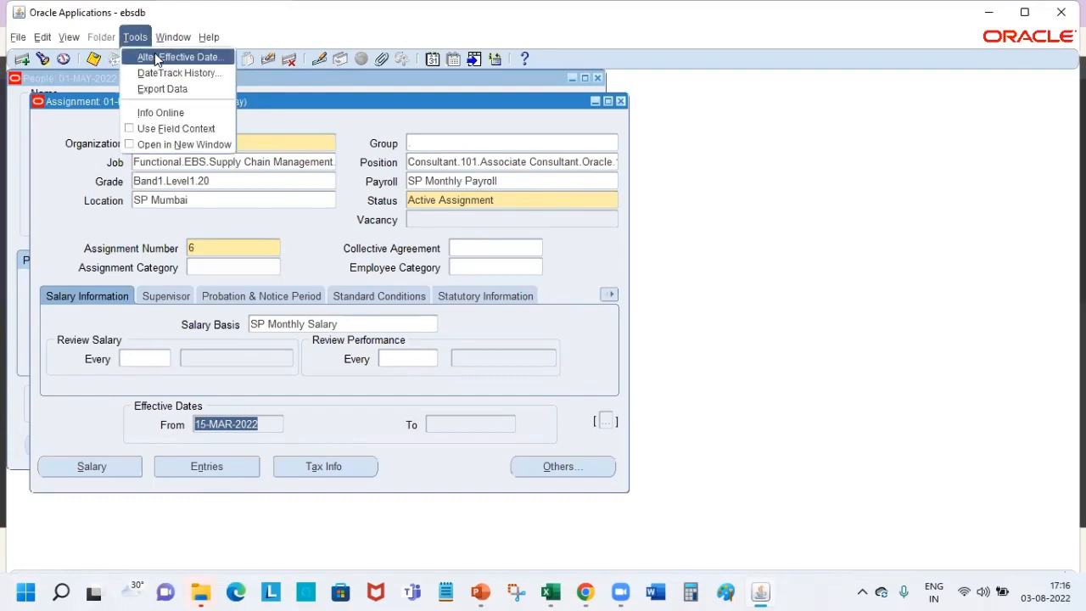
left_click(178, 57)
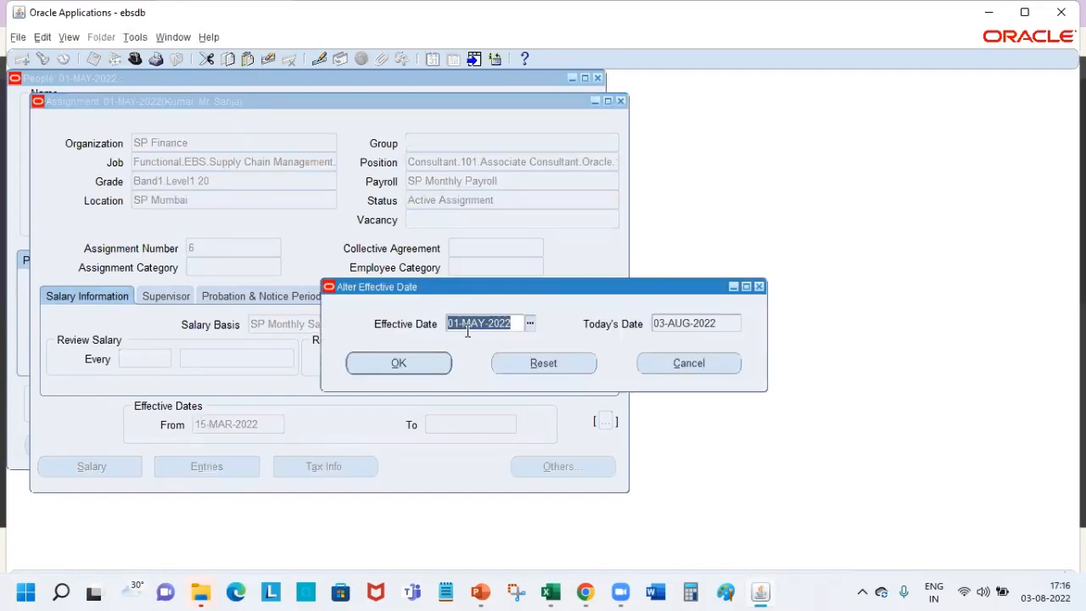
type("15-MAR")
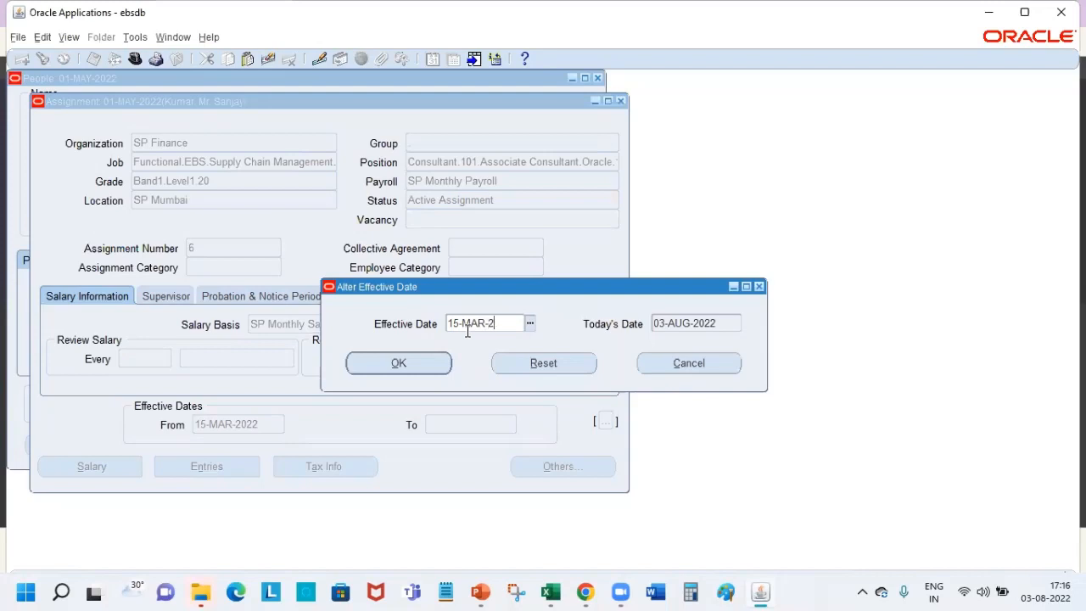
left_click(398, 362)
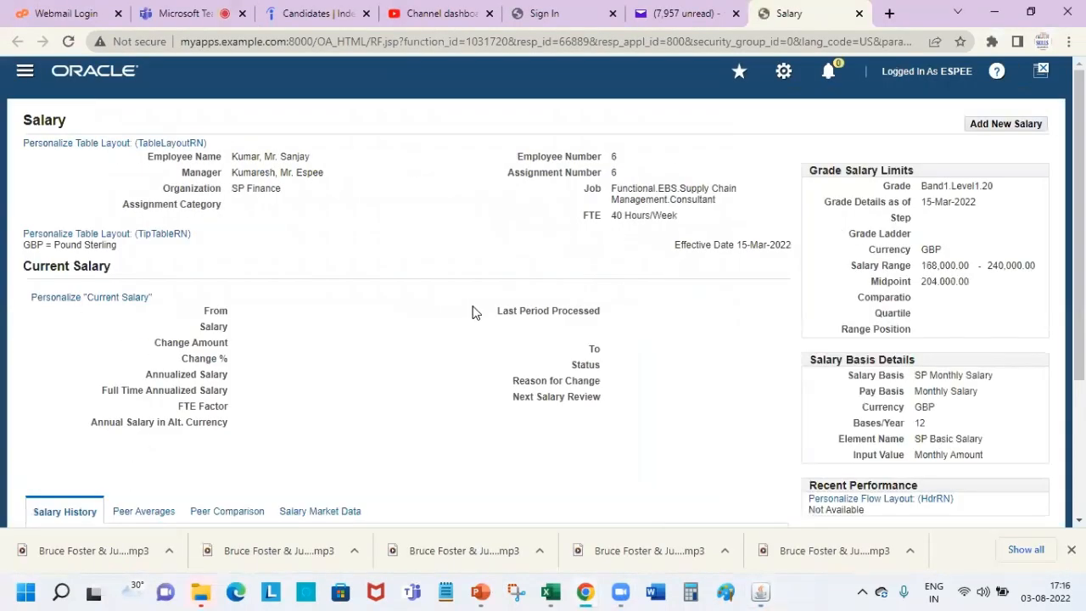
scroll("down", 3)
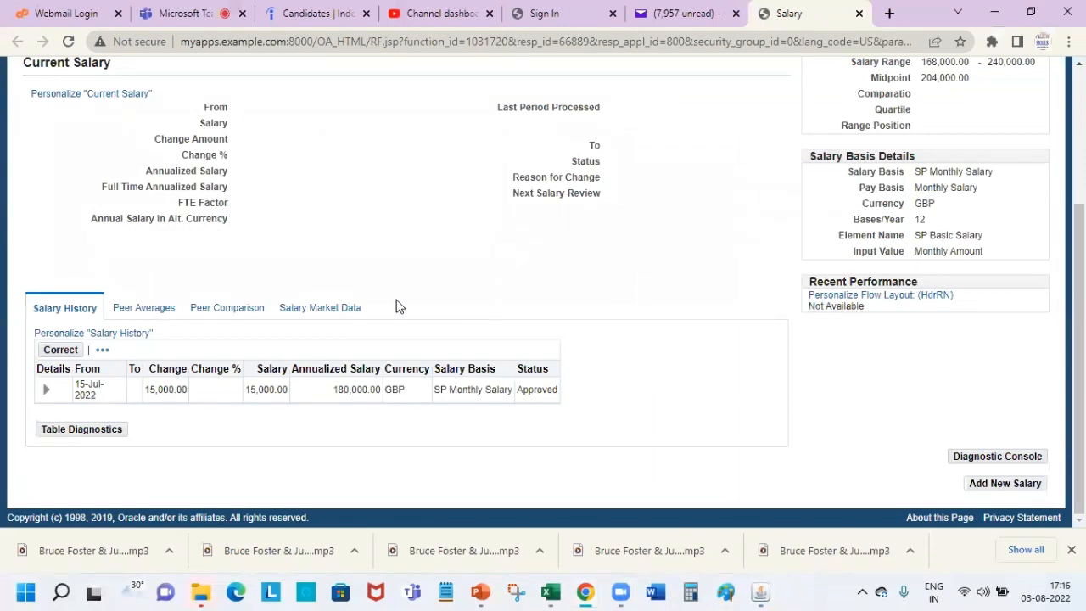
mouse_move(102, 388)
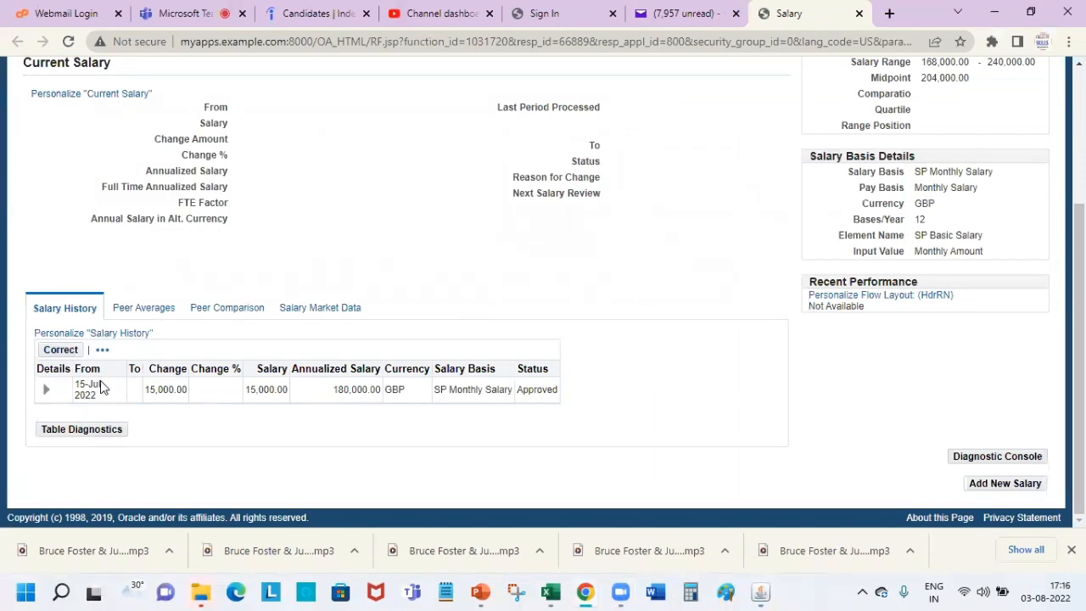
mouse_move(94, 394)
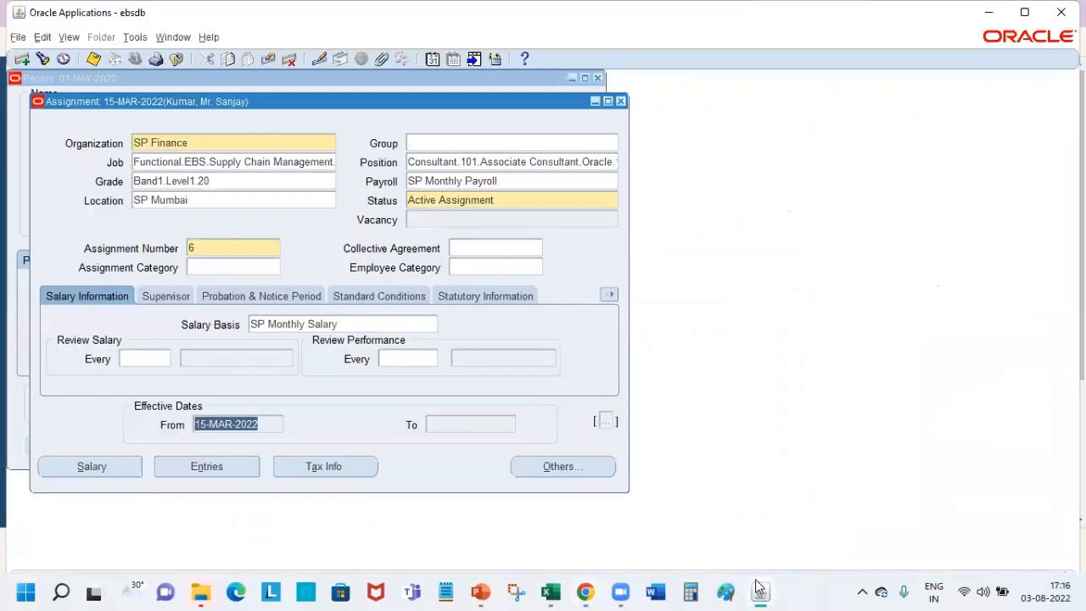
left_click(206, 465)
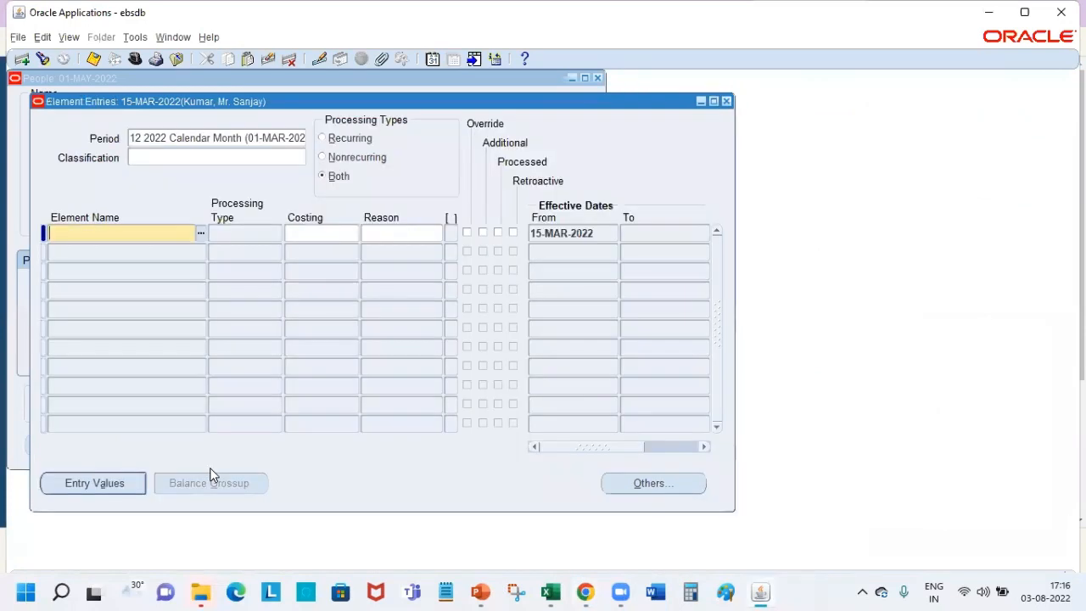
mouse_move(146, 231)
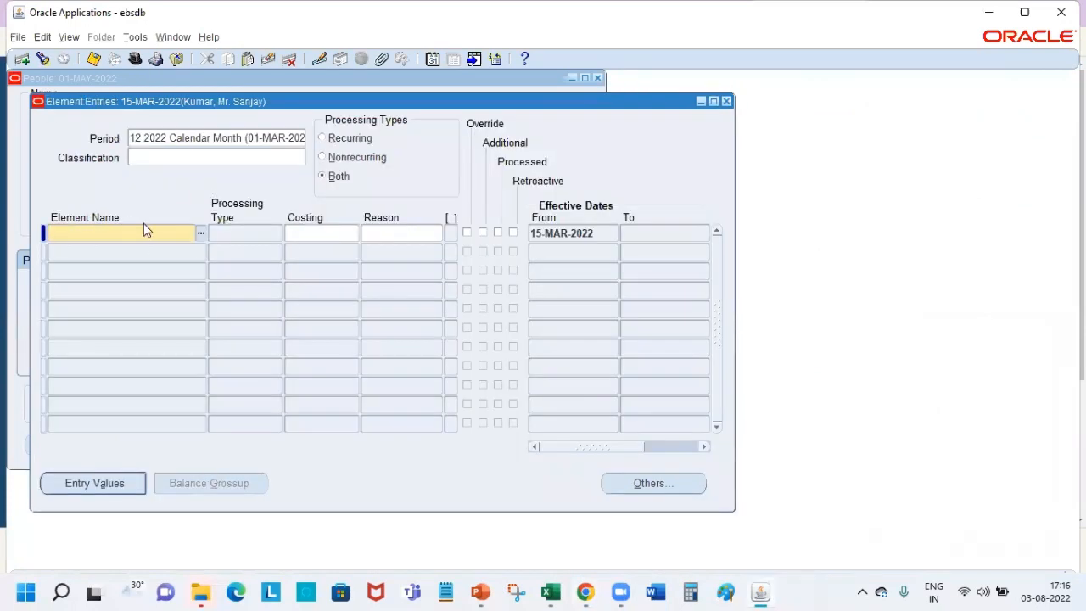
left_click(134, 36)
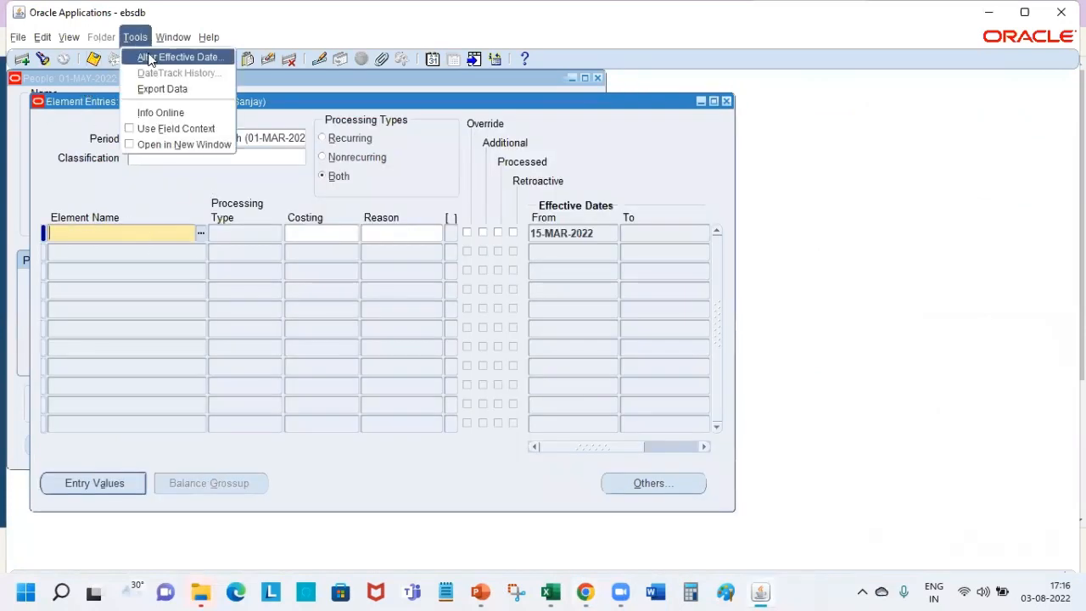
left_click(180, 57)
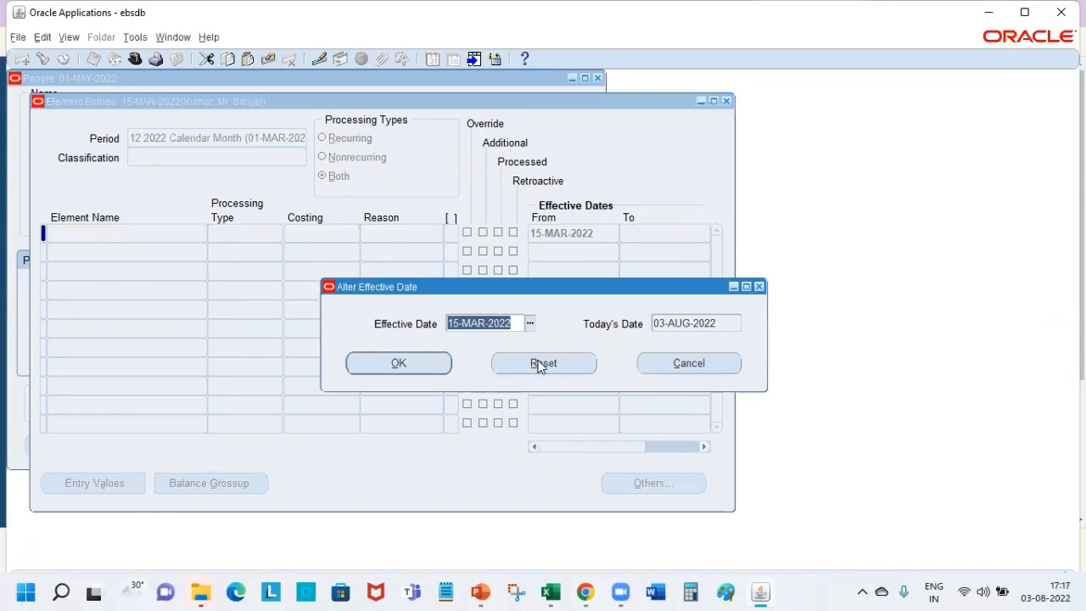
left_click(543, 362)
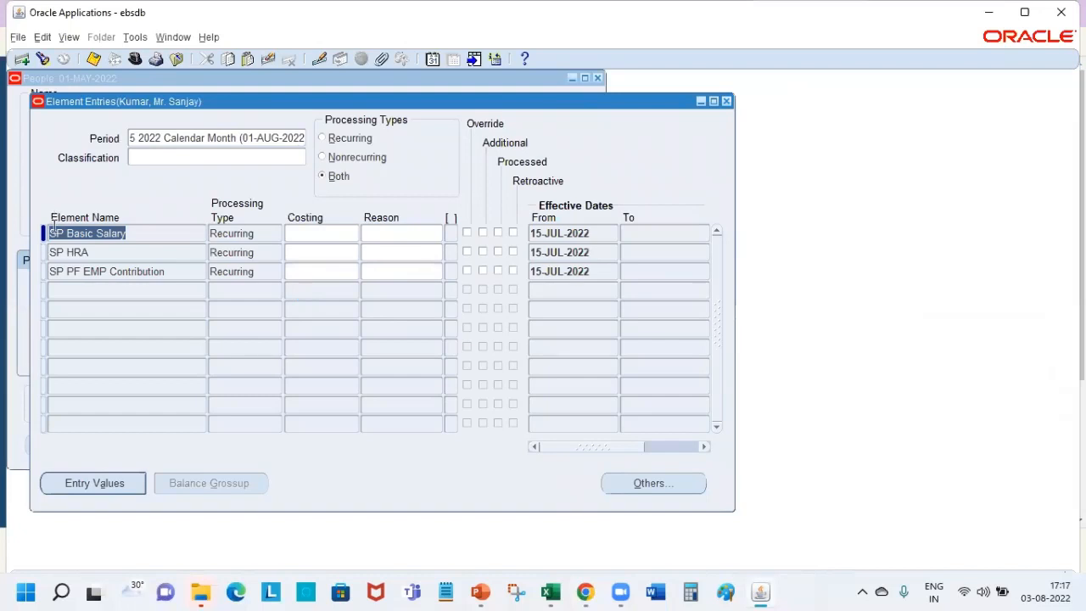
left_click(67, 252)
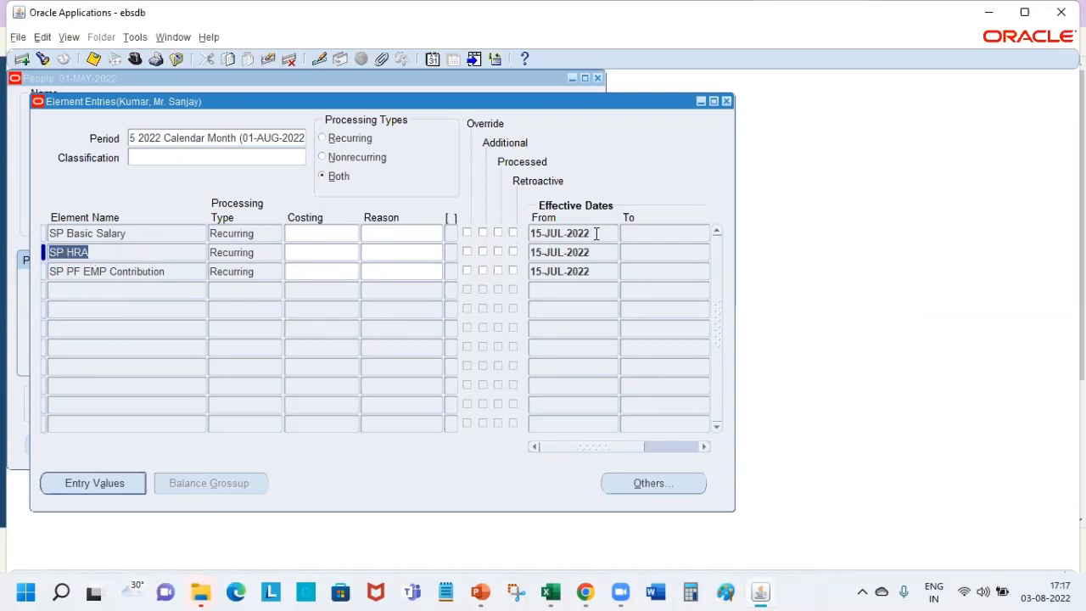
left_click(87, 233)
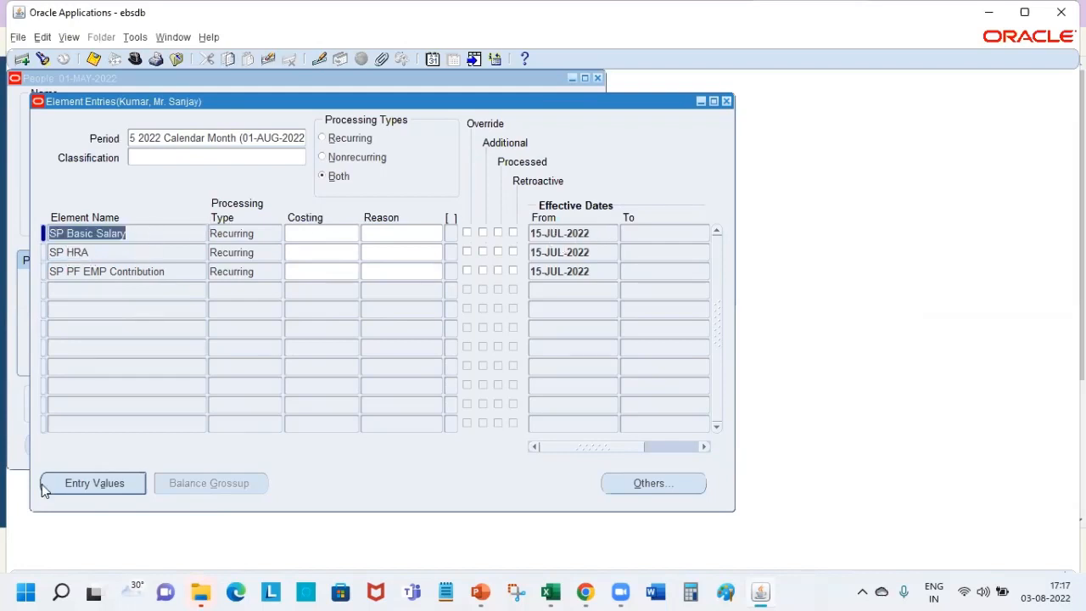
left_click(93, 482)
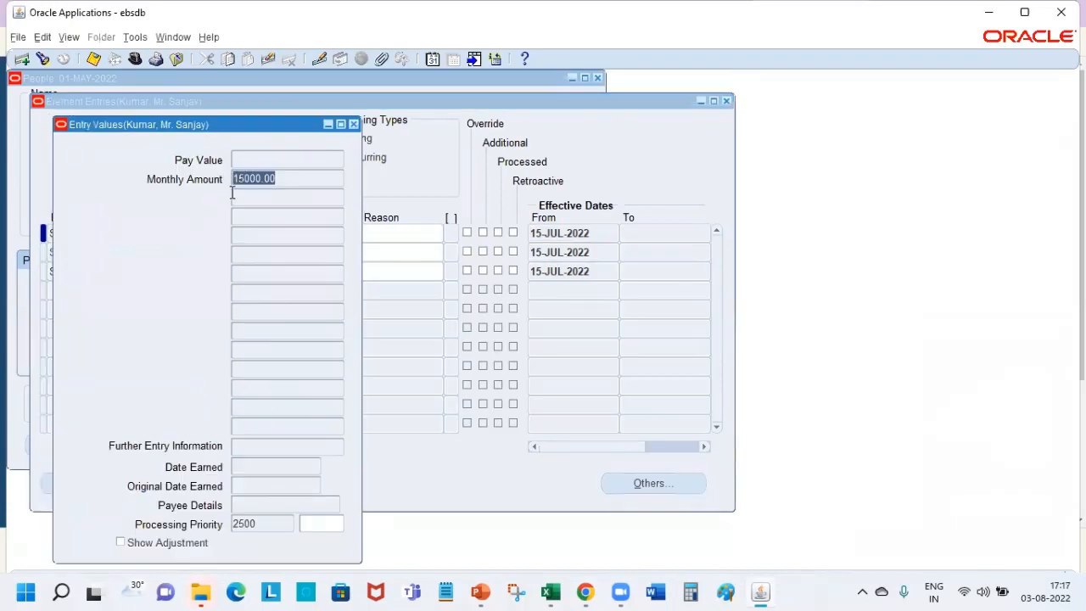
left_click(353, 124)
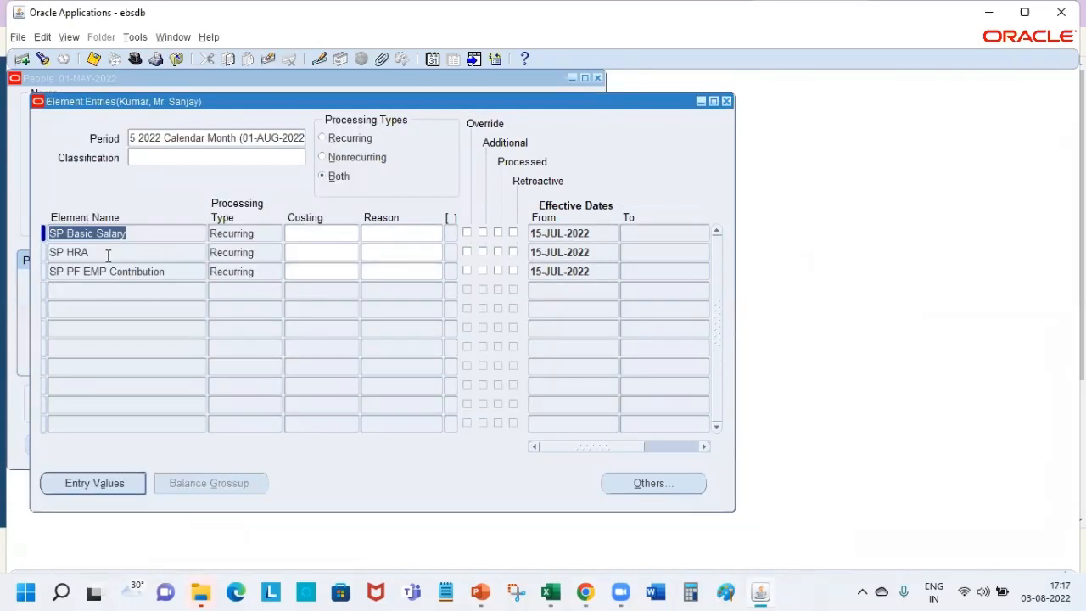
left_click(94, 483)
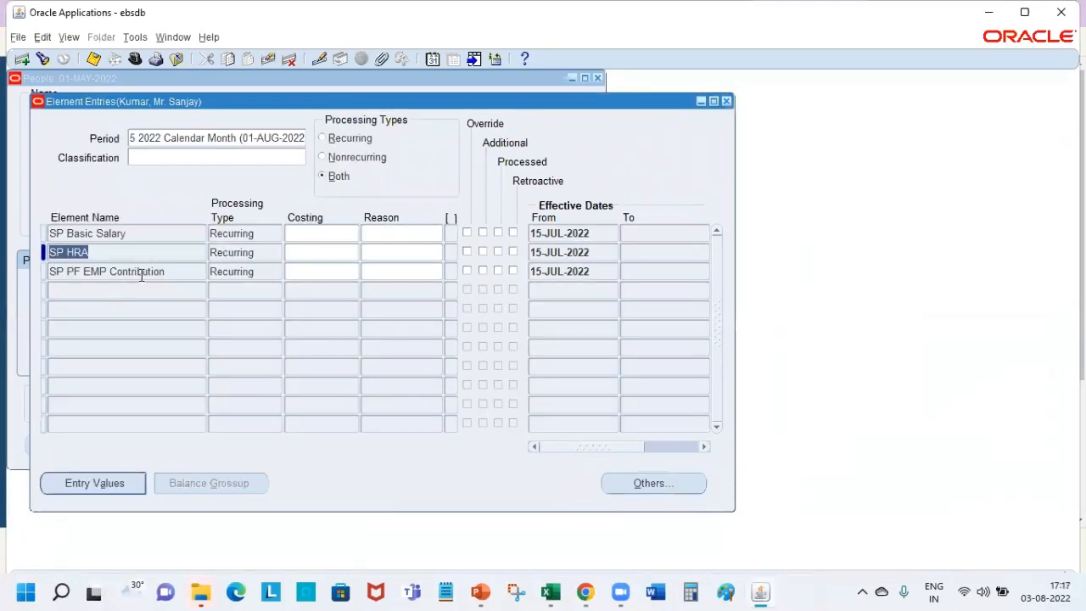
left_click(93, 483)
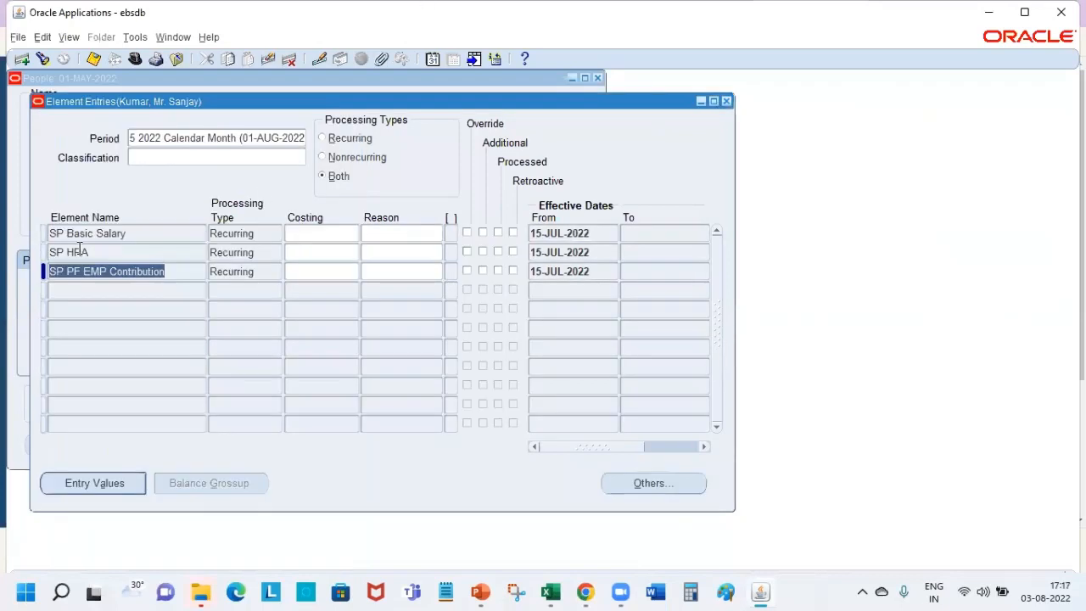
left_click(93, 252)
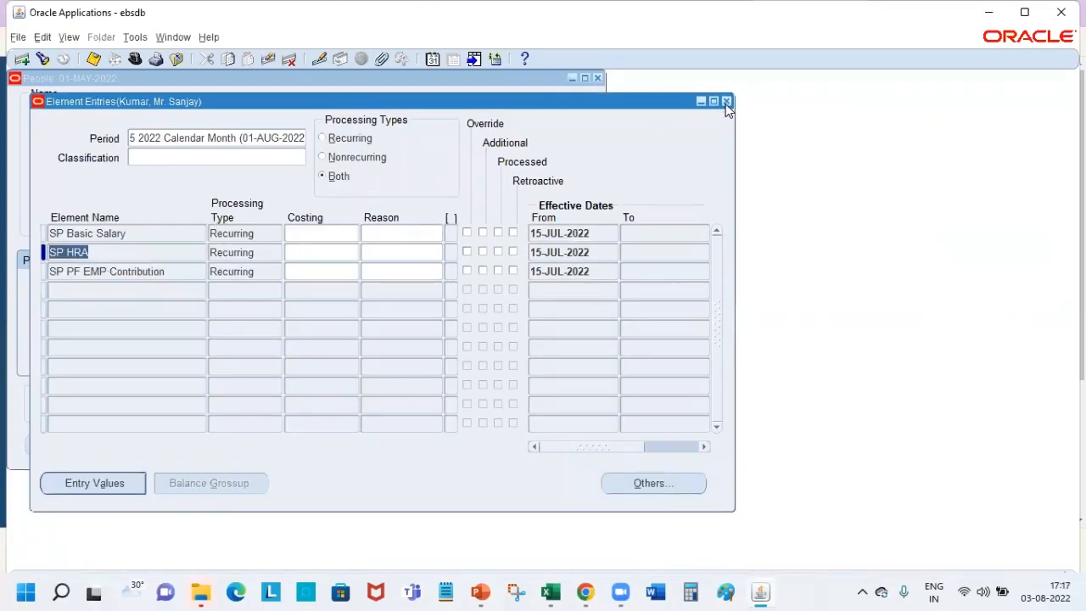
left_click(727, 101)
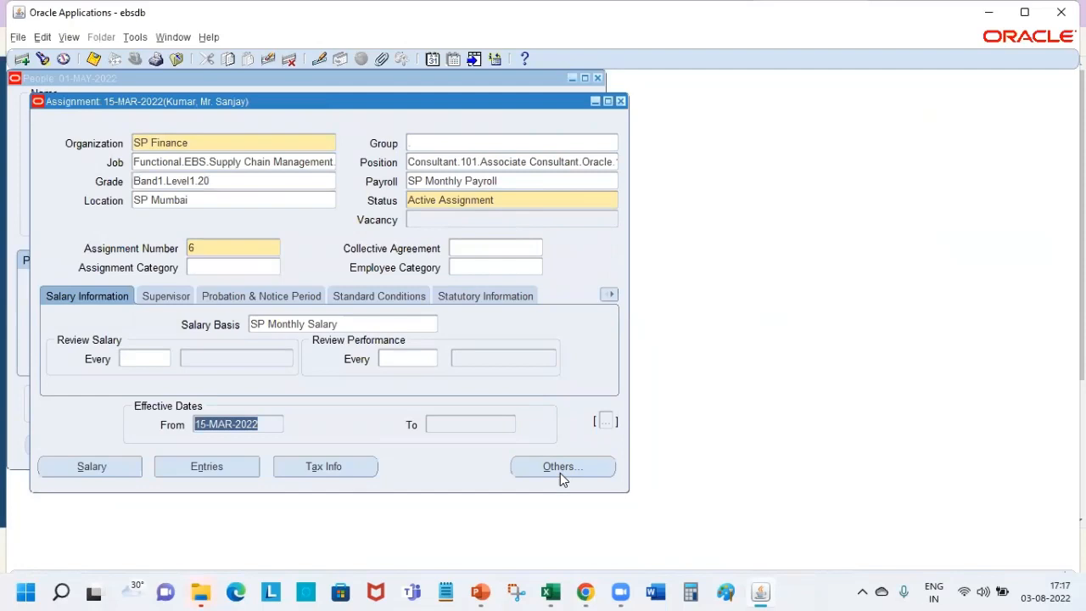
- Open Personal Payment Method and pick 15-JUL-2022 from the calendar as the effective date
left_click(563, 466)
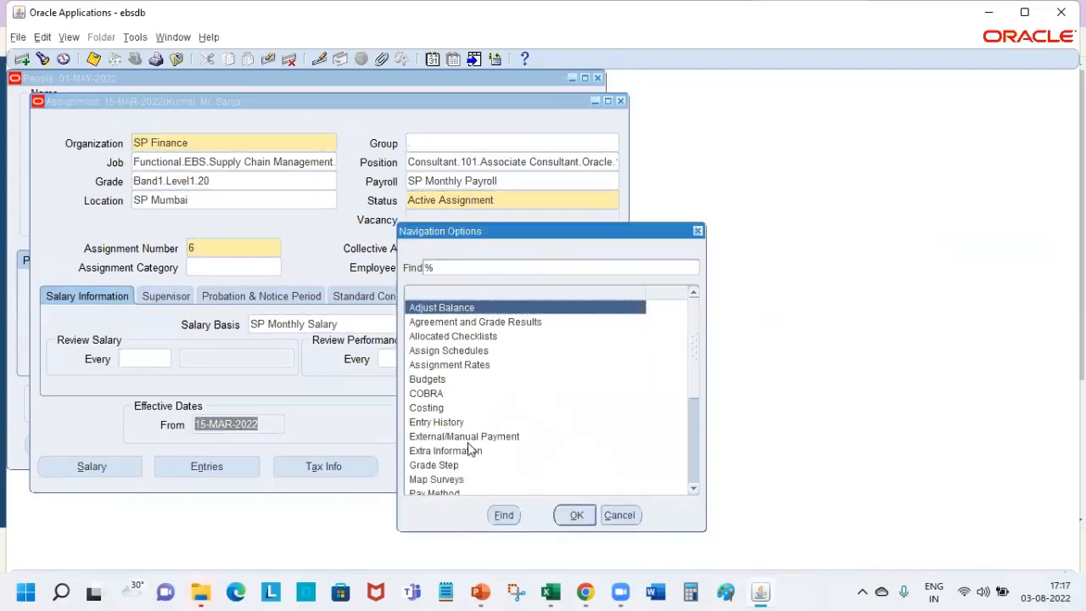
type("p")
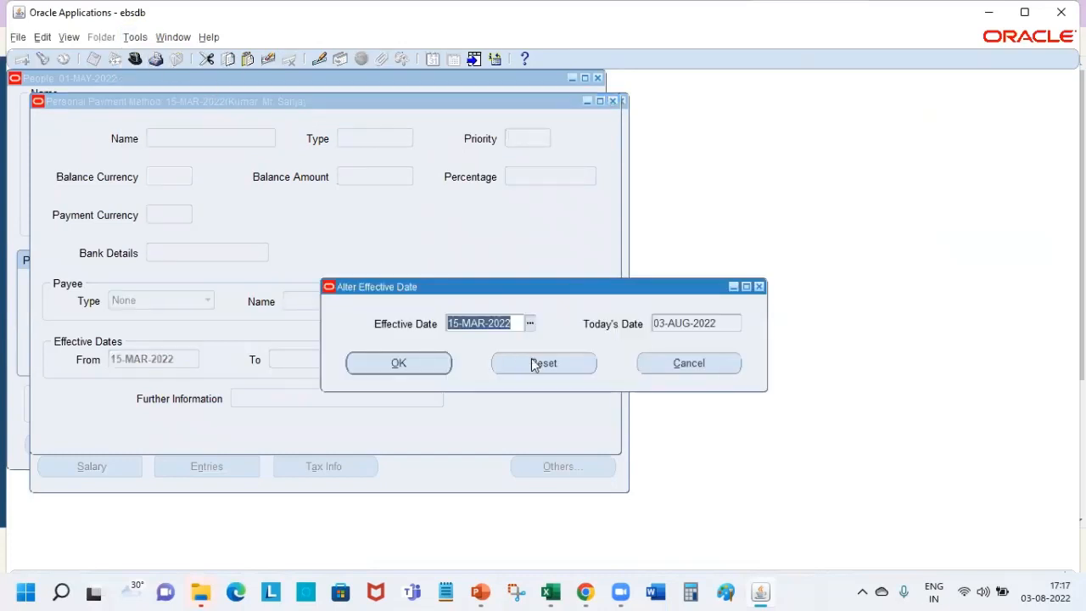
left_click(530, 324)
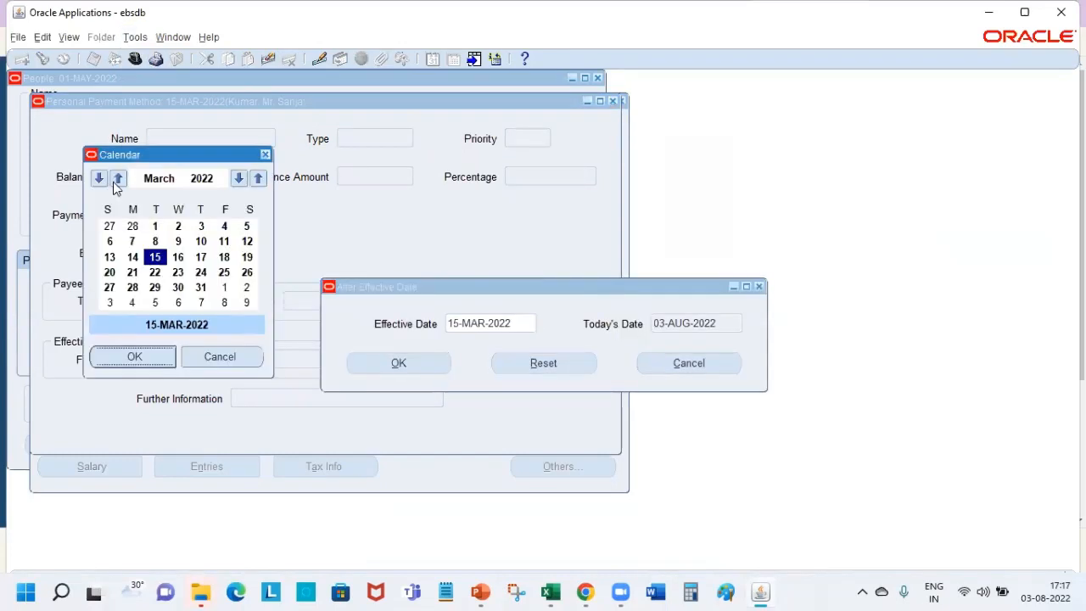
left_click(99, 178)
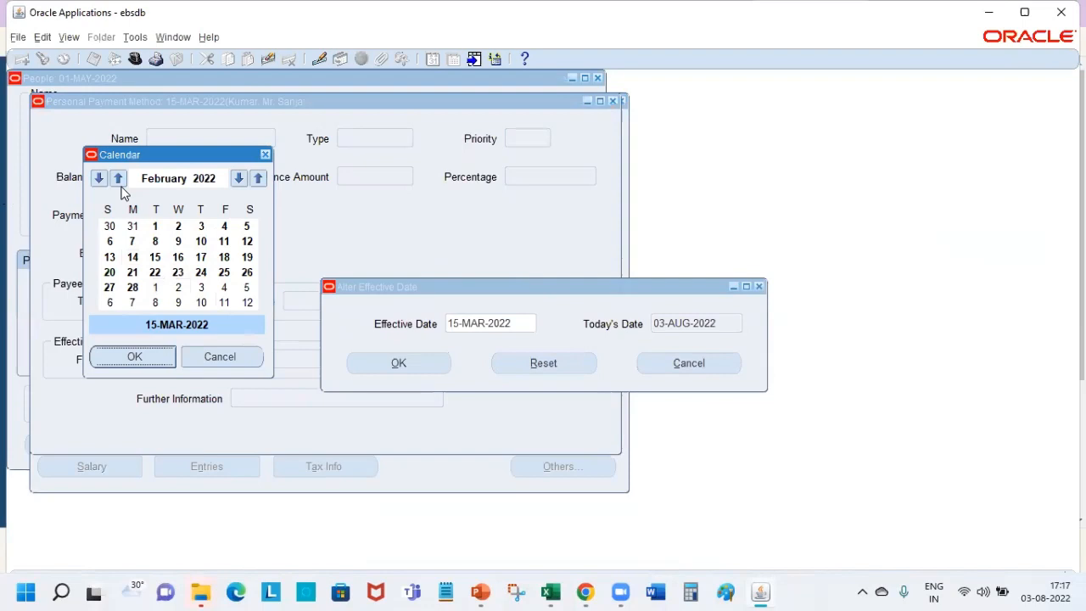
left_click(118, 178)
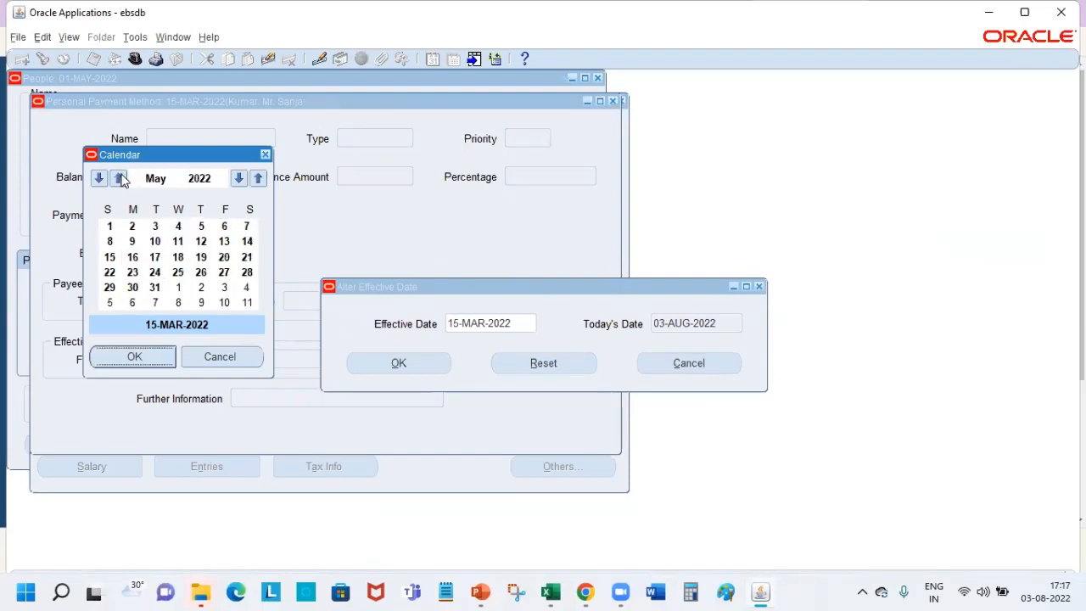
left_click(118, 179)
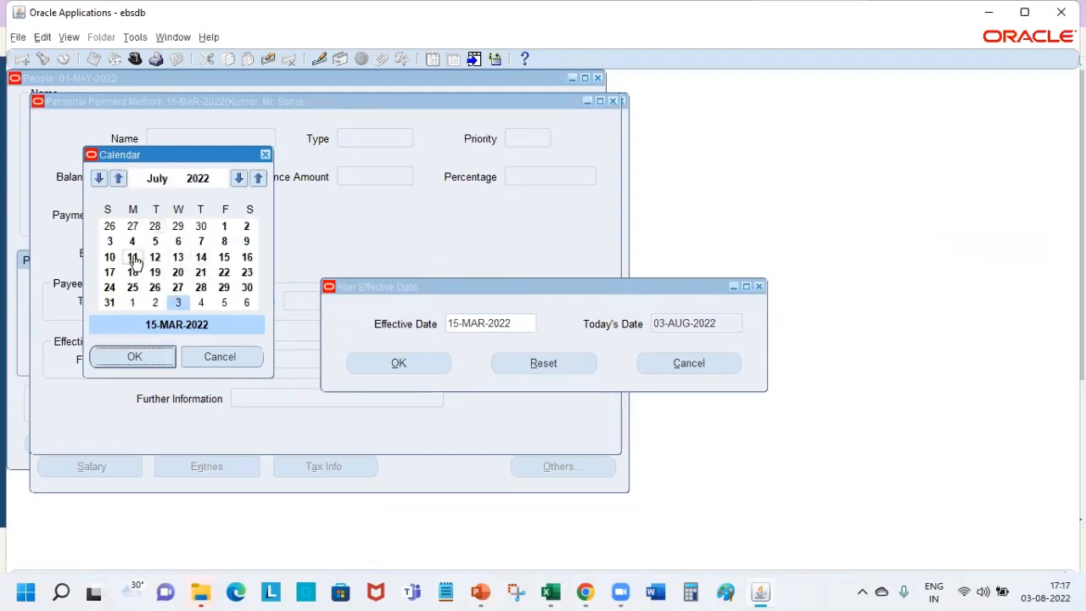
left_click(224, 257)
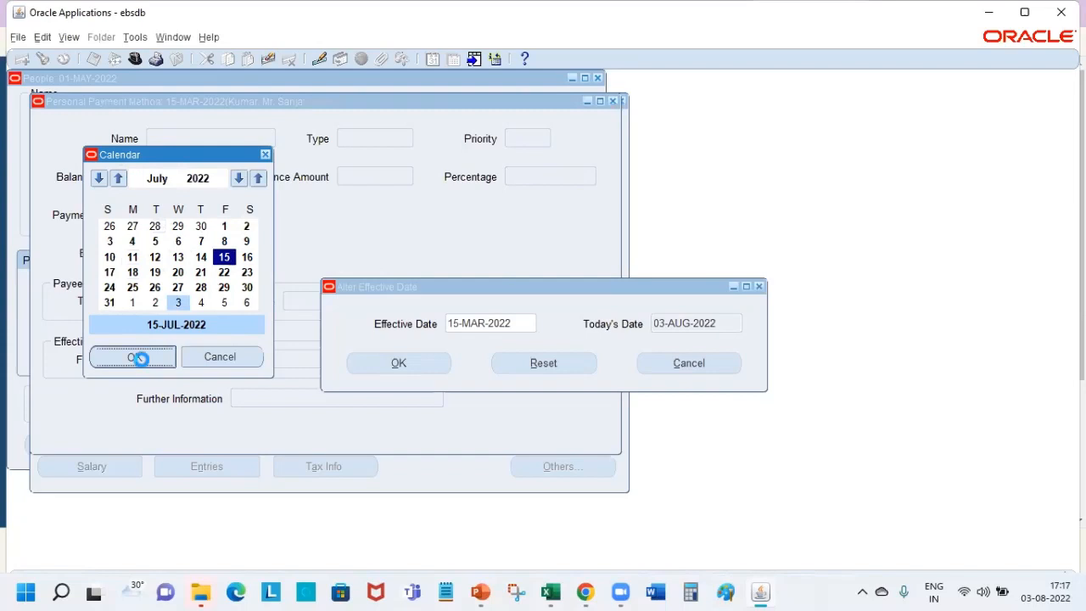
left_click(132, 355)
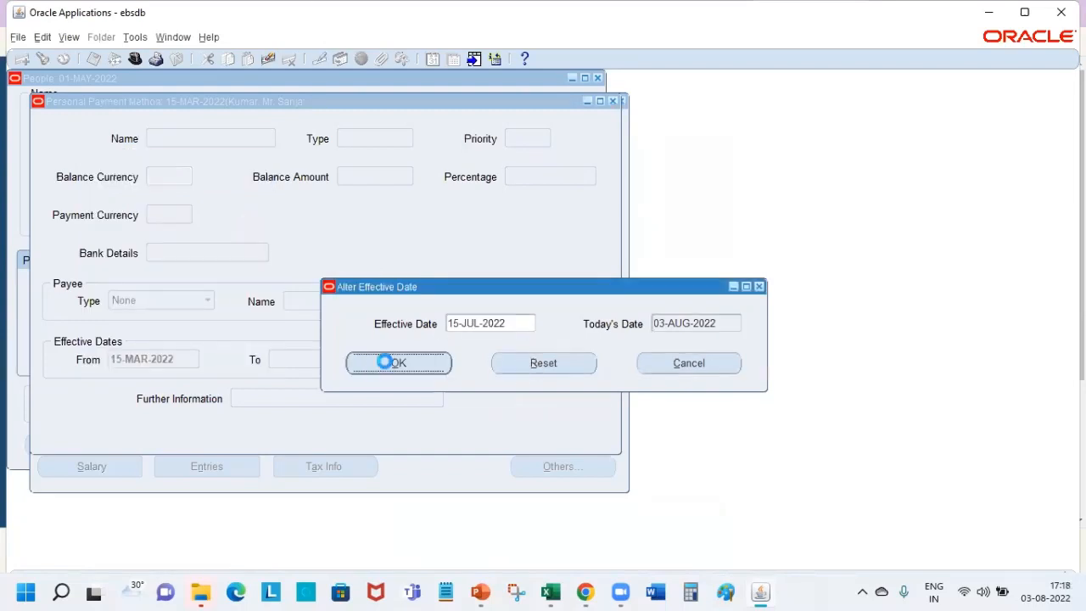
left_click(398, 362)
type("SP %")
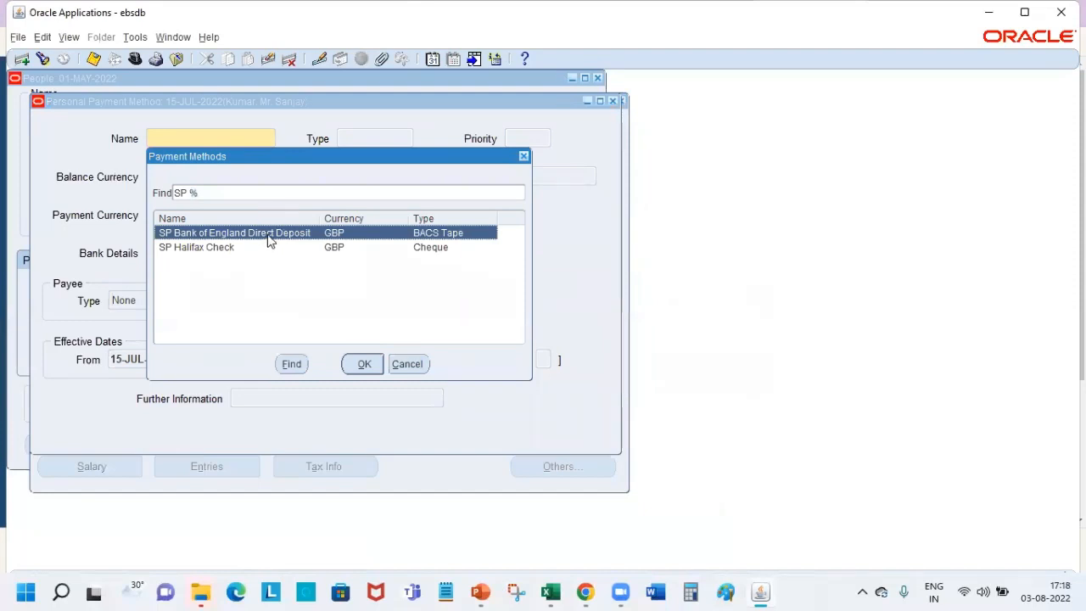
- Add SP Bank of England Direct Deposit with priority 1 and a 2000.00 balance amount
left_click(363, 363)
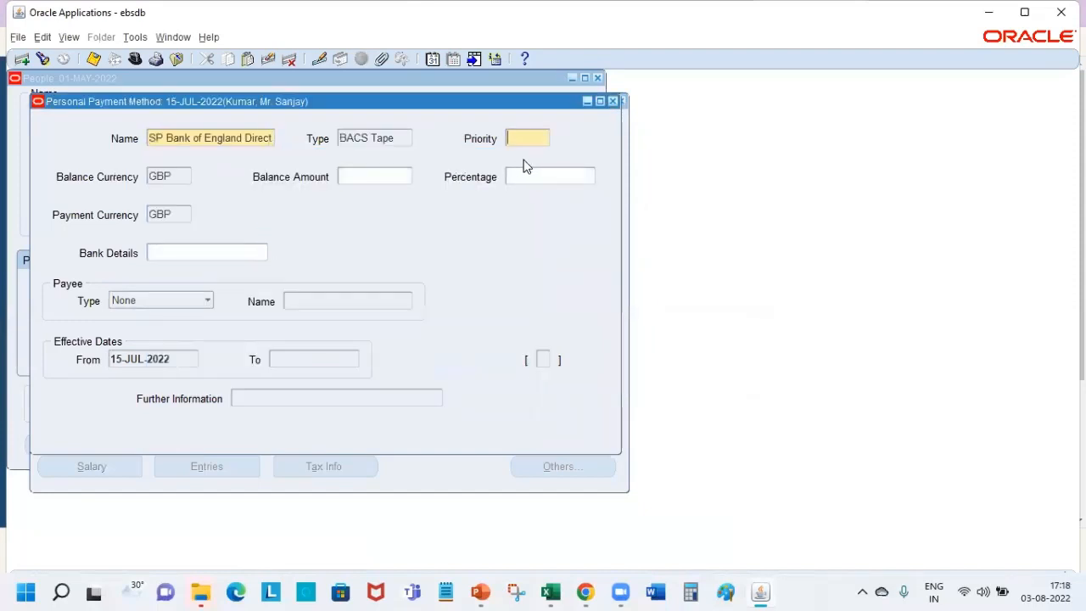
type("1")
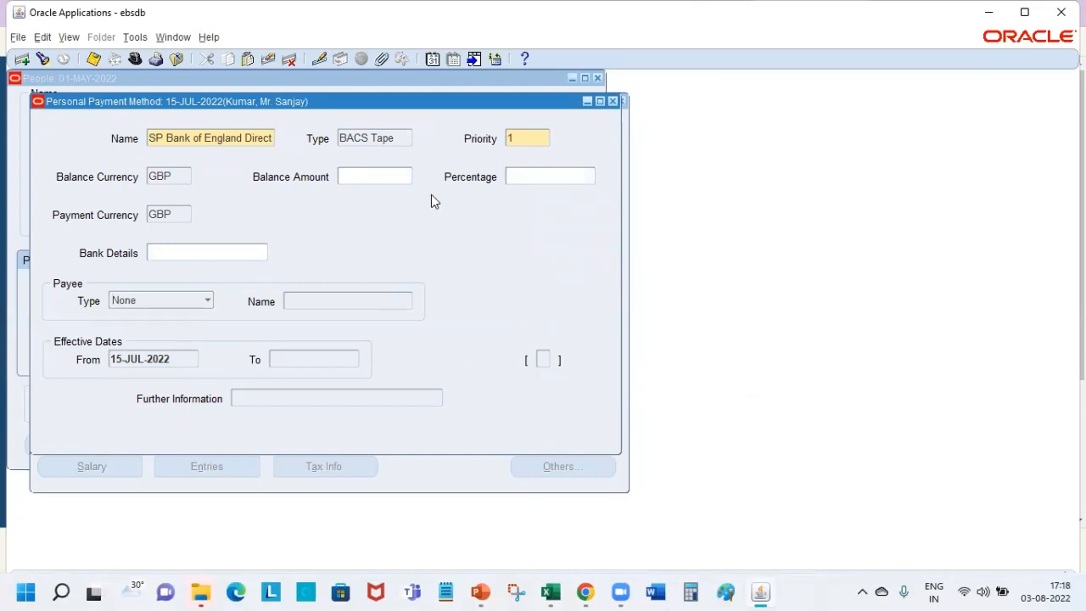
type("2000.00")
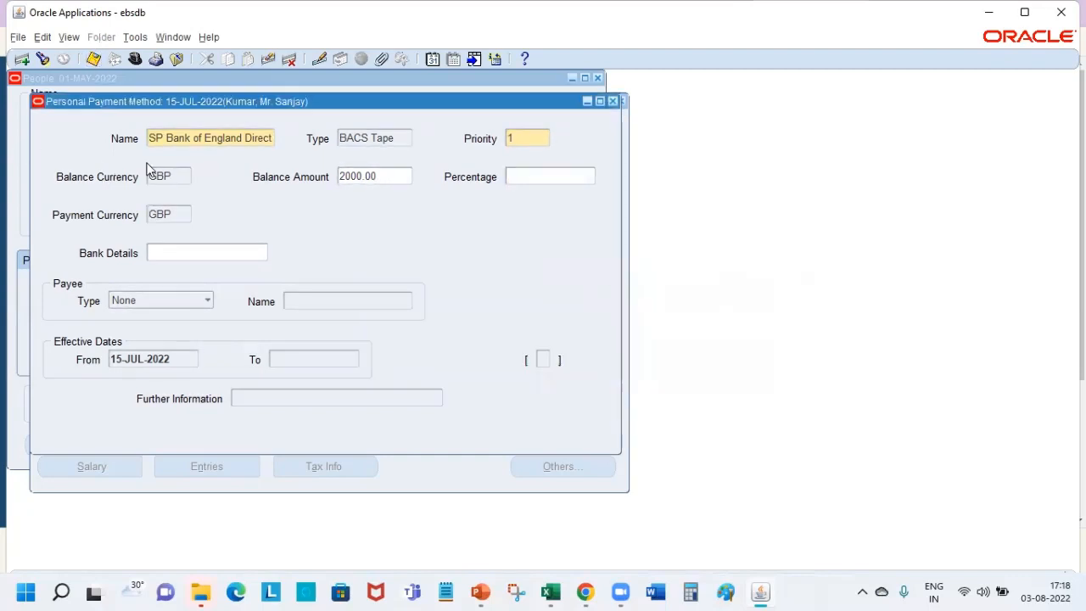
left_click(206, 252)
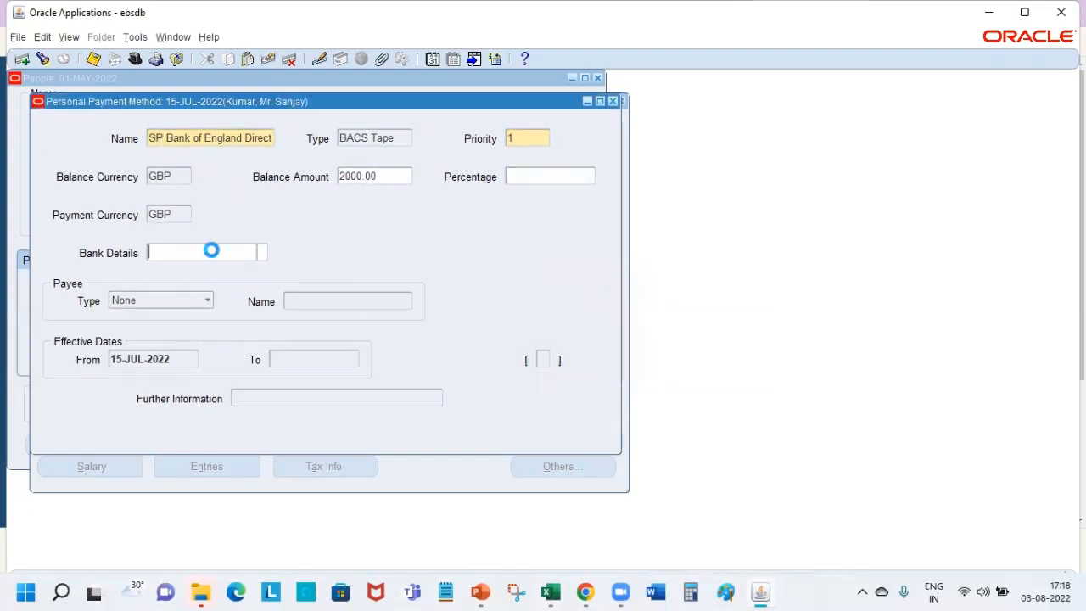
left_click(206, 253)
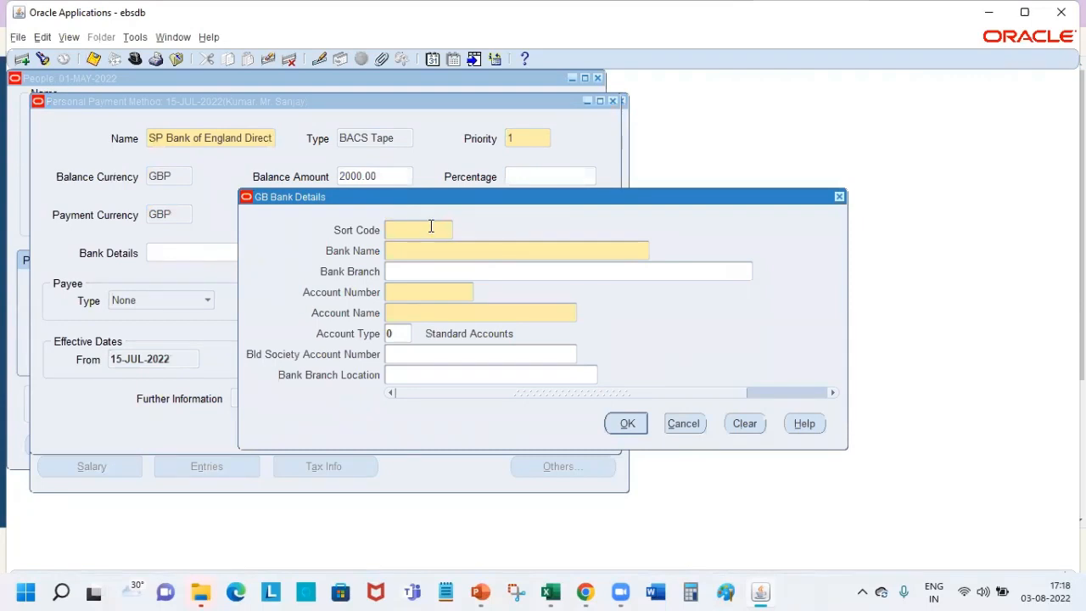
type("12")
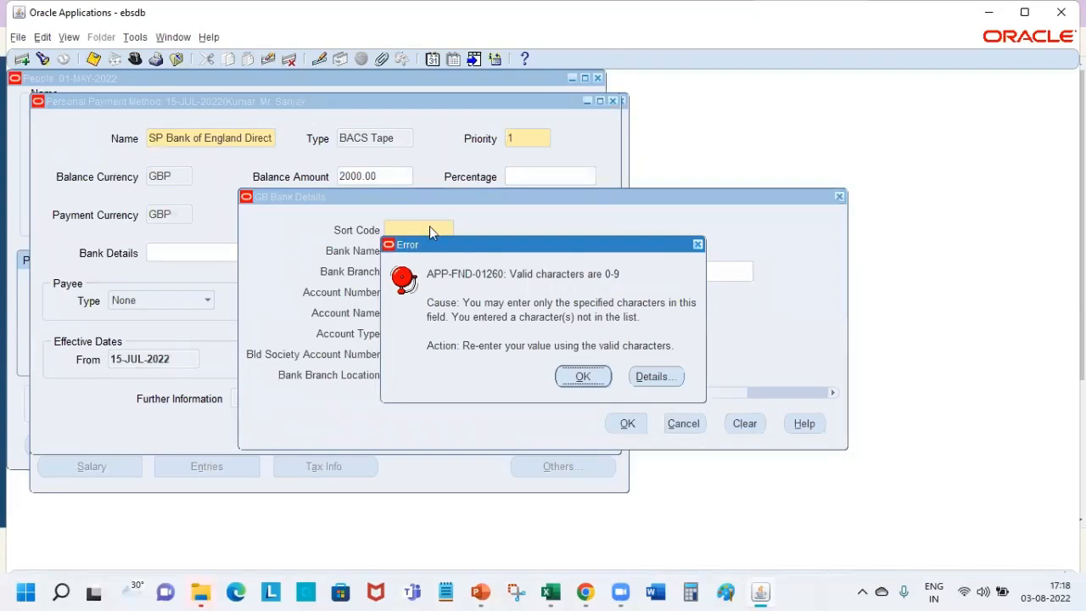
left_click(583, 376)
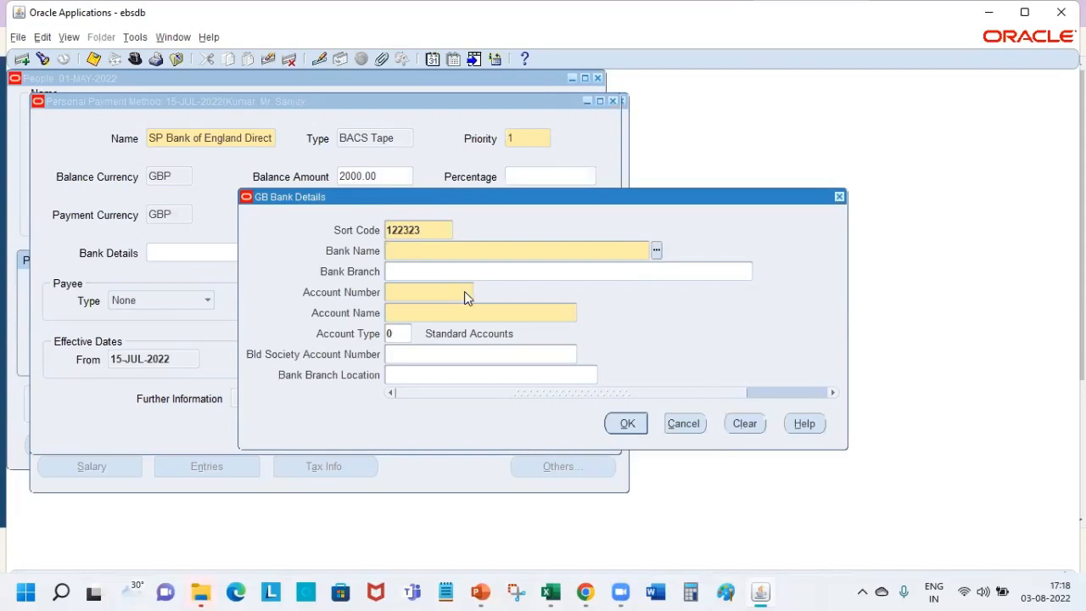
type("bank of")
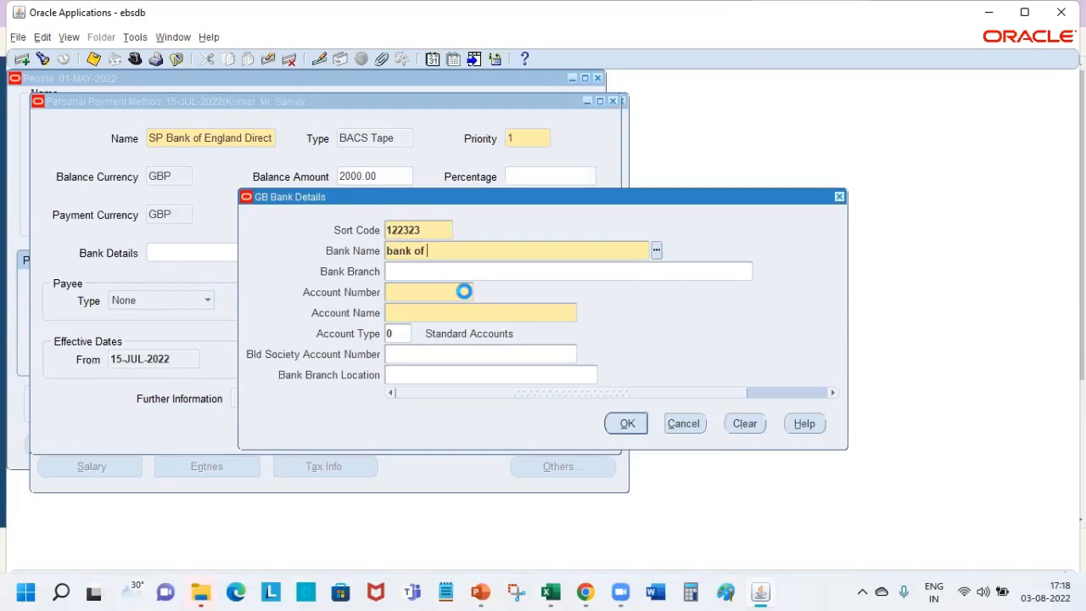
left_click(655, 250)
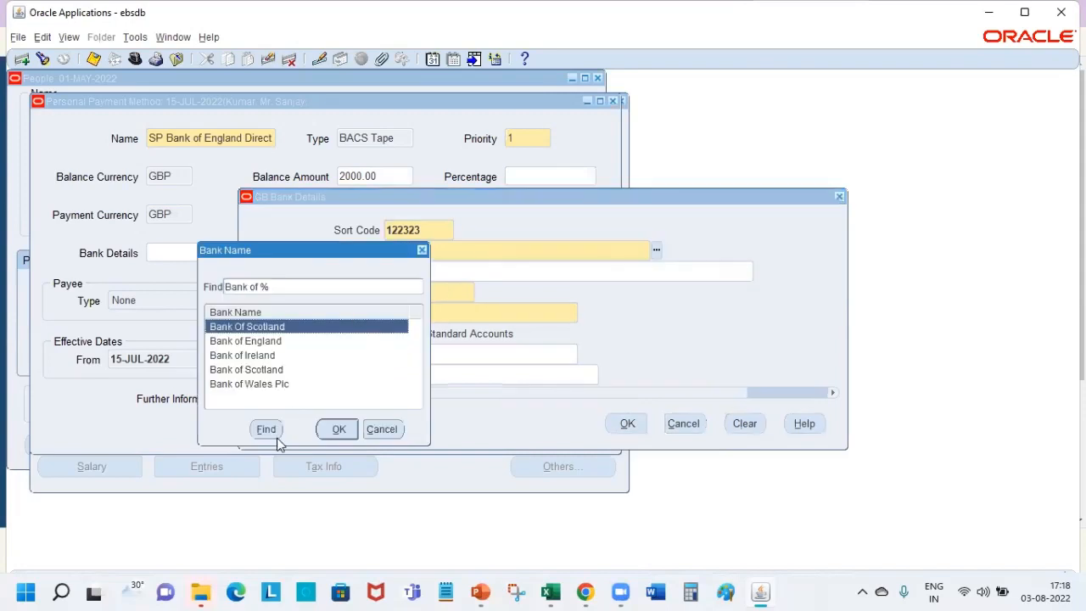
left_click(338, 429)
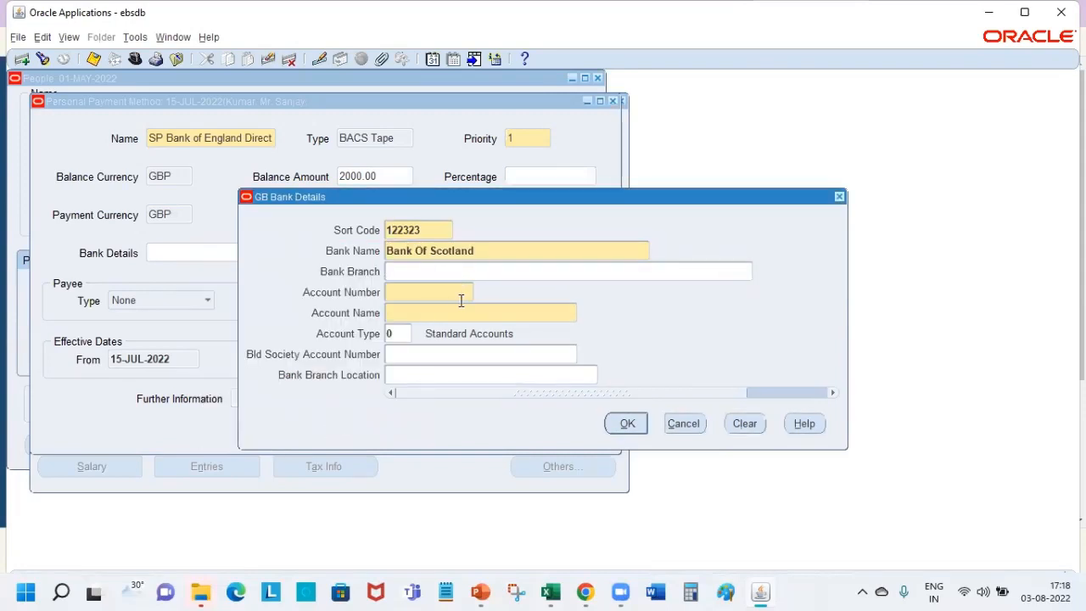
type("8765")
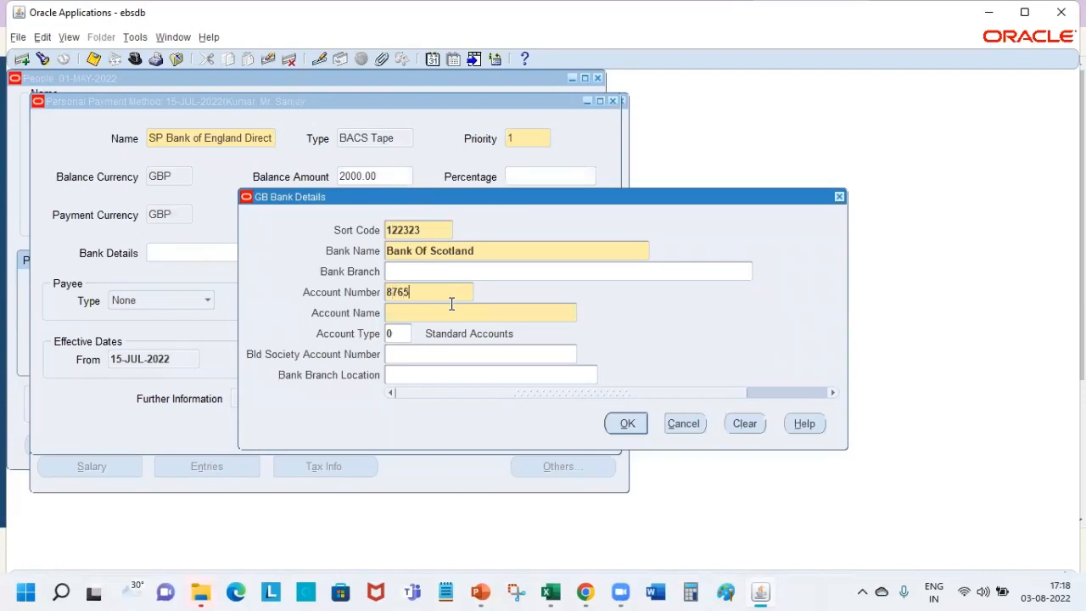
type("00876543")
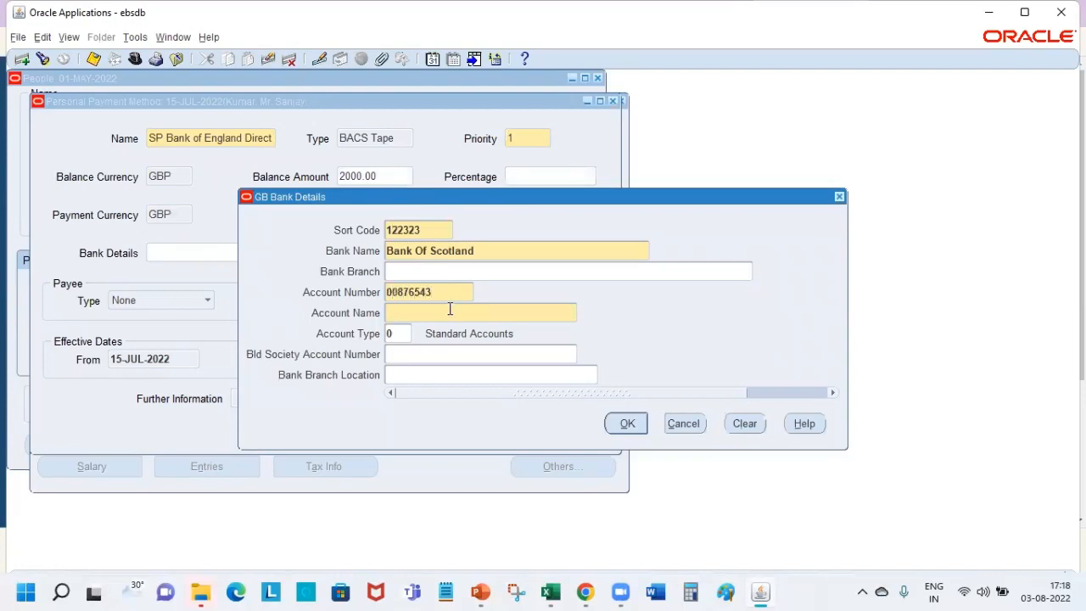
type("Sanjayu")
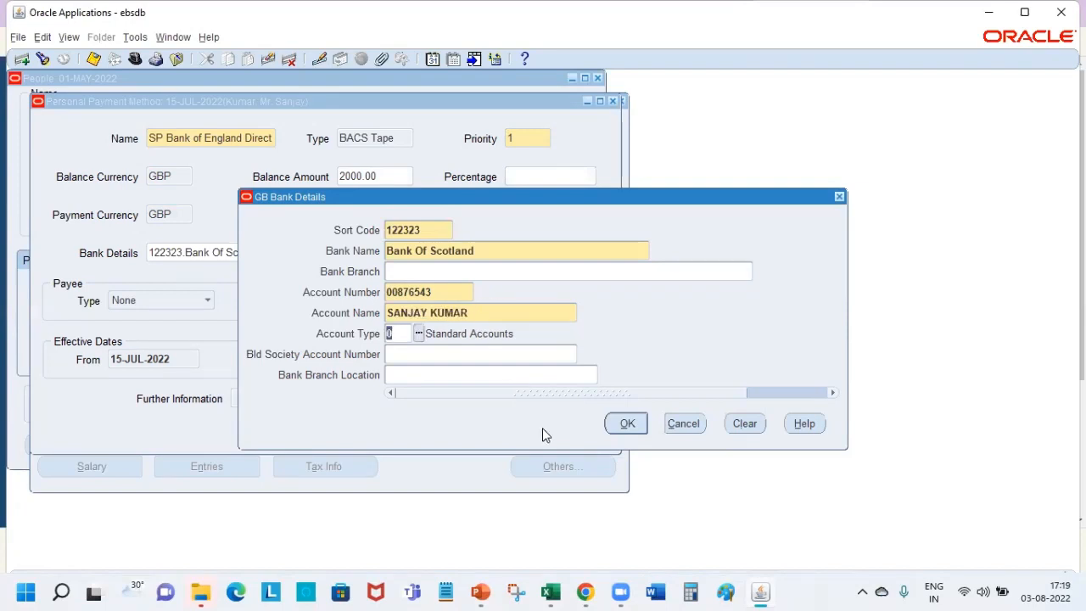
left_click(627, 423)
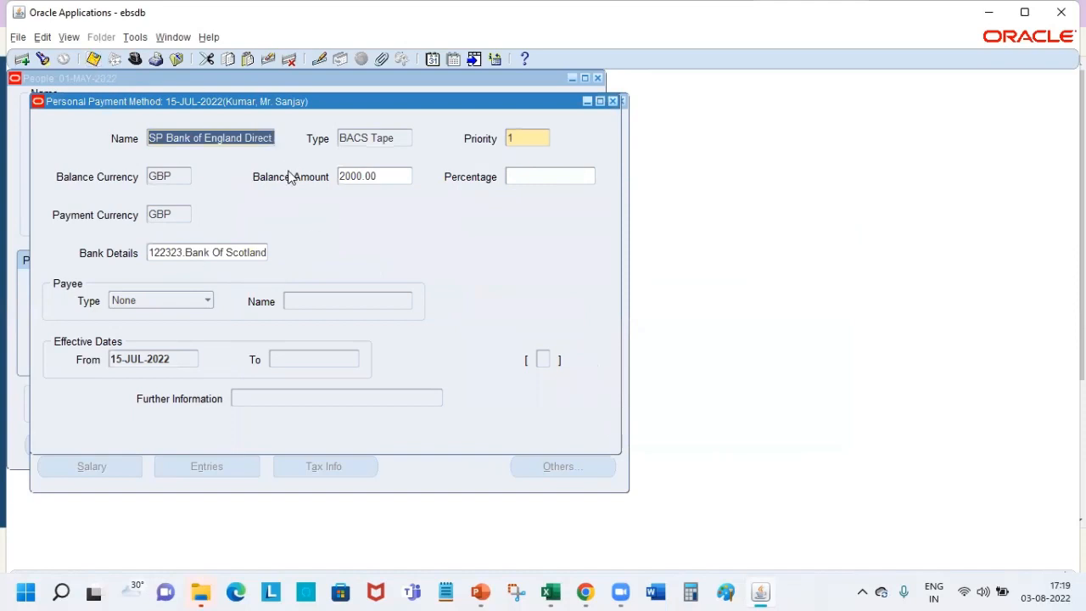
mouse_move(577, 139)
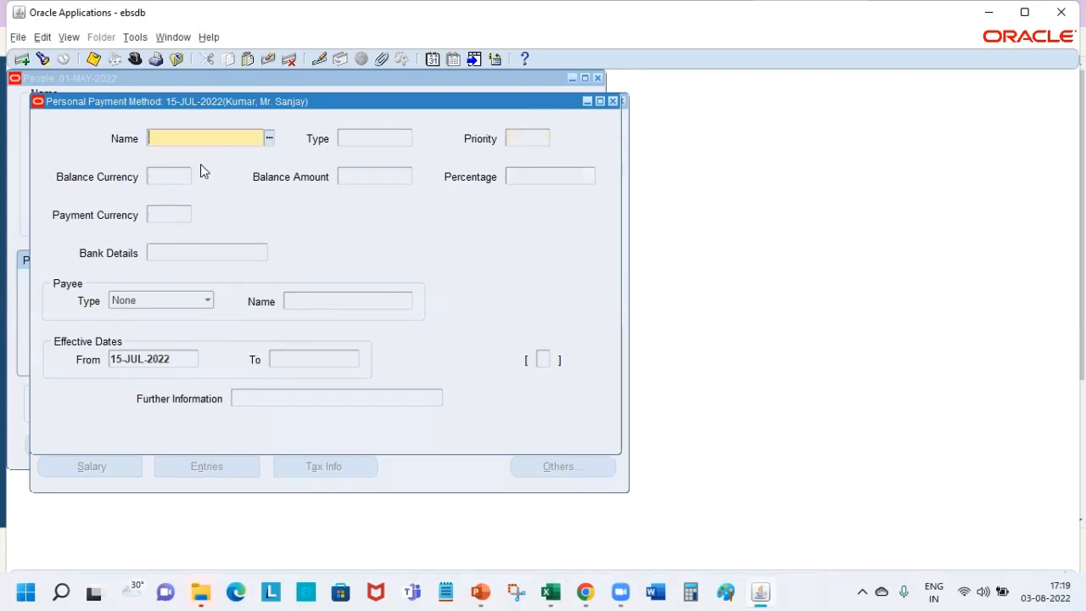
- Add SP Halifax Check with priority 2, dismiss the missing-amount error, and enter 80 percent
type("si")
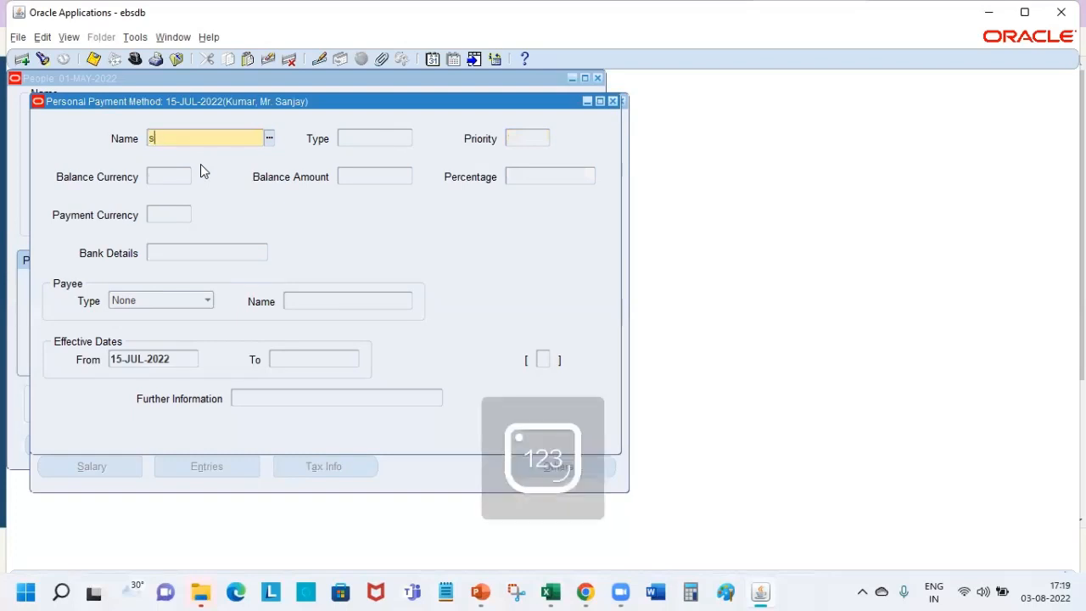
left_click(269, 138)
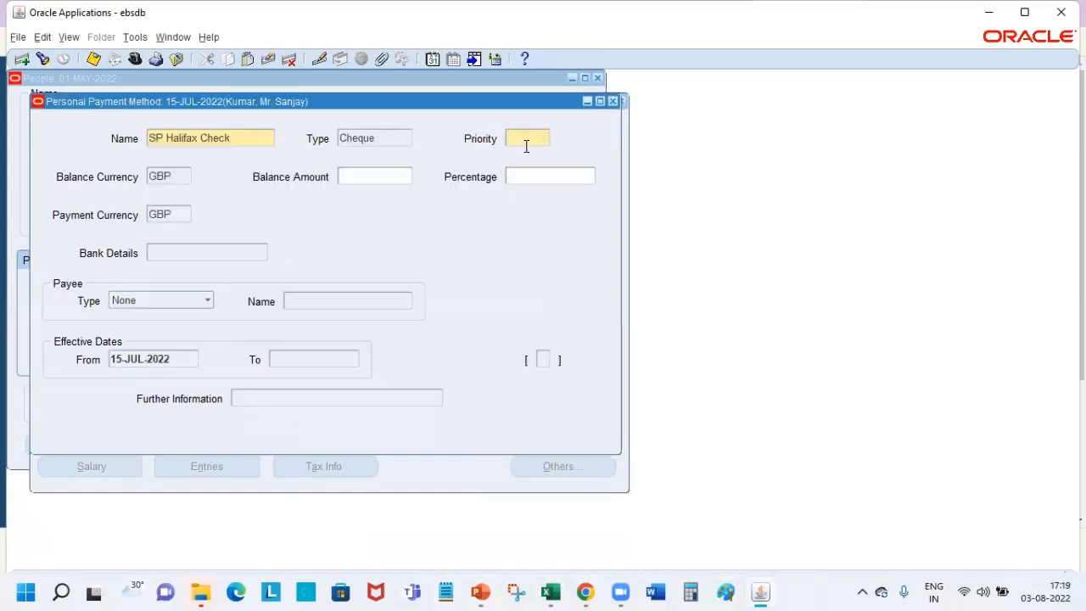
type("2")
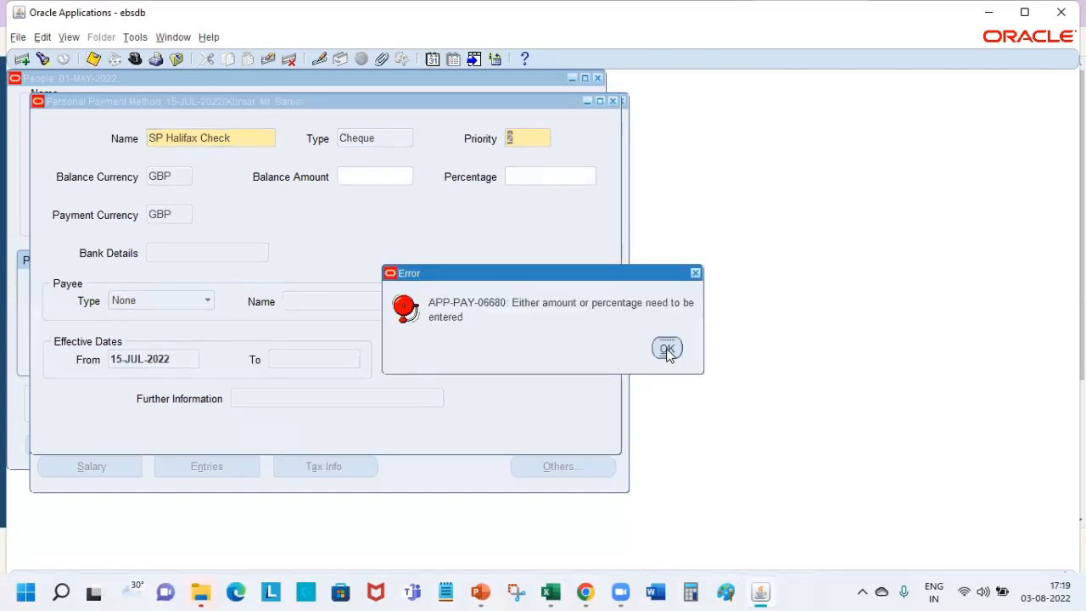
left_click(667, 349)
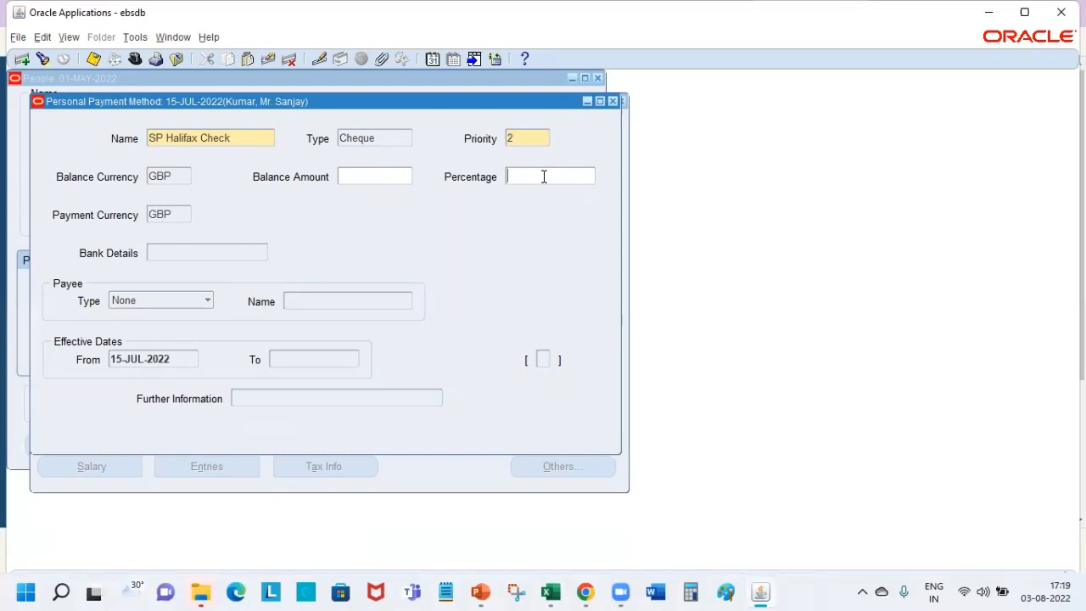
mouse_move(542, 193)
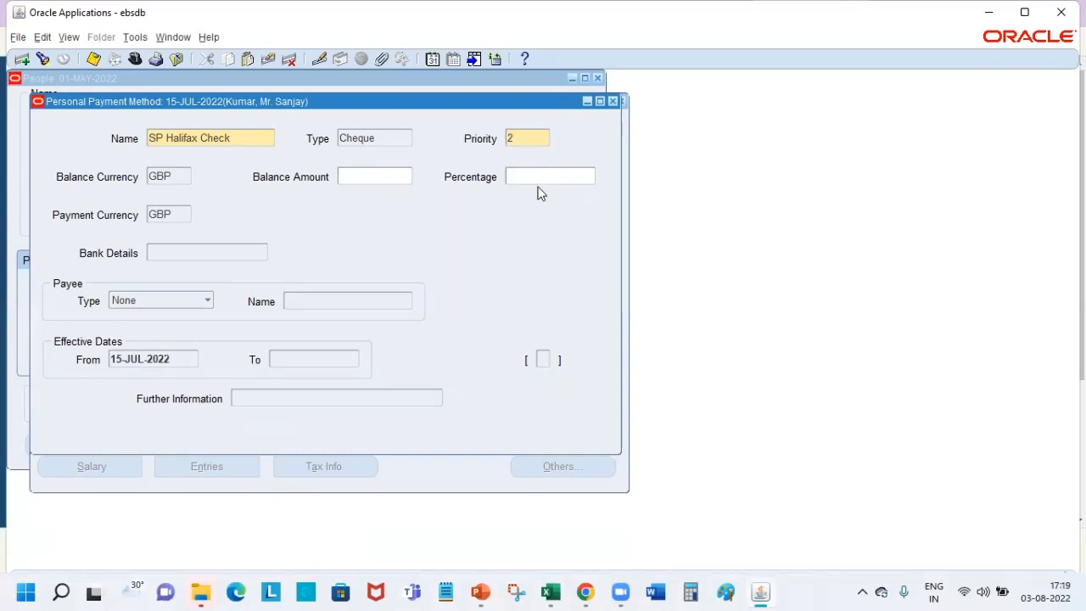
type("8")
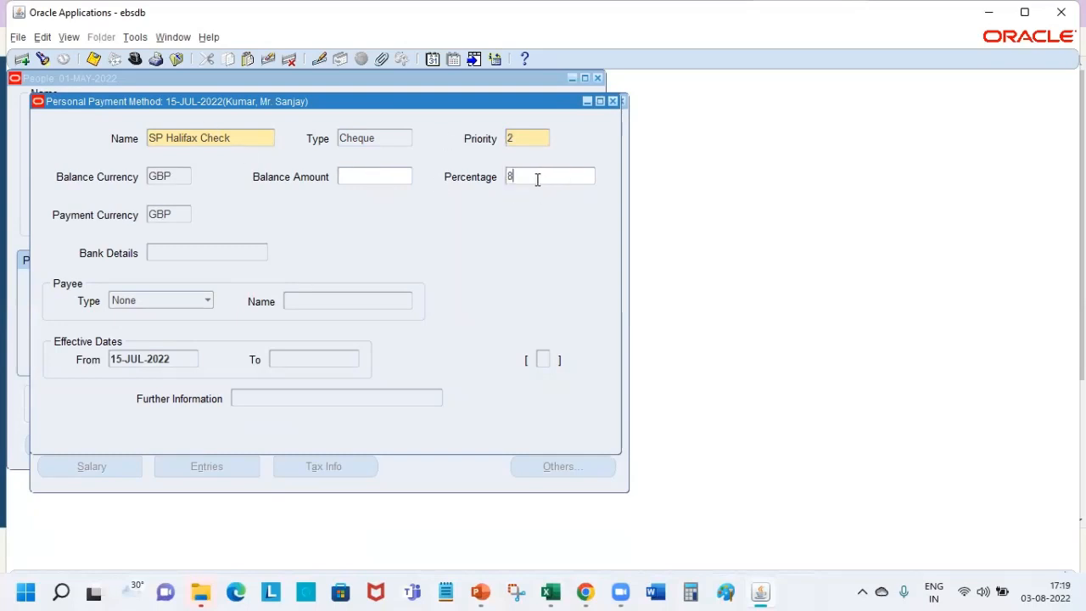
type("0")
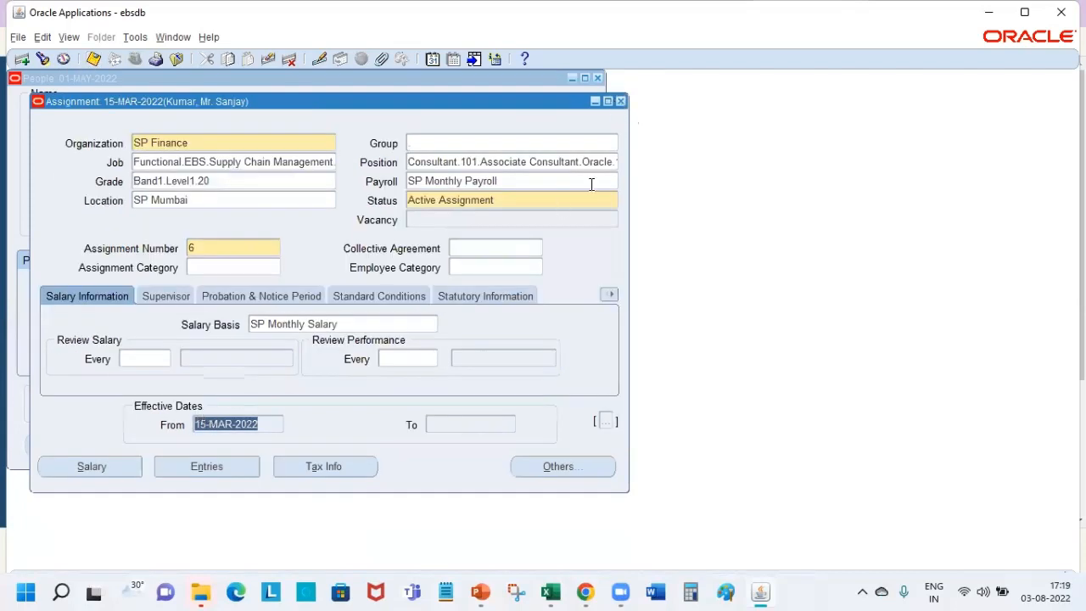
- Open QuickPay for the assignment and confirm the 03-AUG-2022 effective date
left_click(563, 466)
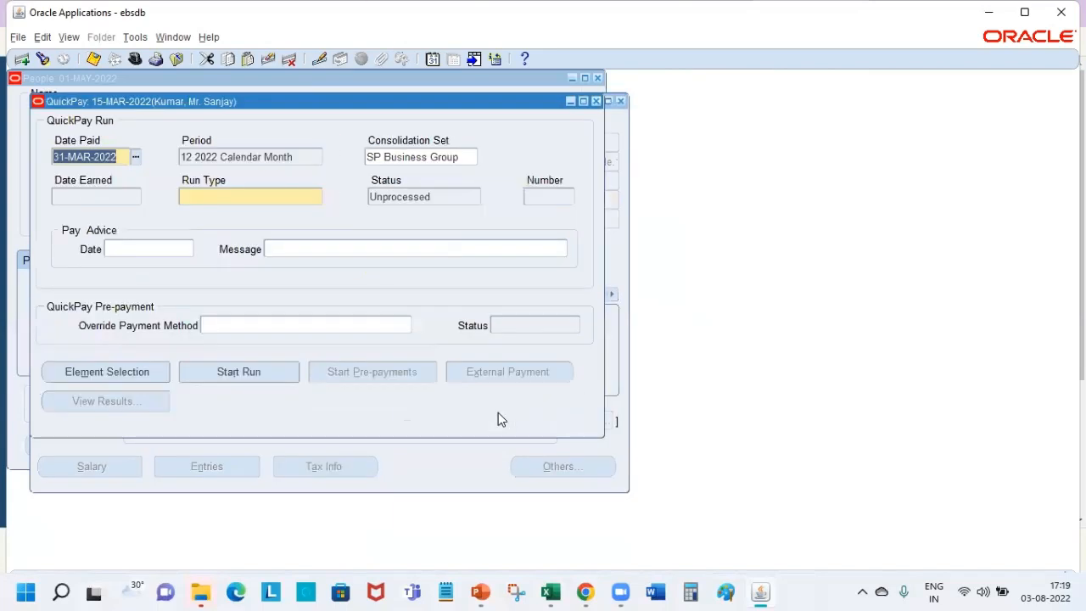
mouse_move(76, 138)
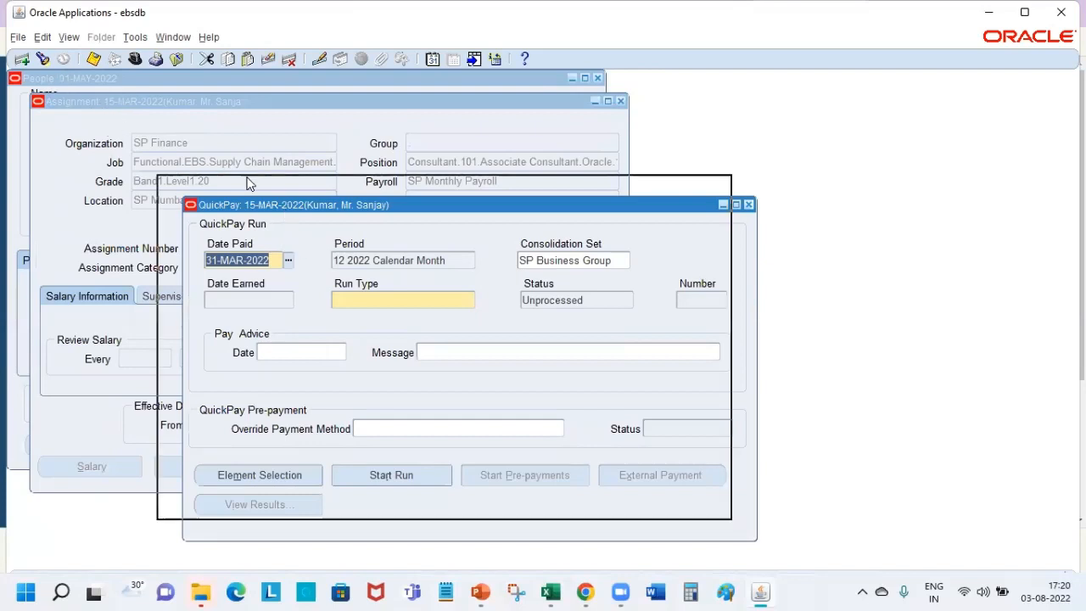
left_click_drag(289, 205, 206, 128)
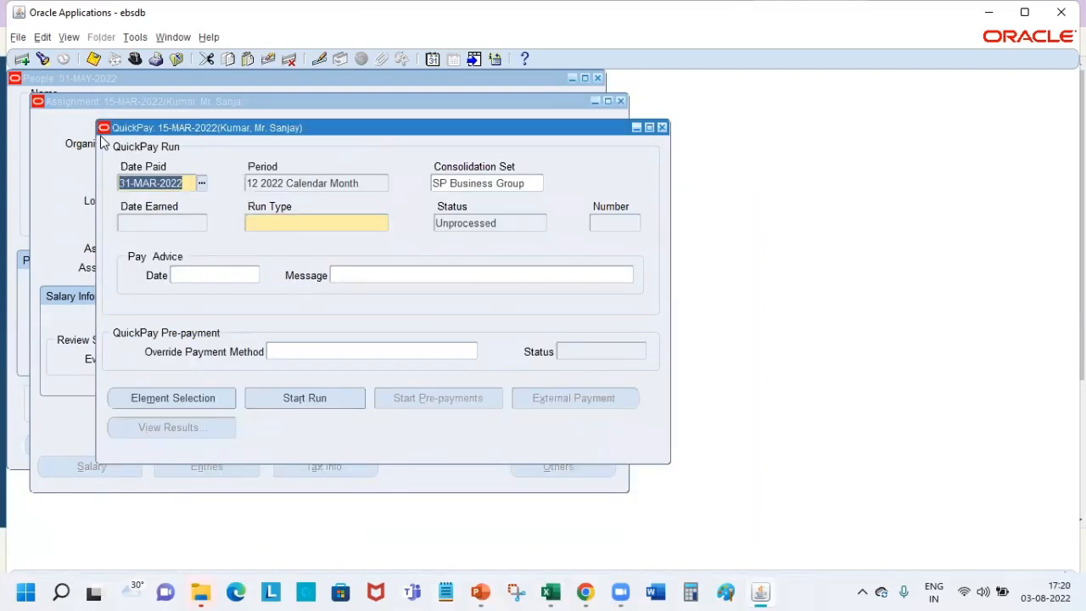
mouse_move(195, 140)
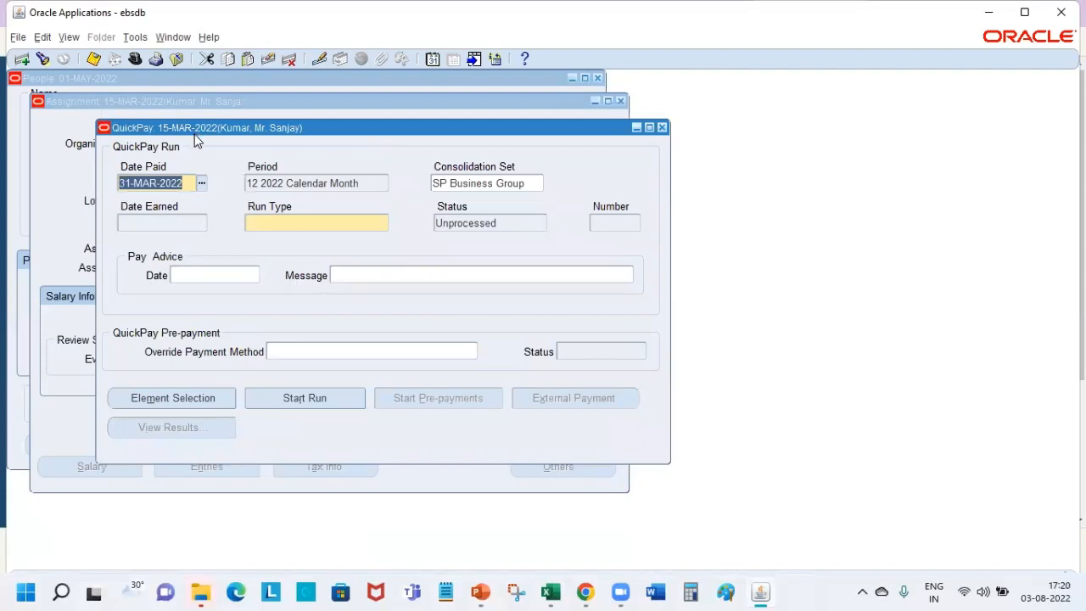
mouse_move(194, 141)
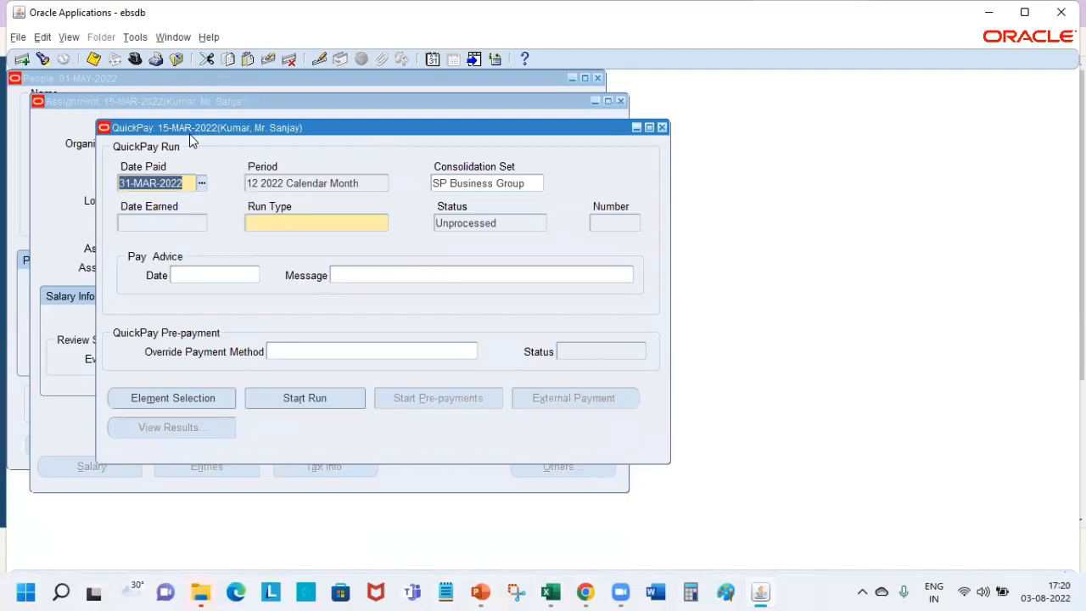
left_click(135, 36)
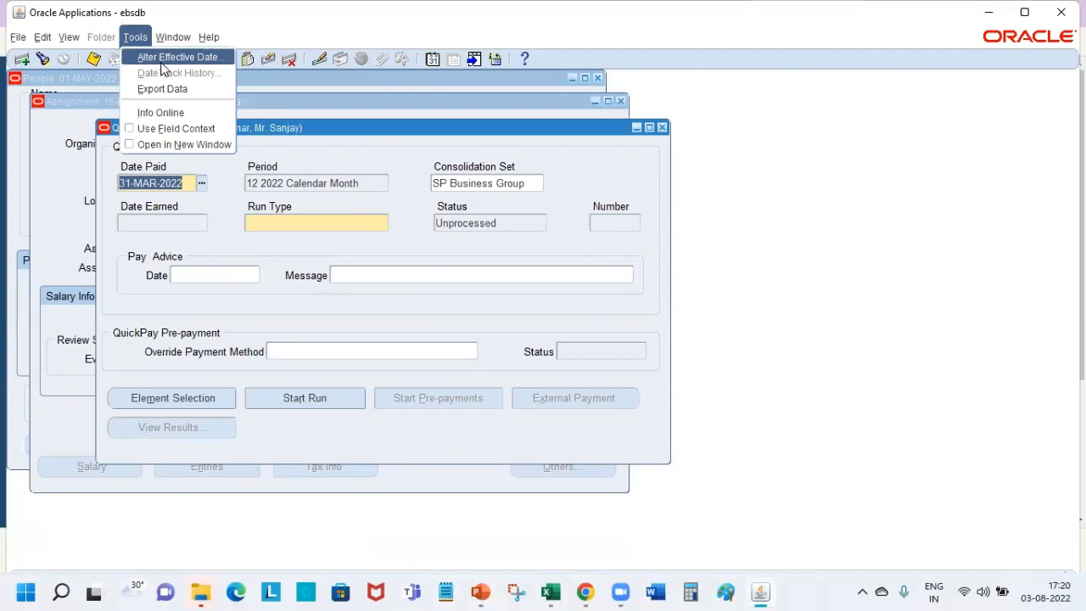
left_click(180, 57)
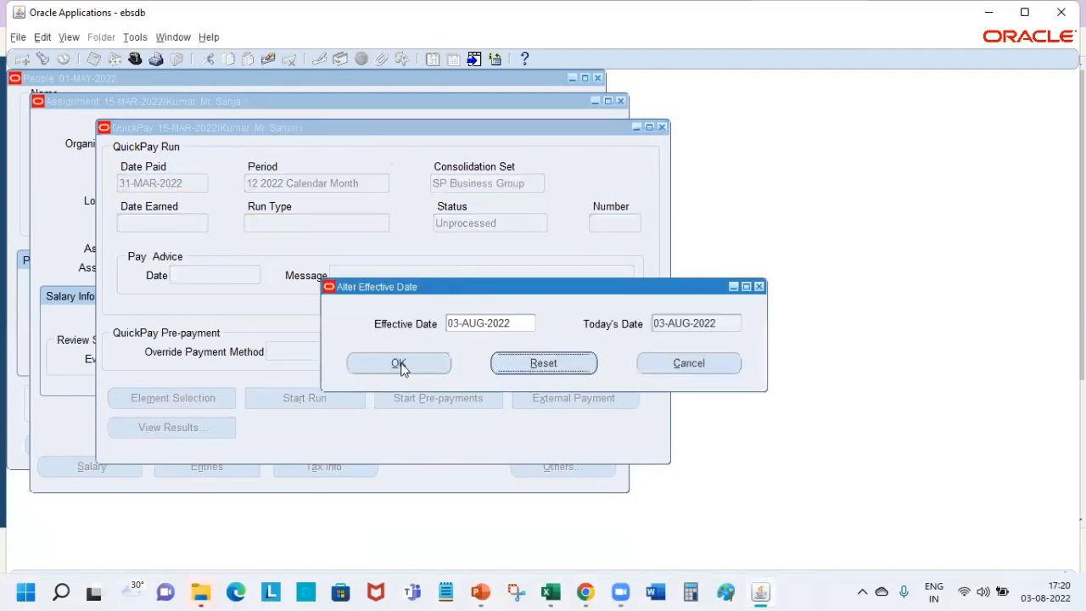
left_click(399, 362)
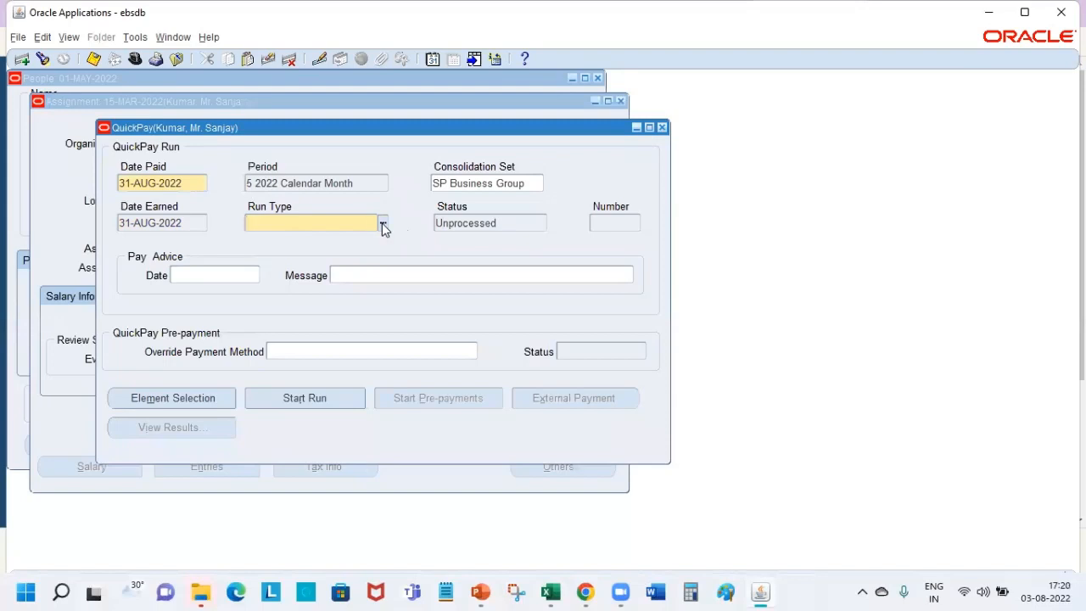
- Choose Regular as the QuickPay run type
left_click(382, 222)
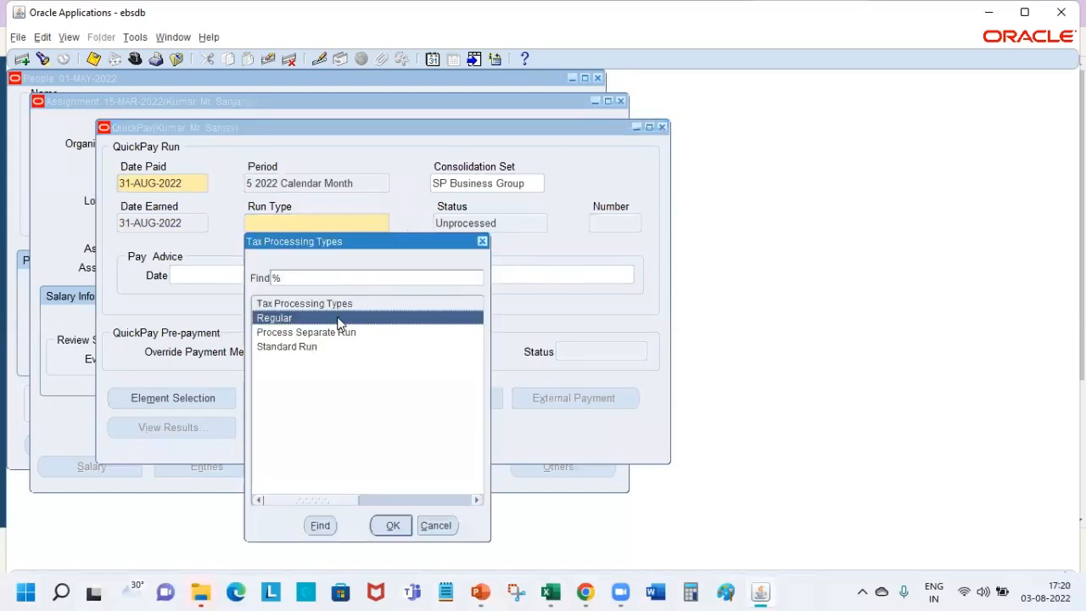
left_click(391, 524)
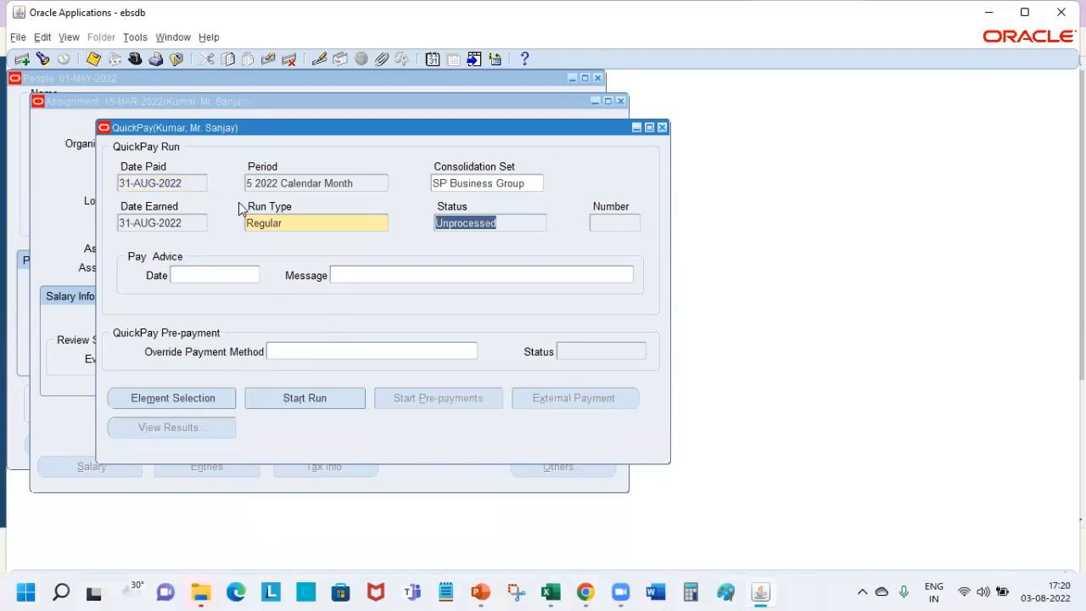
left_click(304, 397)
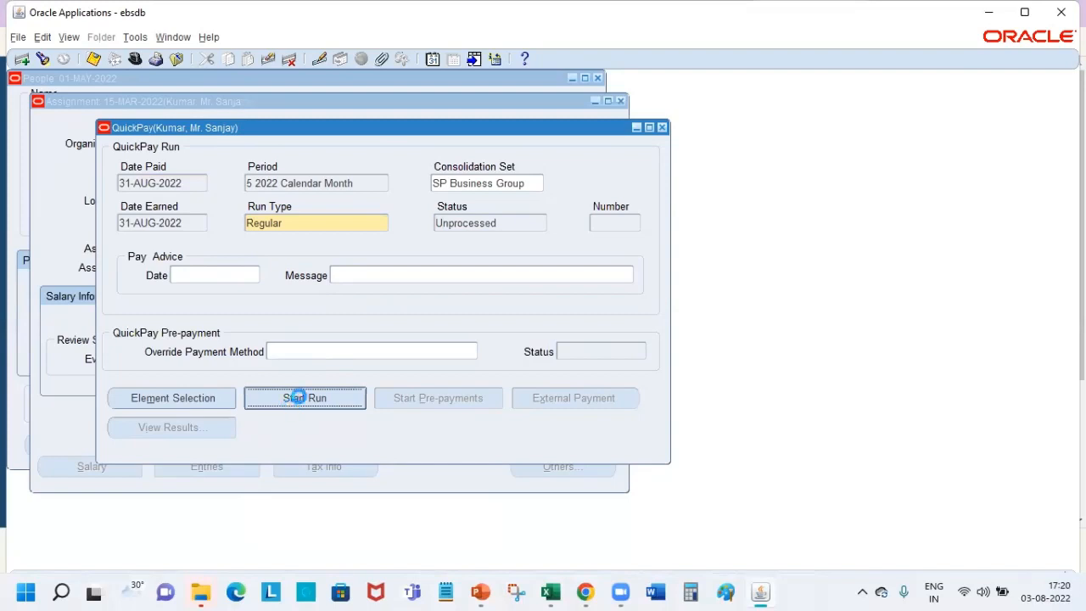
- Start the August QuickPay run and recheck until its status shows Complete
left_click(304, 397)
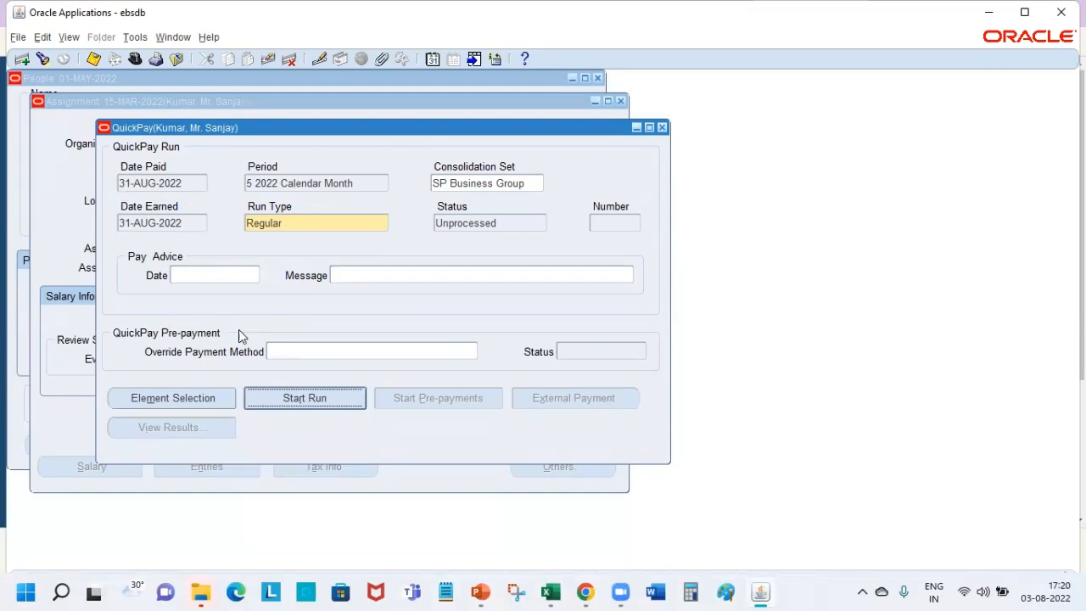
left_click(304, 397)
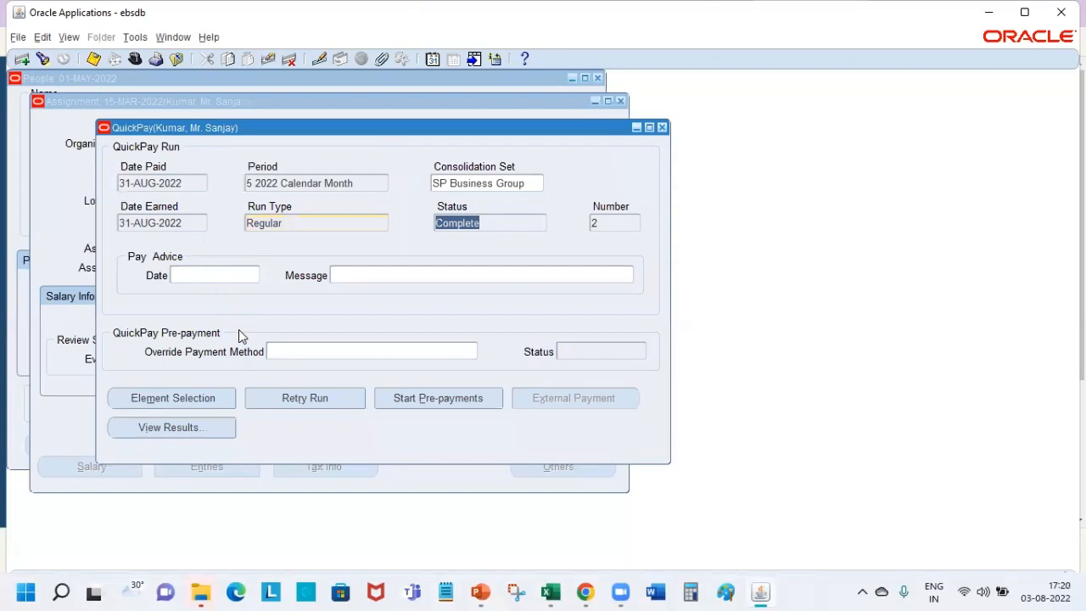
mouse_move(436, 243)
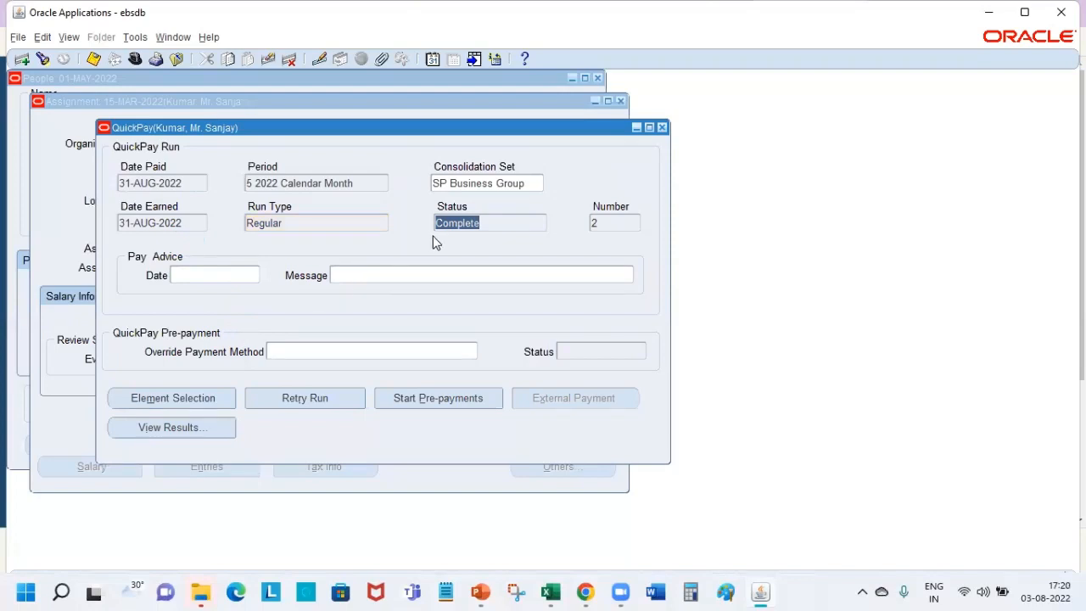
mouse_move(451, 242)
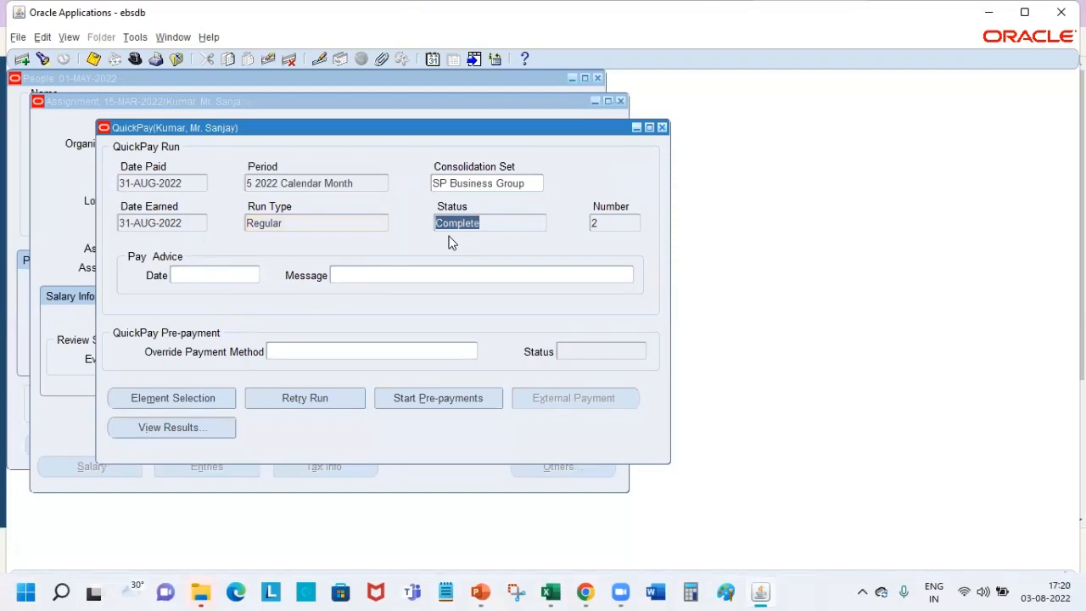
left_click(171, 426)
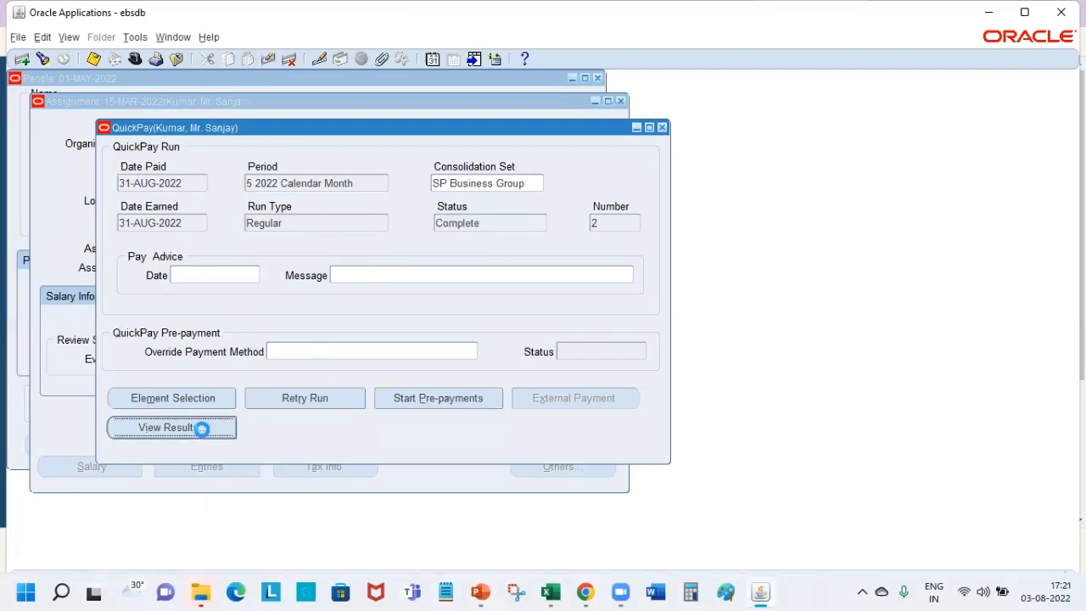
left_click(171, 427)
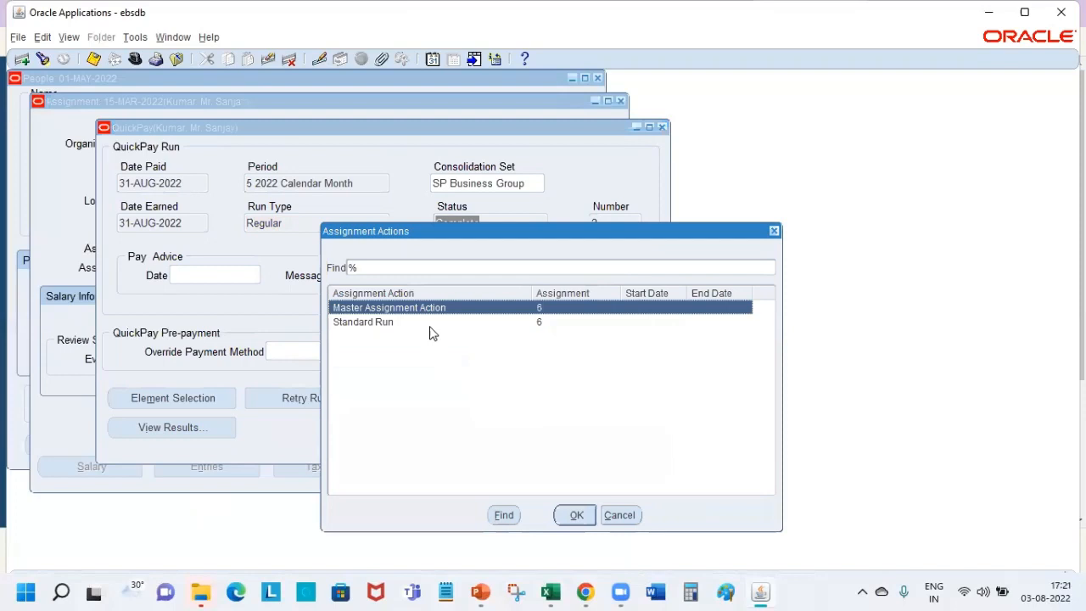
left_click(575, 516)
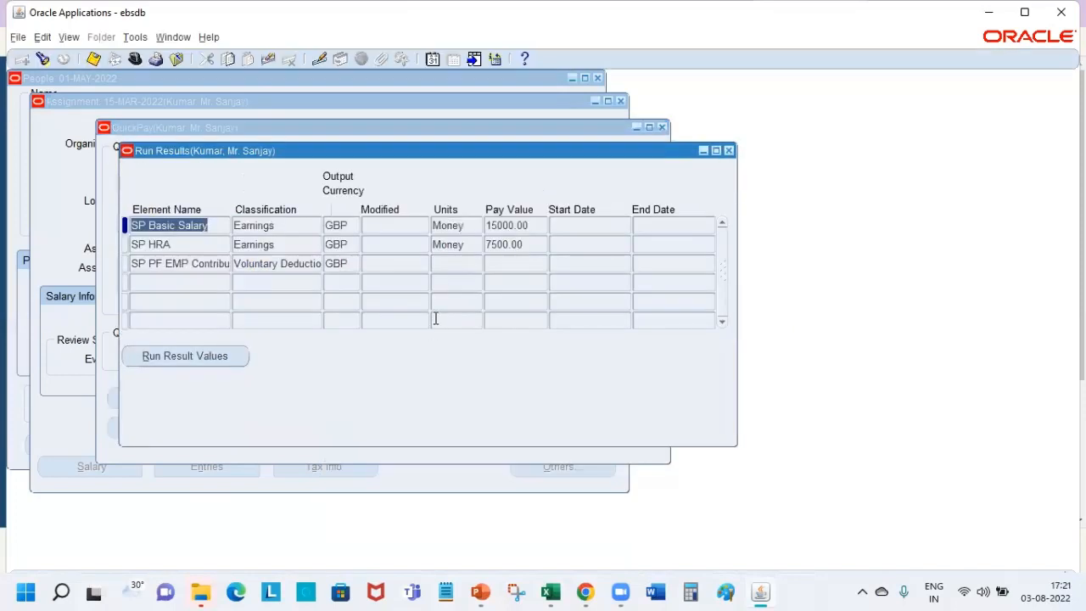
left_click(506, 225)
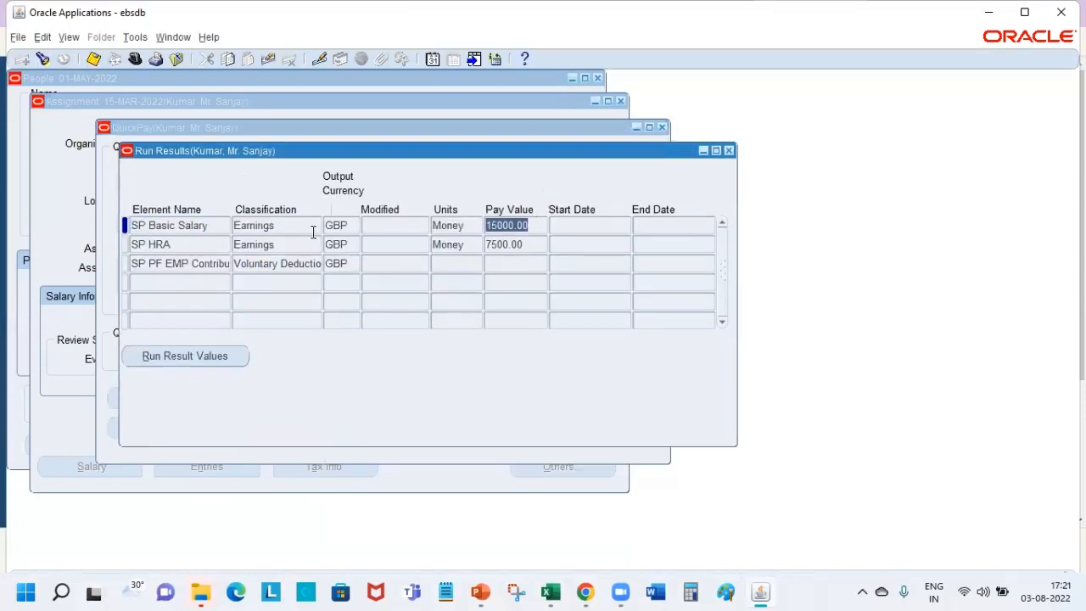
left_click(185, 356)
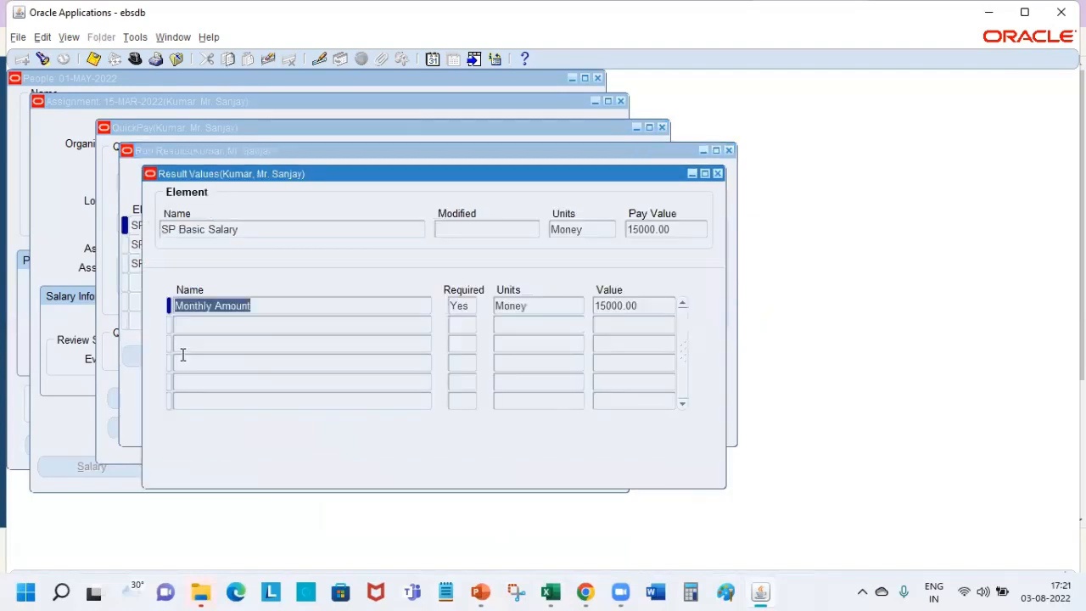
left_click(633, 306)
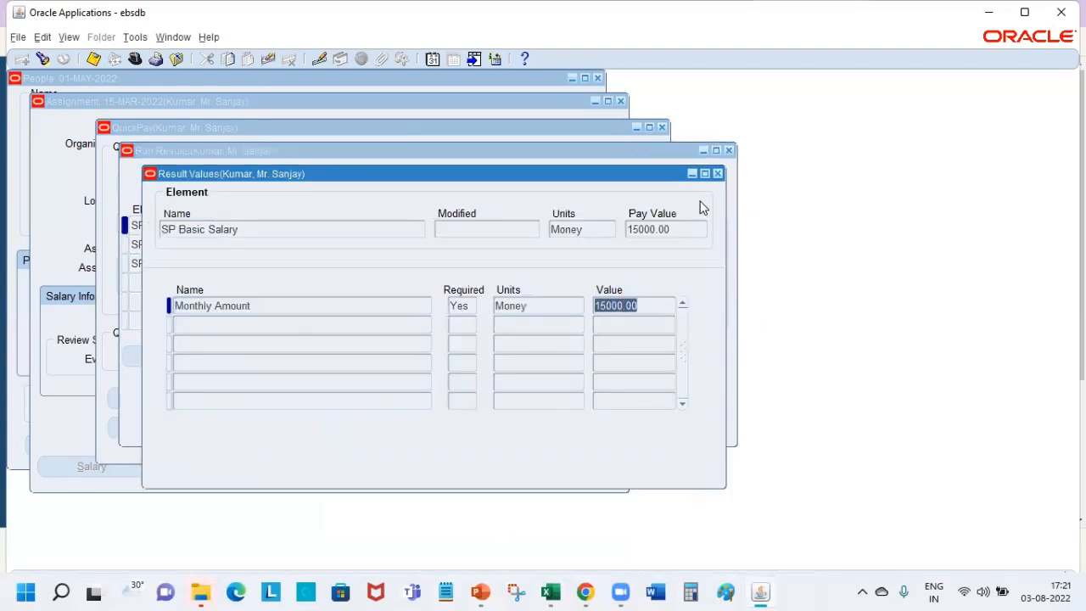
left_click(718, 174)
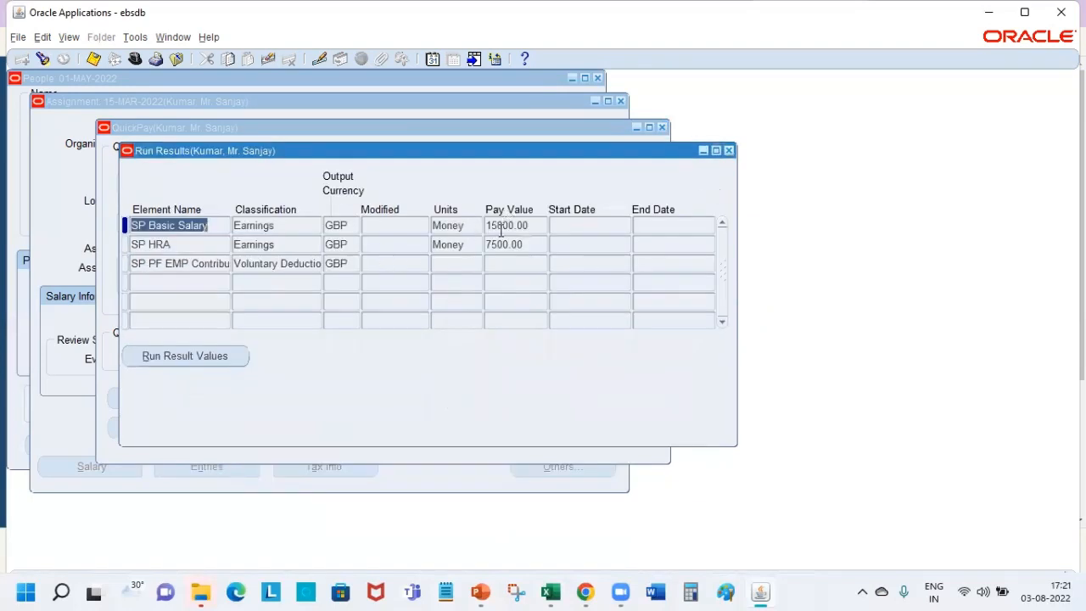
left_click(151, 245)
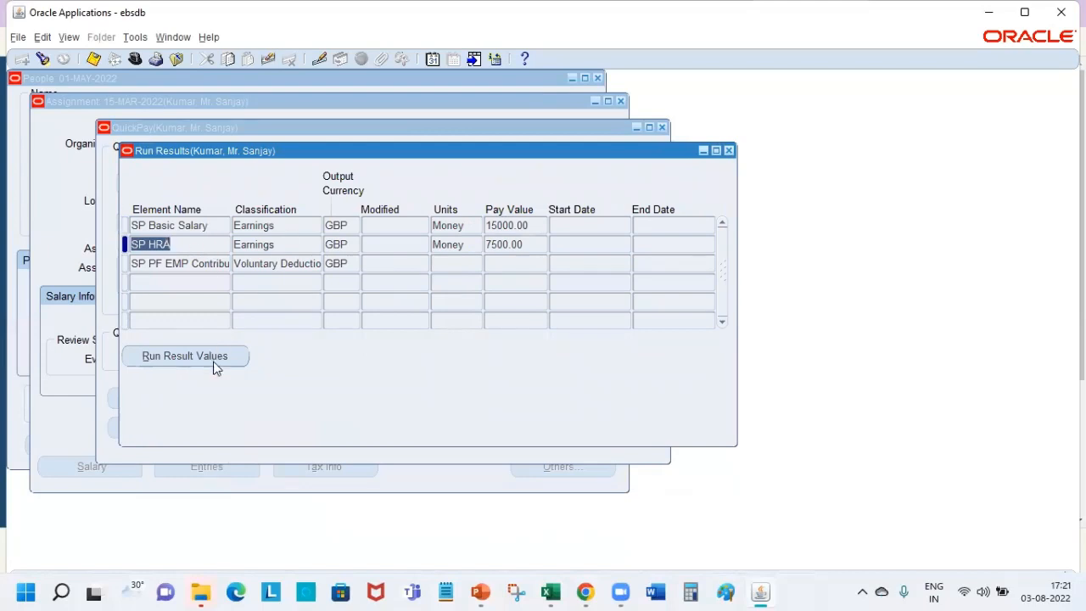
left_click(185, 356)
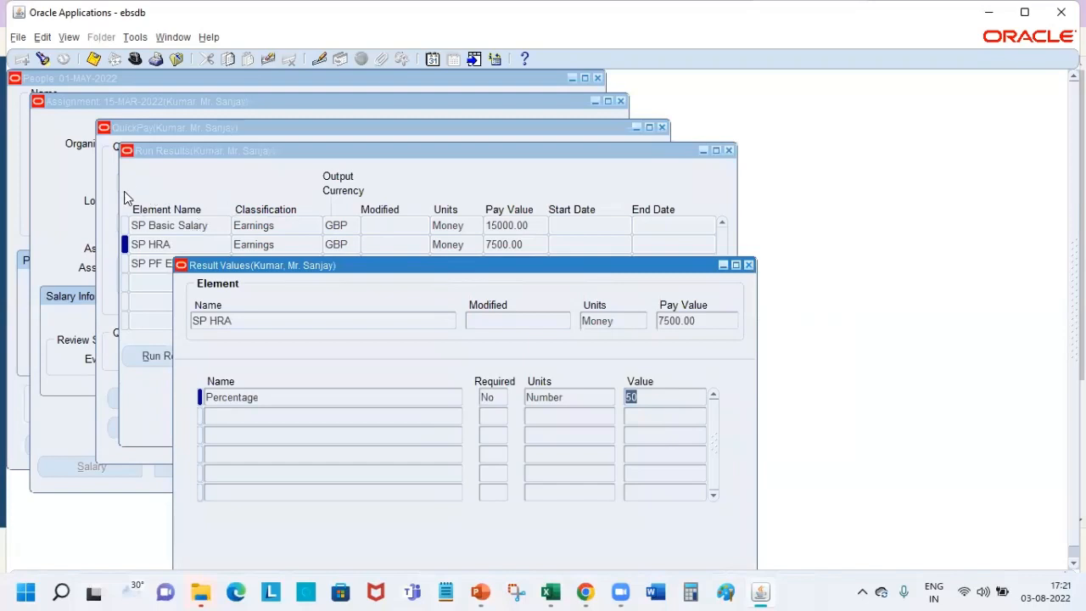
mouse_move(749, 265)
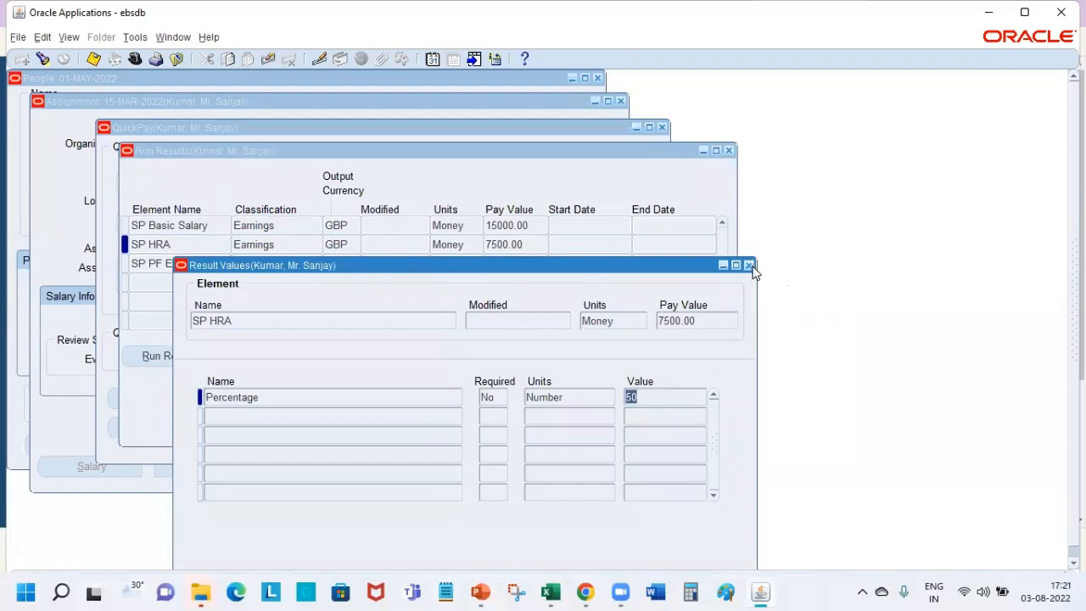
left_click(749, 265)
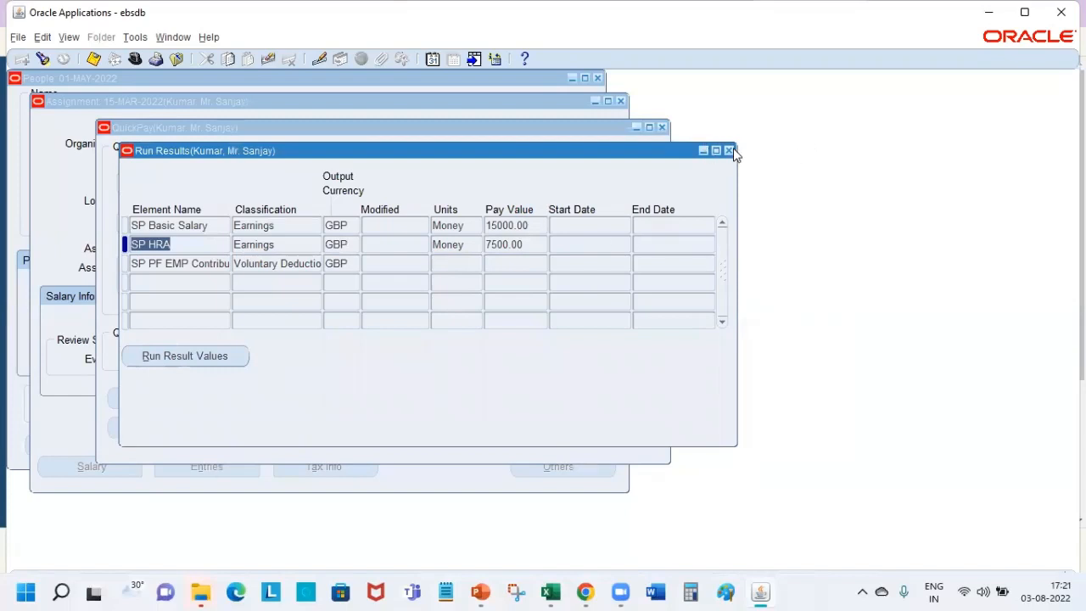
left_click(729, 150)
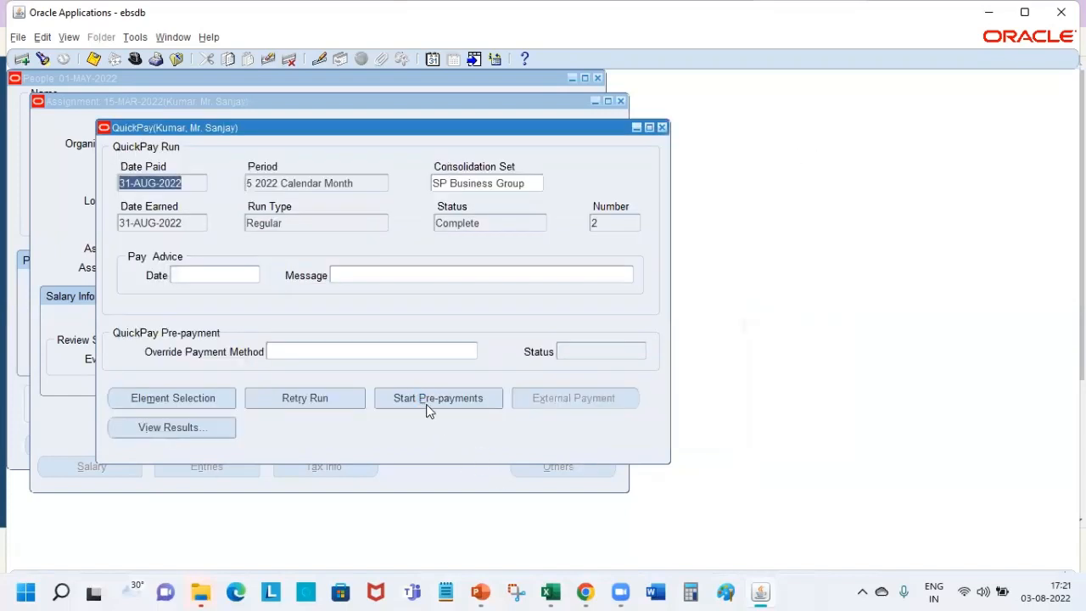
left_click(171, 427)
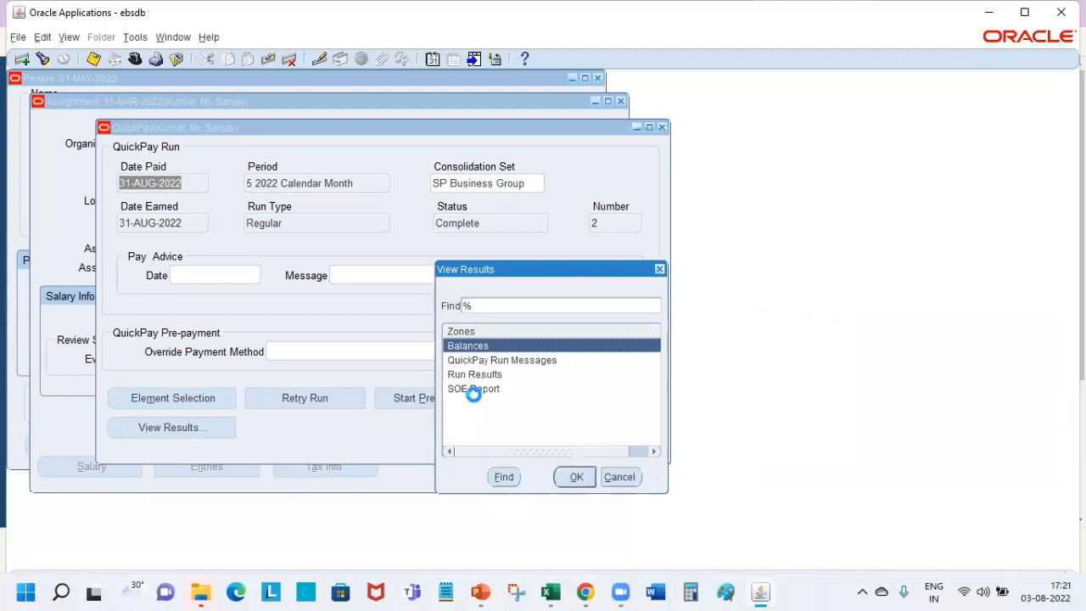
left_click(575, 476)
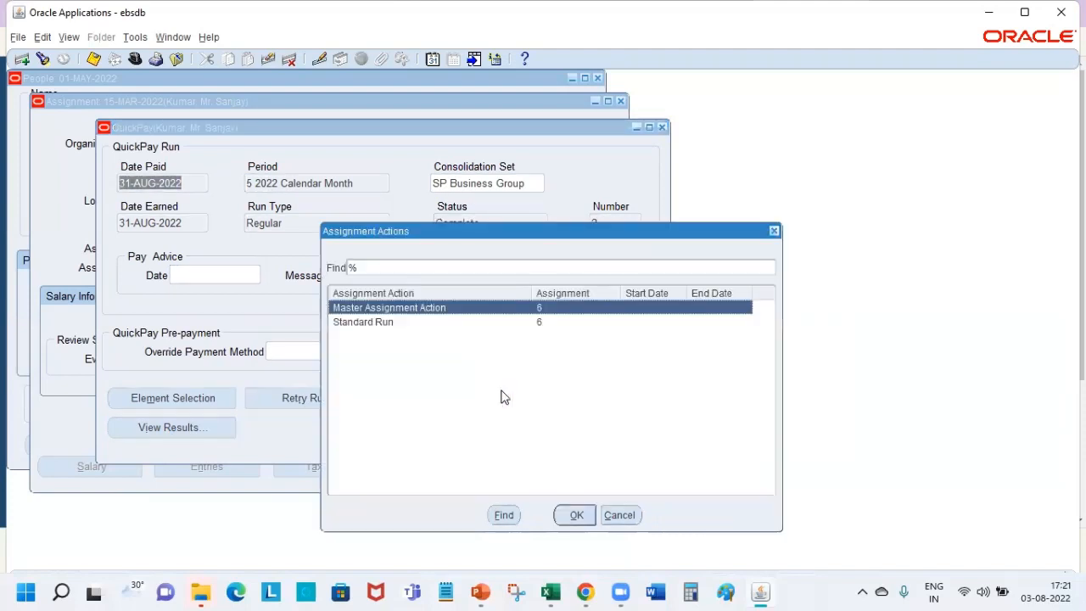
left_click(575, 515)
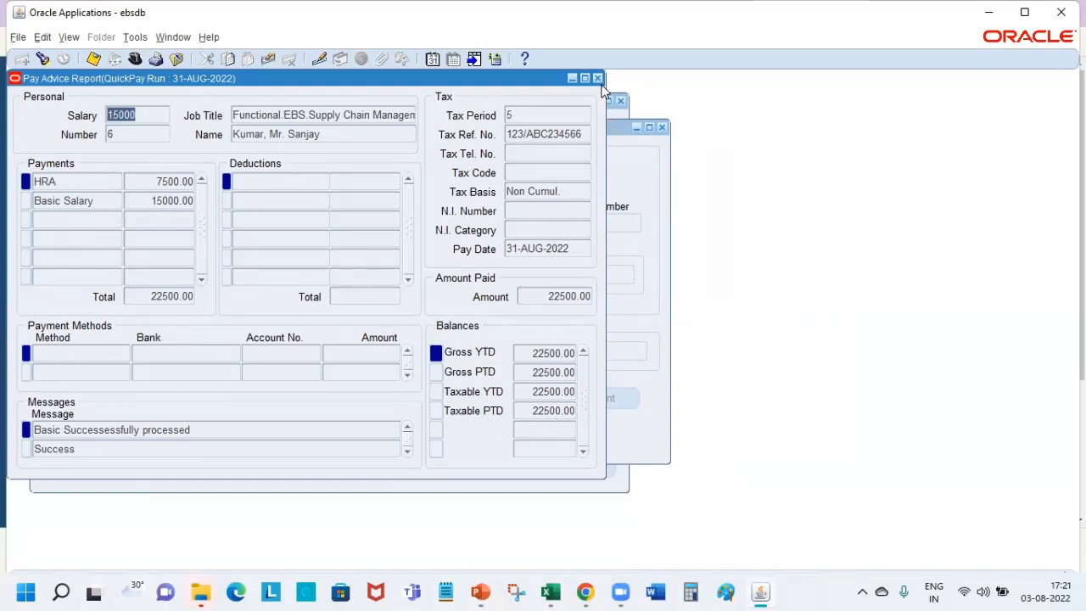
left_click(599, 78)
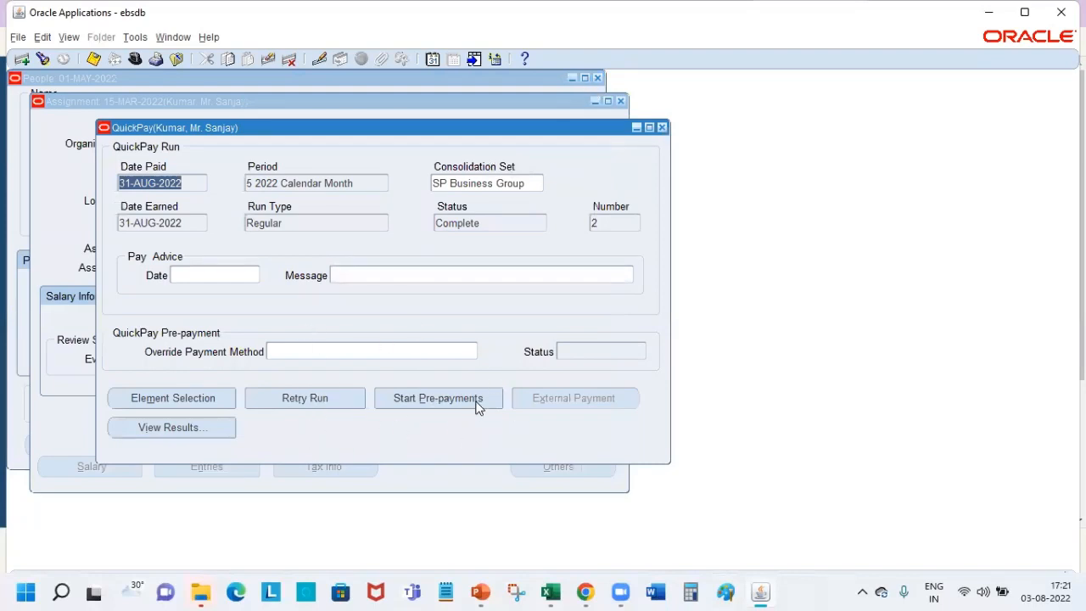
- Start pre-payments, save the default definition, and confirm the pre-payment process
left_click(438, 398)
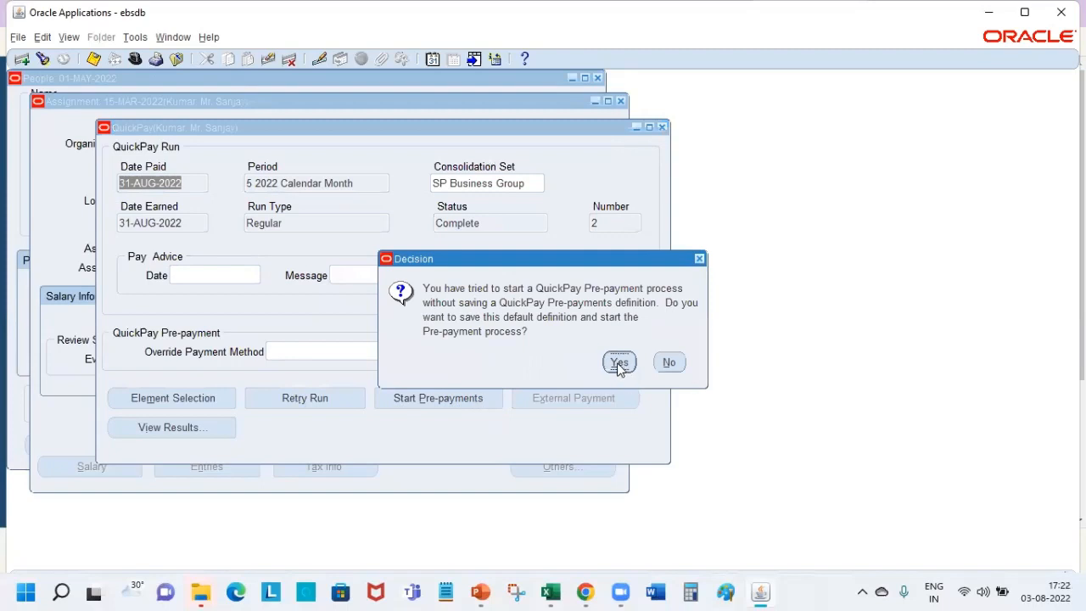
mouse_move(284, 280)
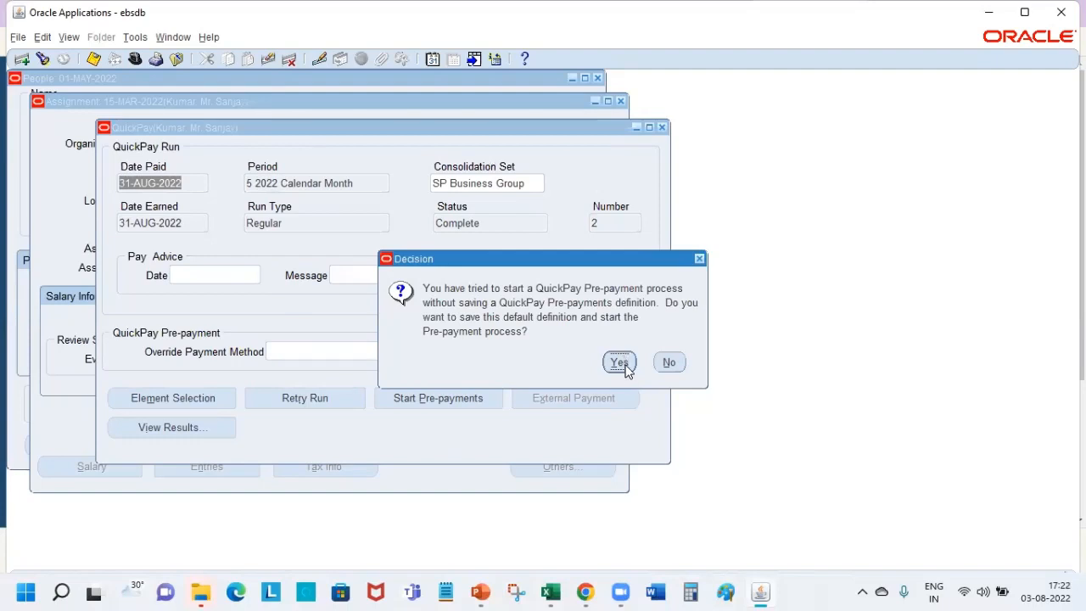
left_click(619, 362)
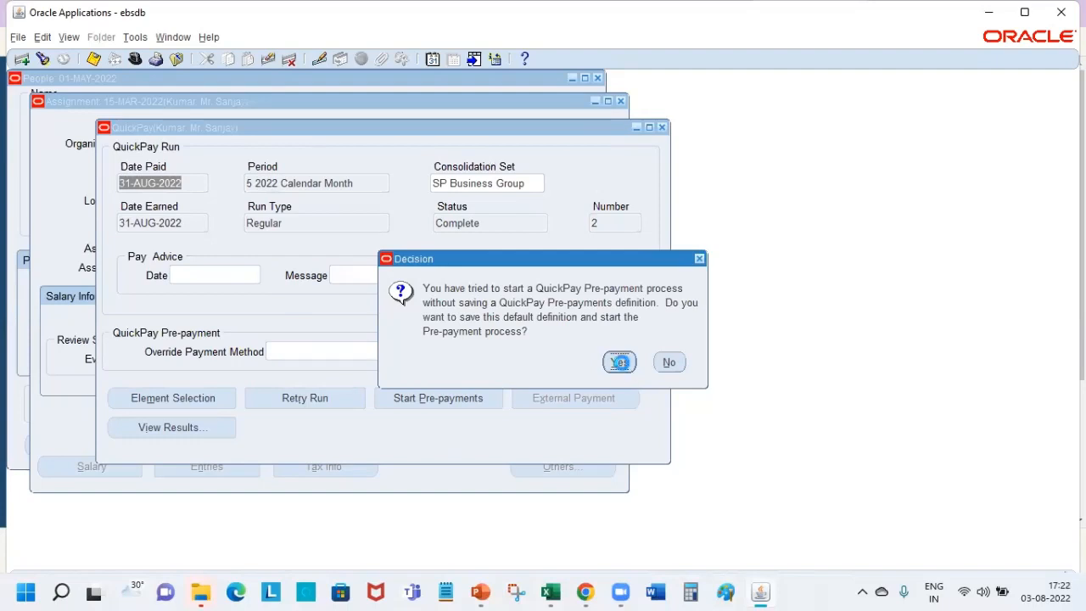
left_click(619, 361)
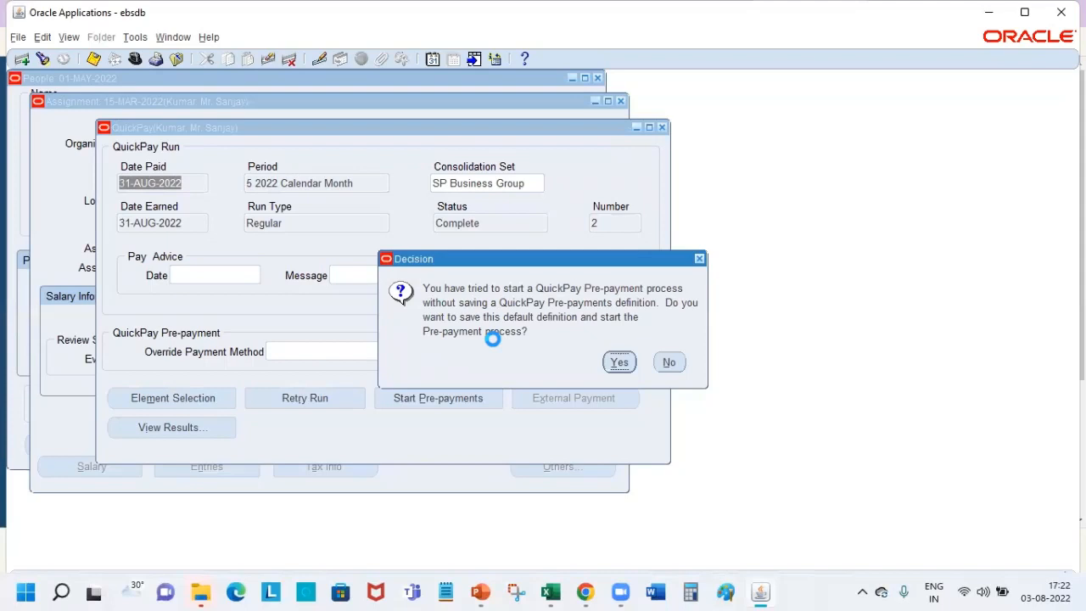
left_click(619, 363)
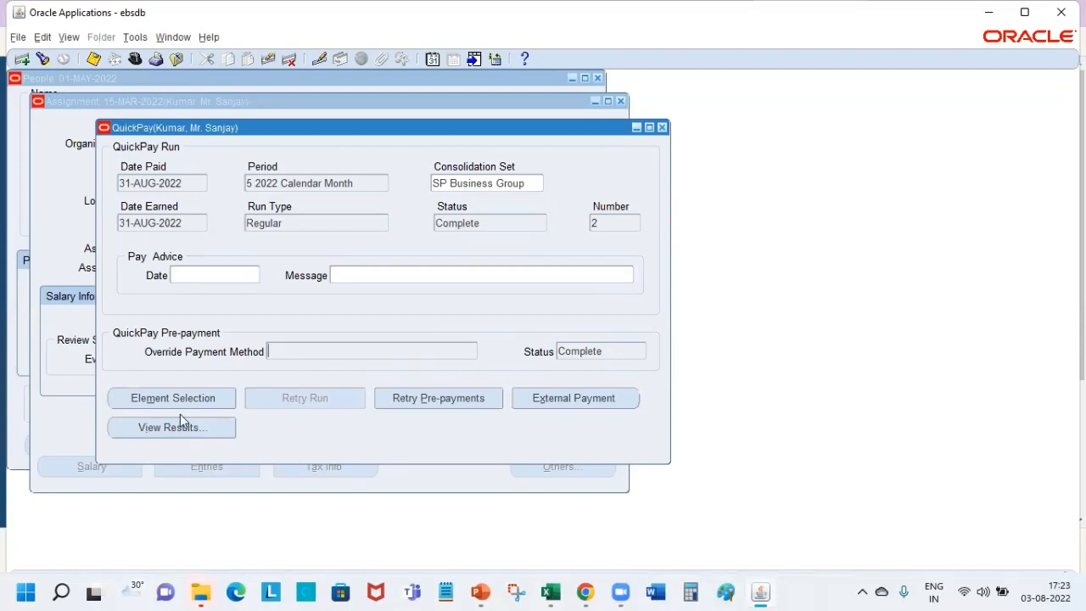
- Review the Payment Methods run result and close it
left_click(172, 427)
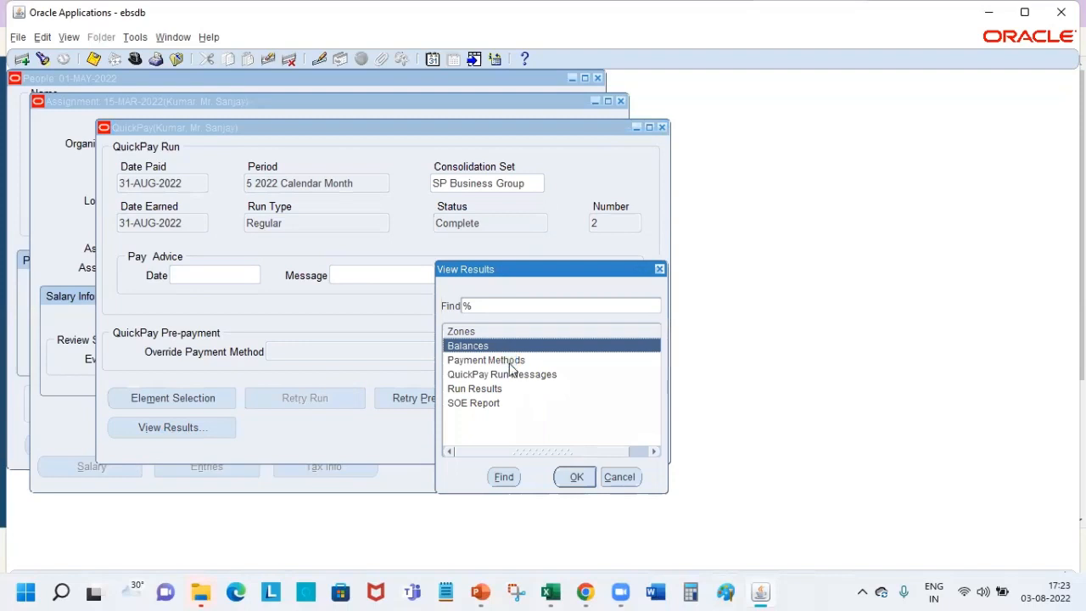
left_click(486, 360)
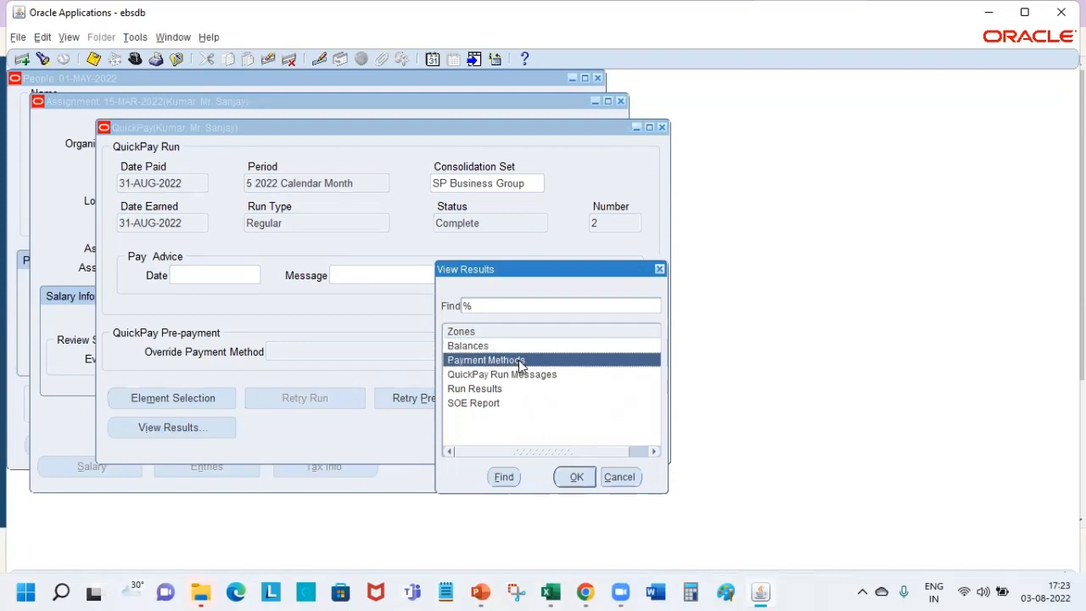
left_click(575, 476)
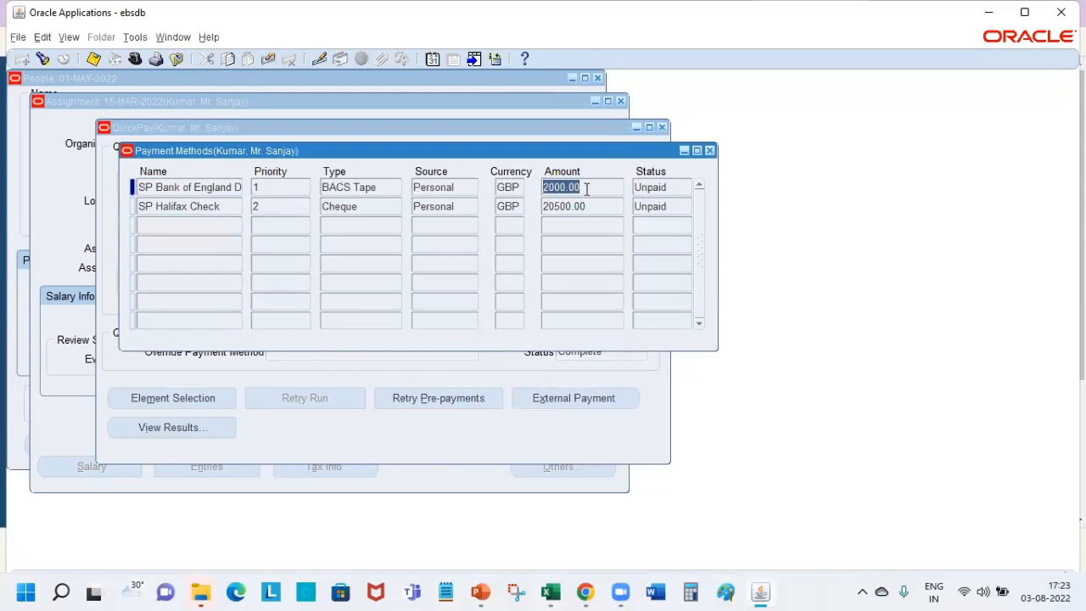
left_click(582, 206)
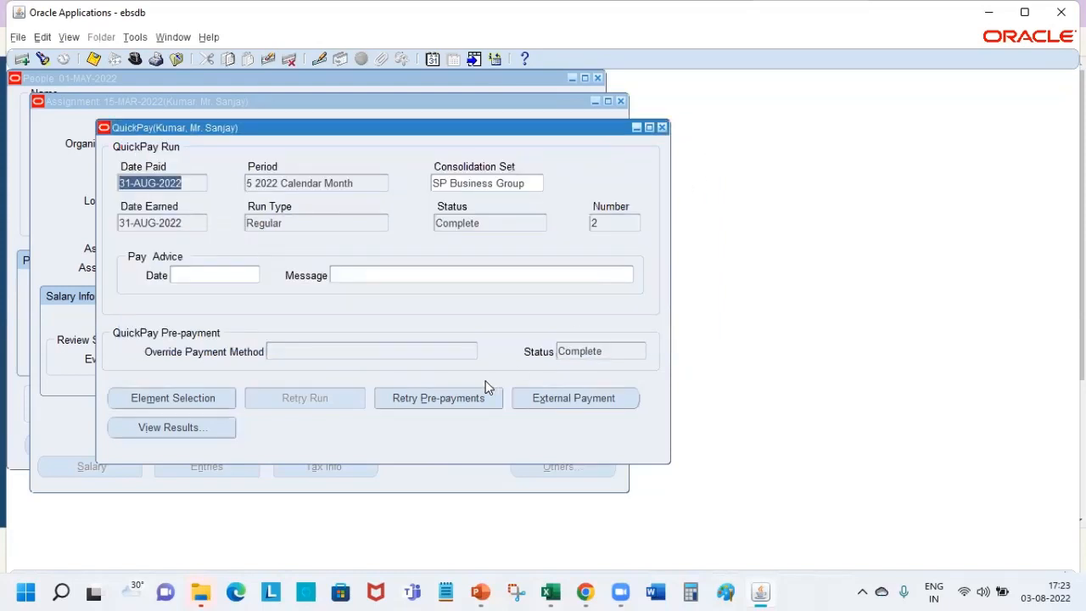
- Check the pay advice: 2000.00 to Bank of Scotland, 20500.00 by Halifax cheque
left_click(172, 427)
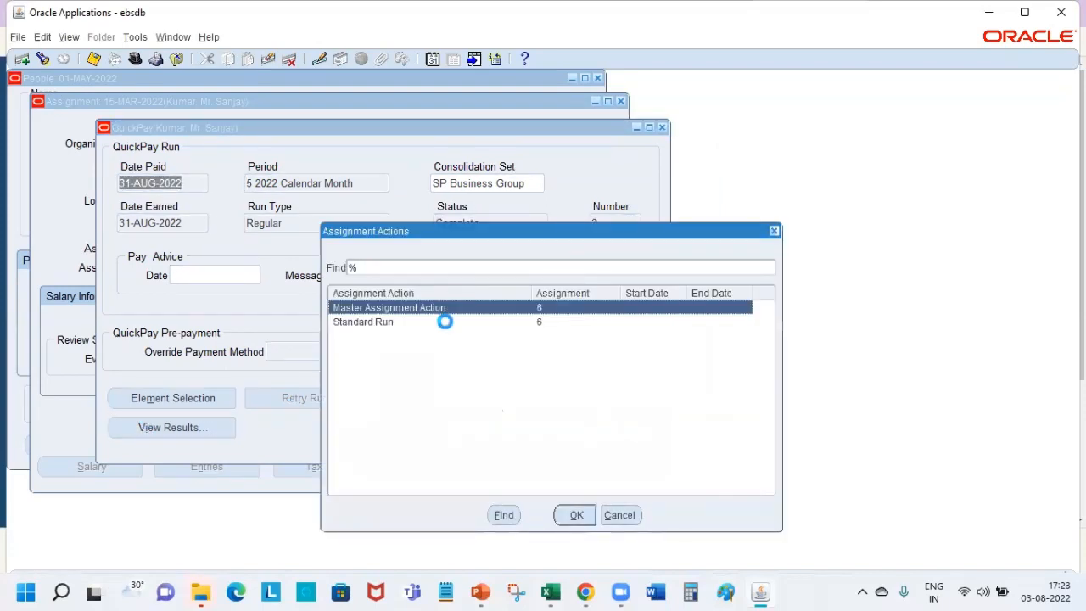
left_click(576, 515)
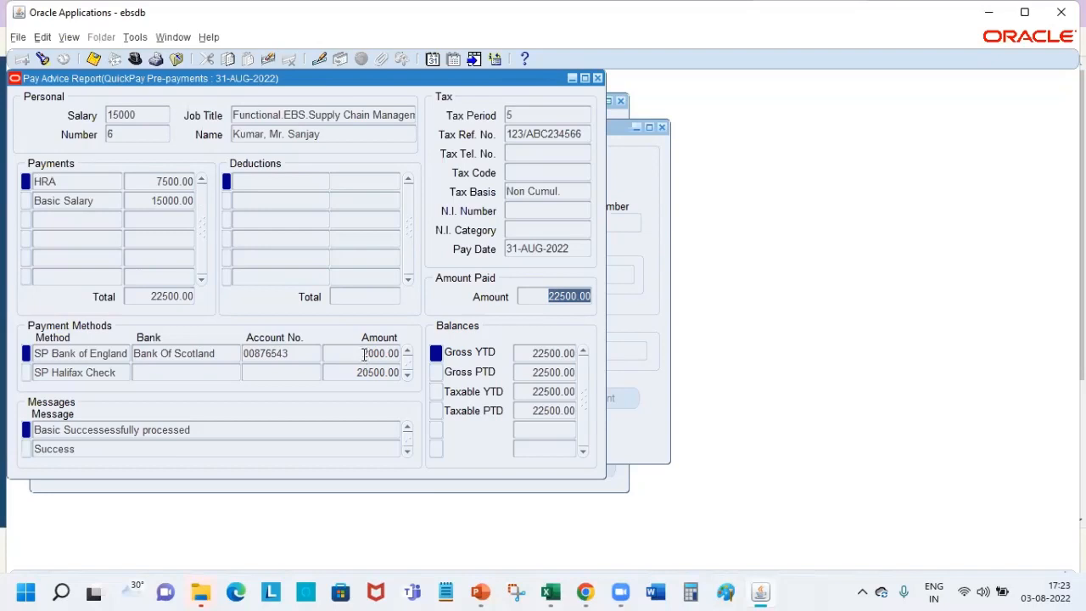
left_click(380, 353)
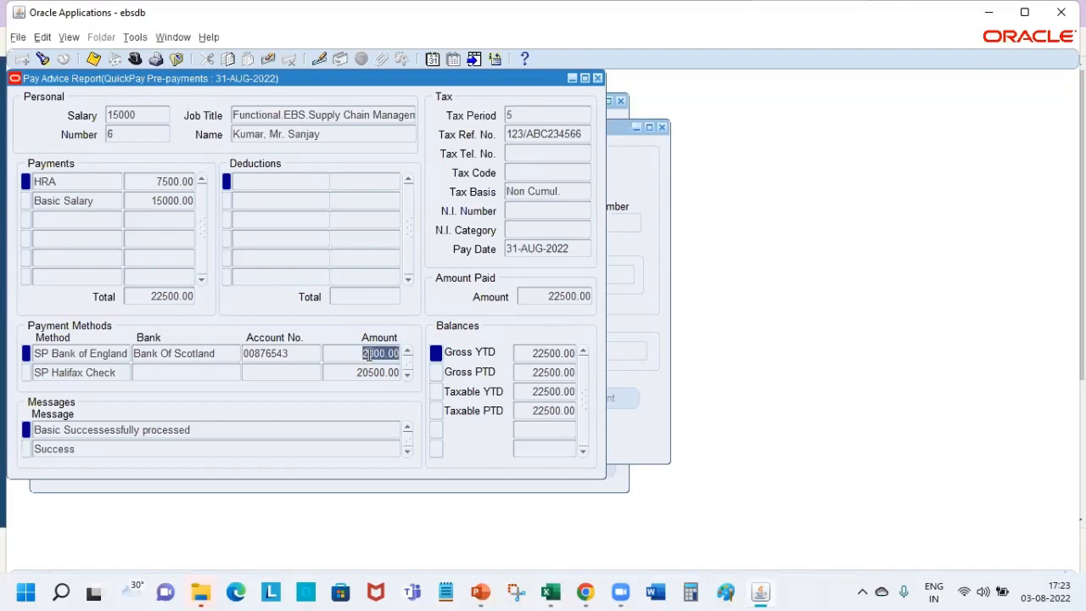
left_click(378, 372)
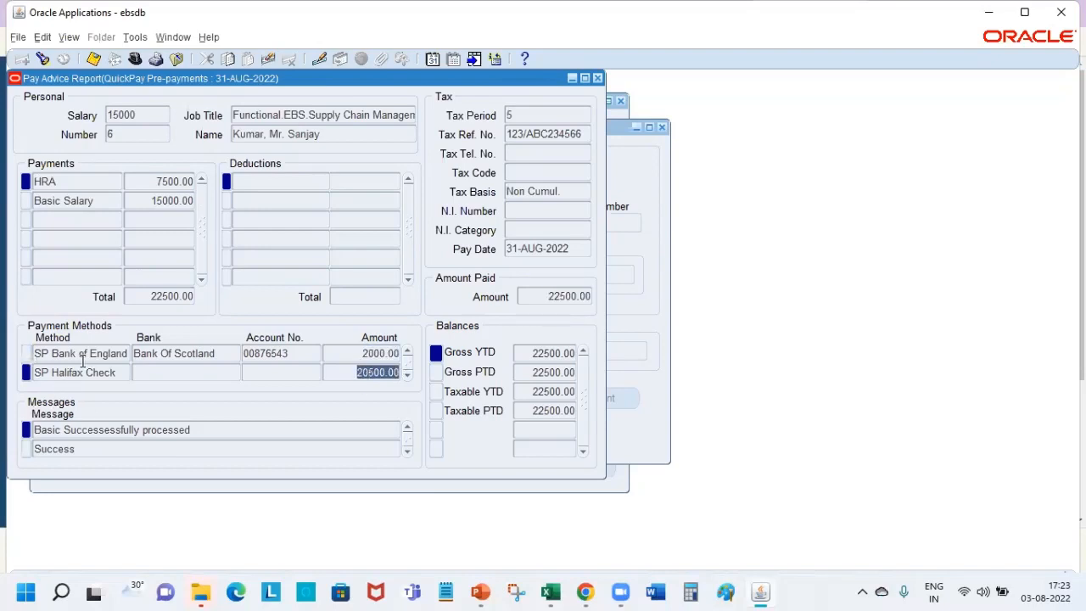
left_click(75, 373)
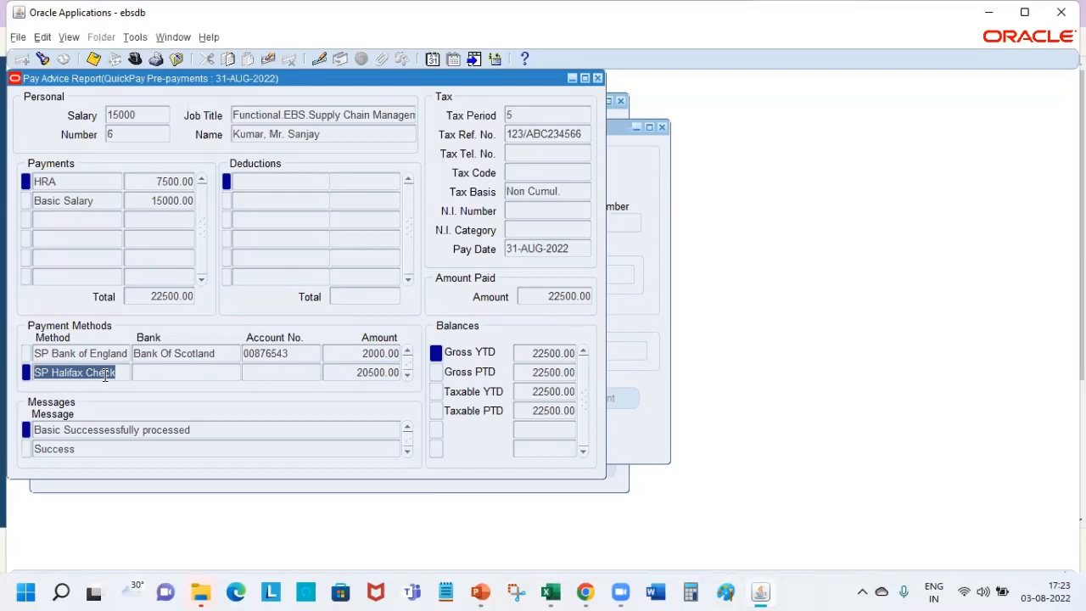
mouse_move(103, 393)
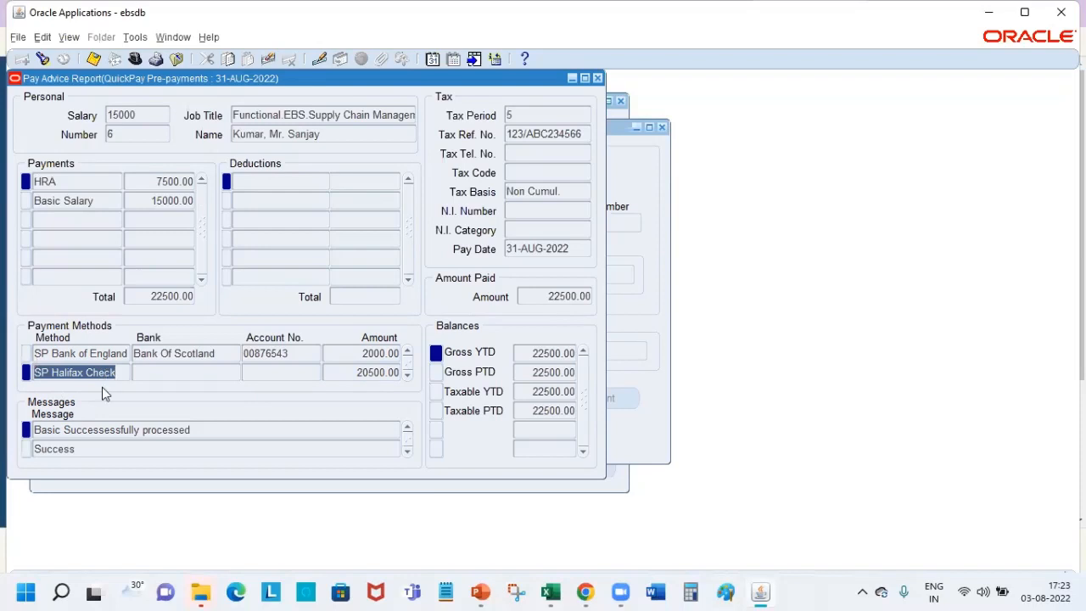
mouse_move(231, 354)
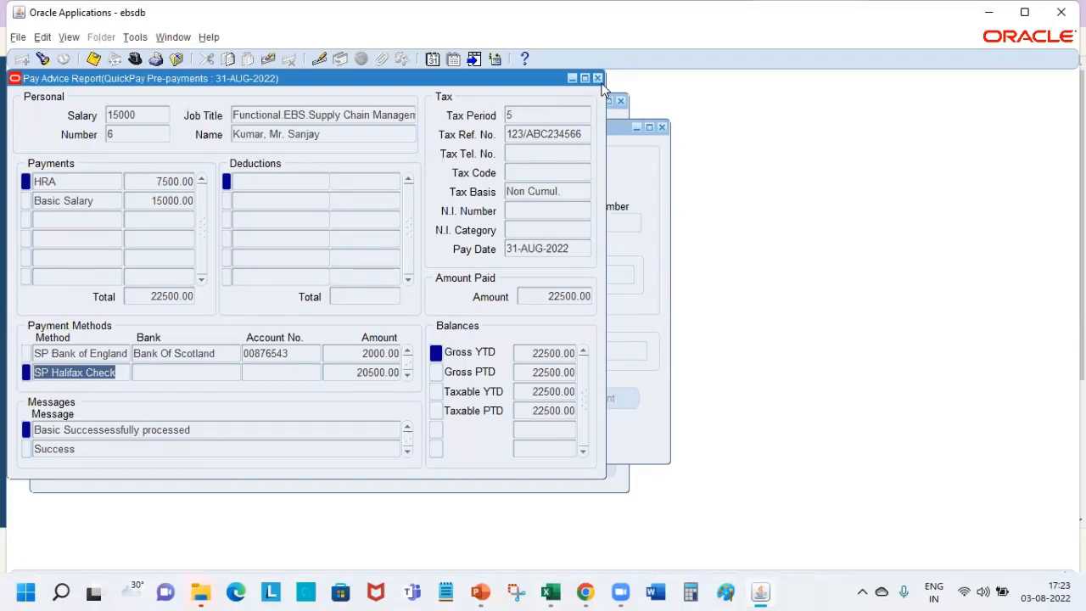
left_click(597, 77)
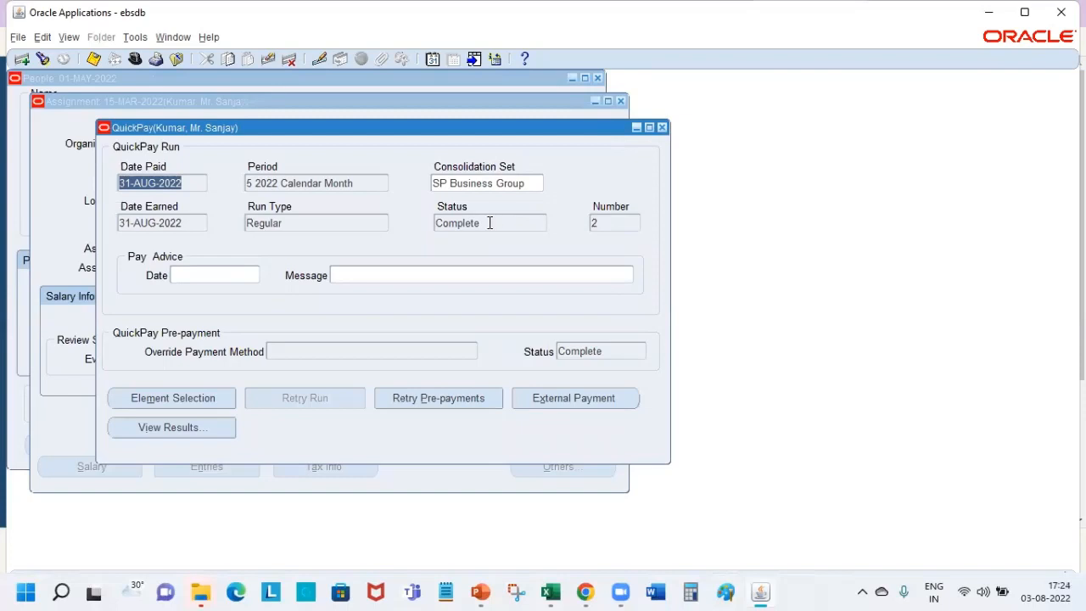
left_click(489, 222)
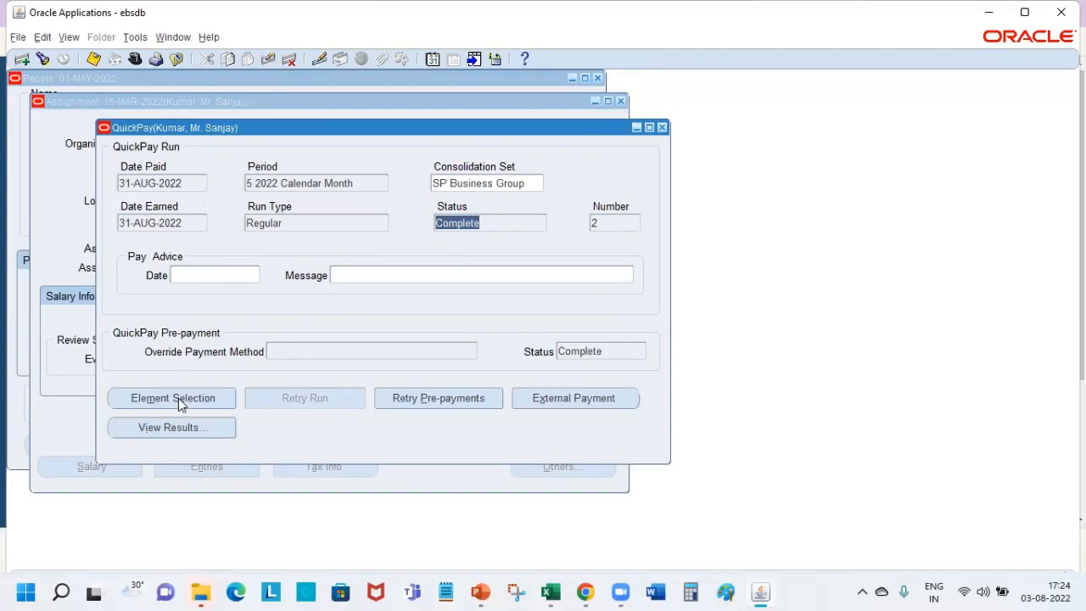
left_click(172, 397)
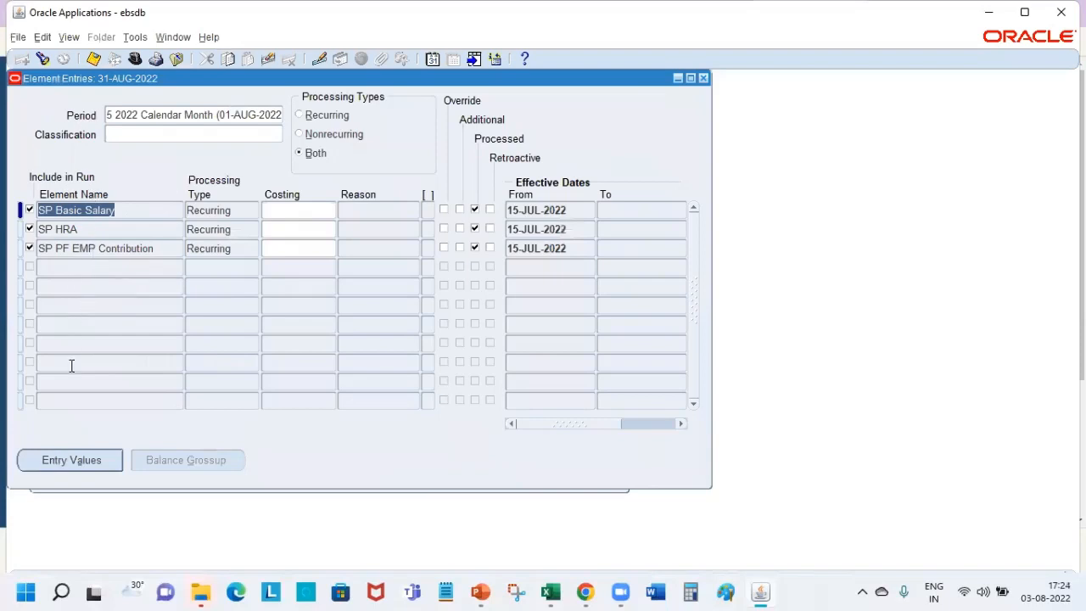
left_click(30, 248)
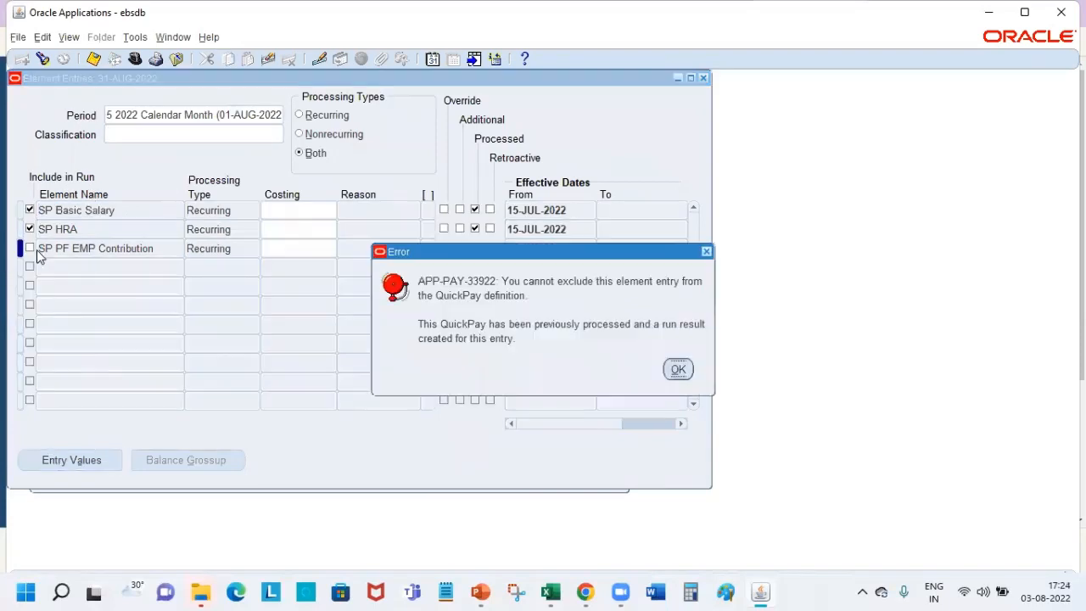
left_click(677, 369)
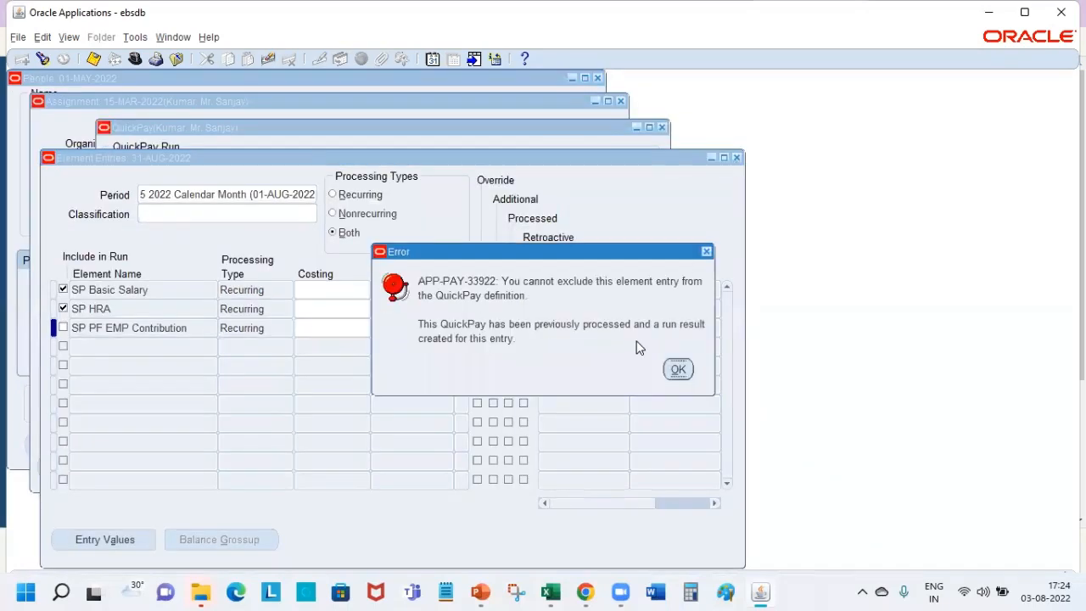
left_click(678, 369)
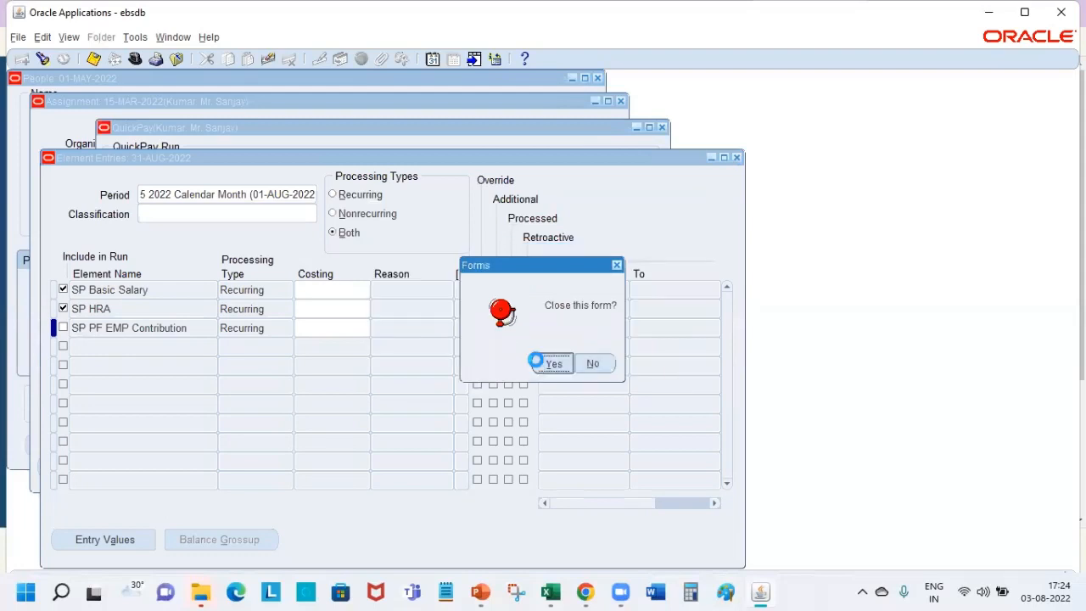
left_click(552, 363)
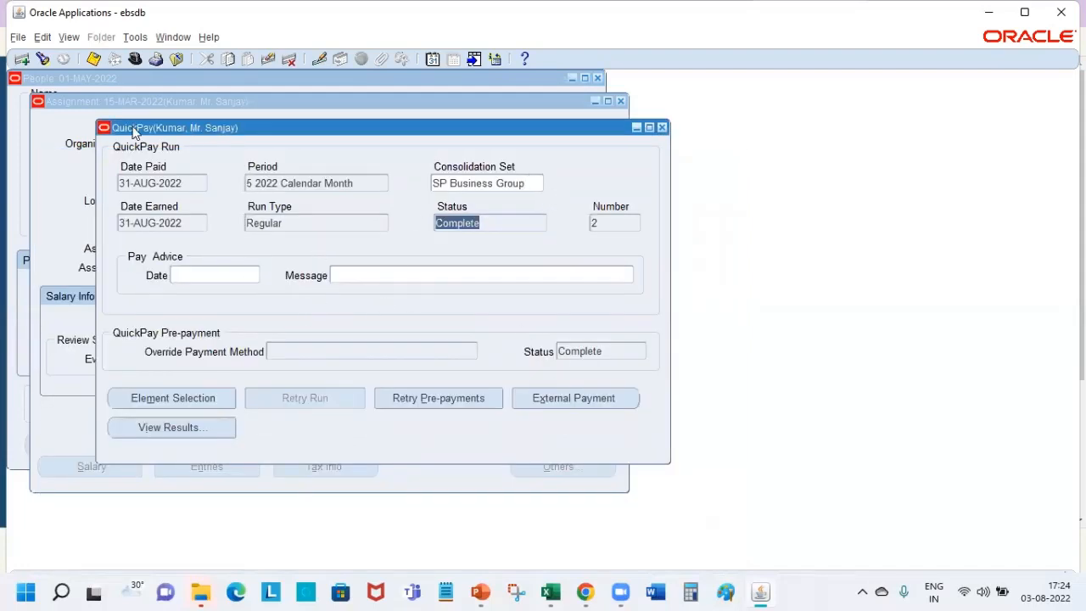
- Alter the effective date to 01-SEP-2022 using the calendar
left_click(135, 36)
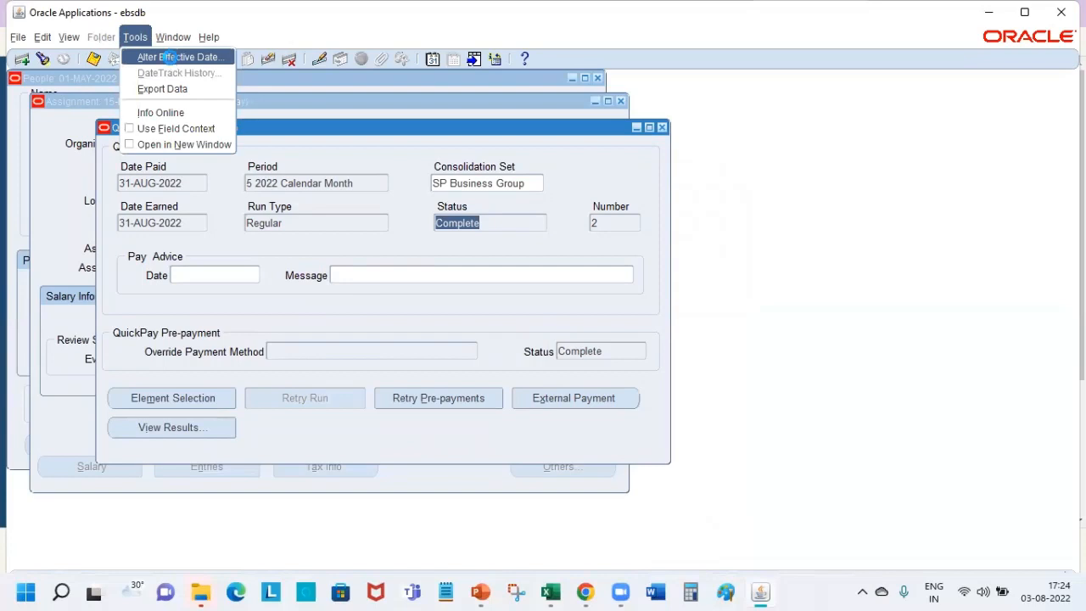
left_click(178, 57)
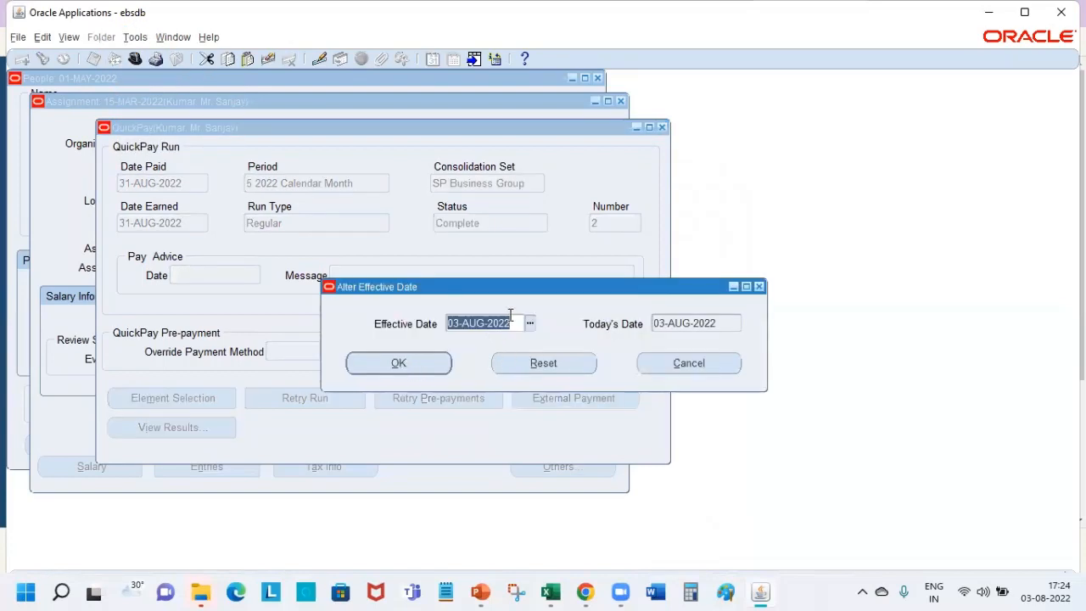
left_click(530, 323)
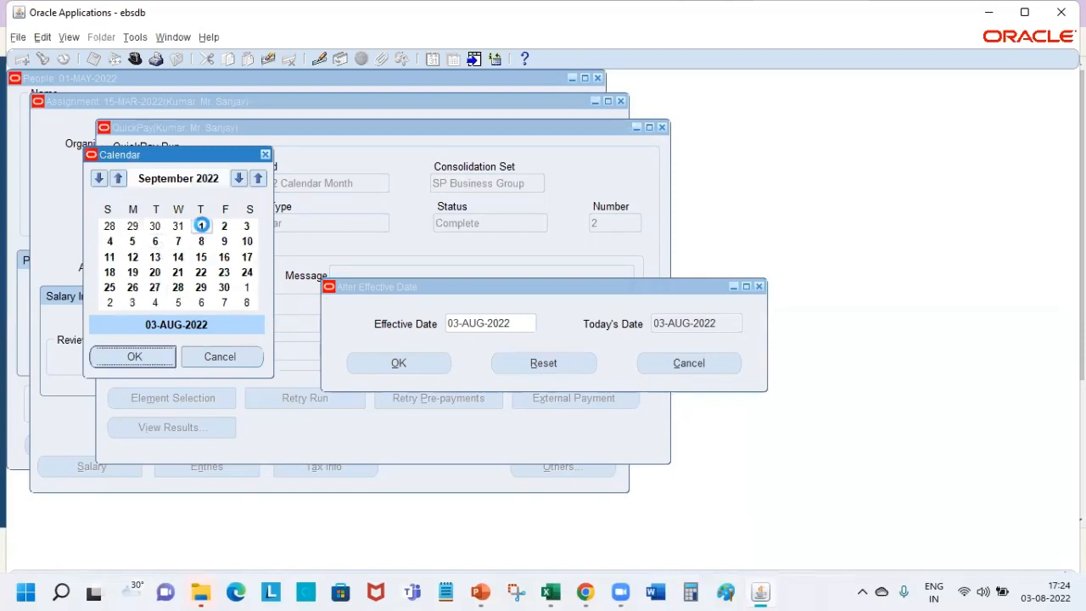
left_click(398, 363)
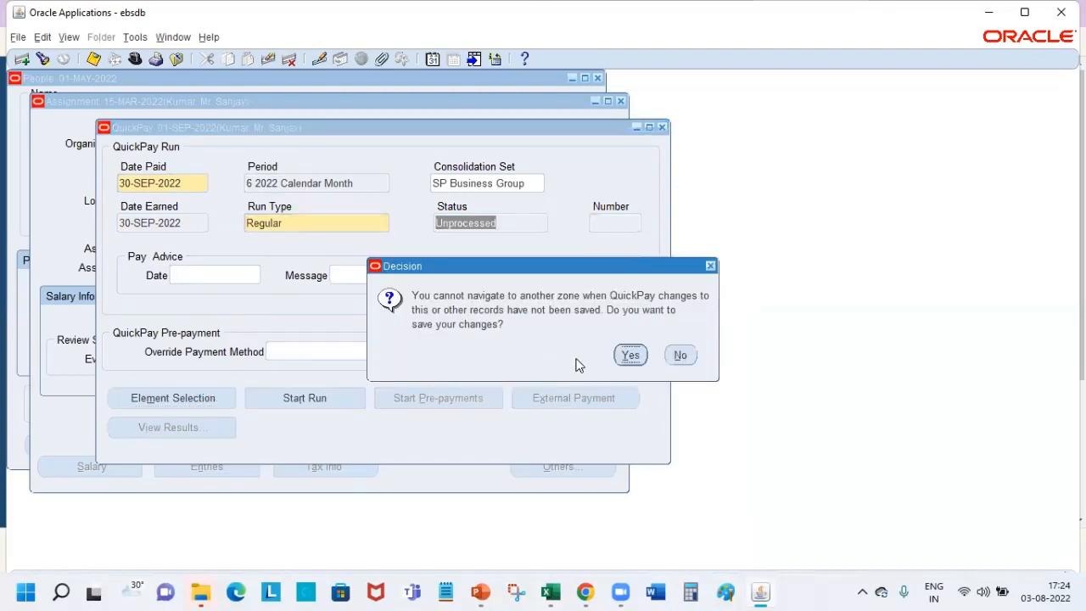
- Save the new September QuickPay record paid 30-SEP-2022 and start the run
left_click(631, 355)
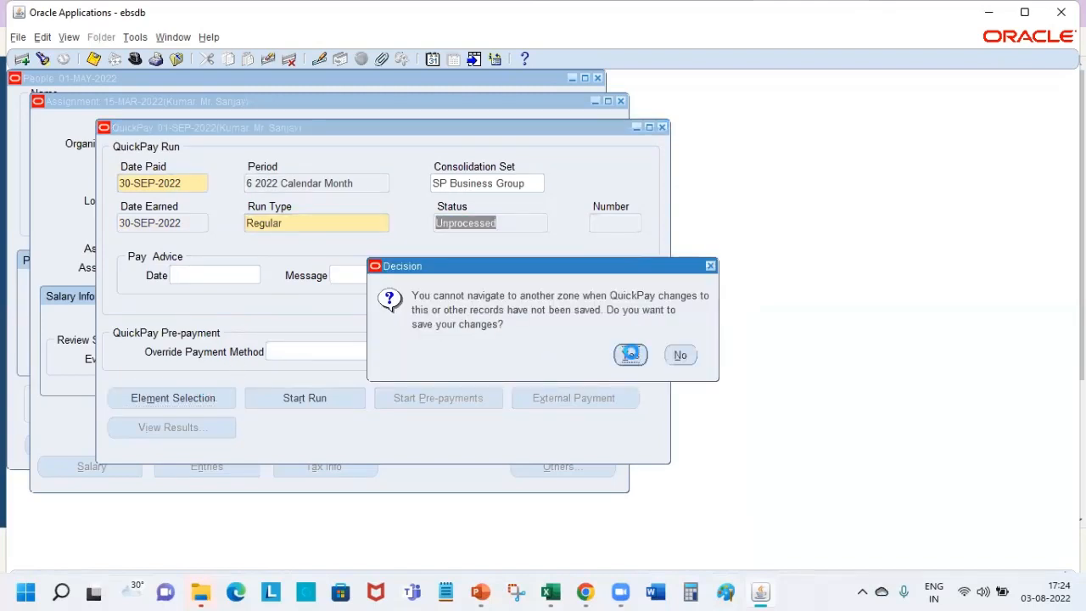
left_click(630, 355)
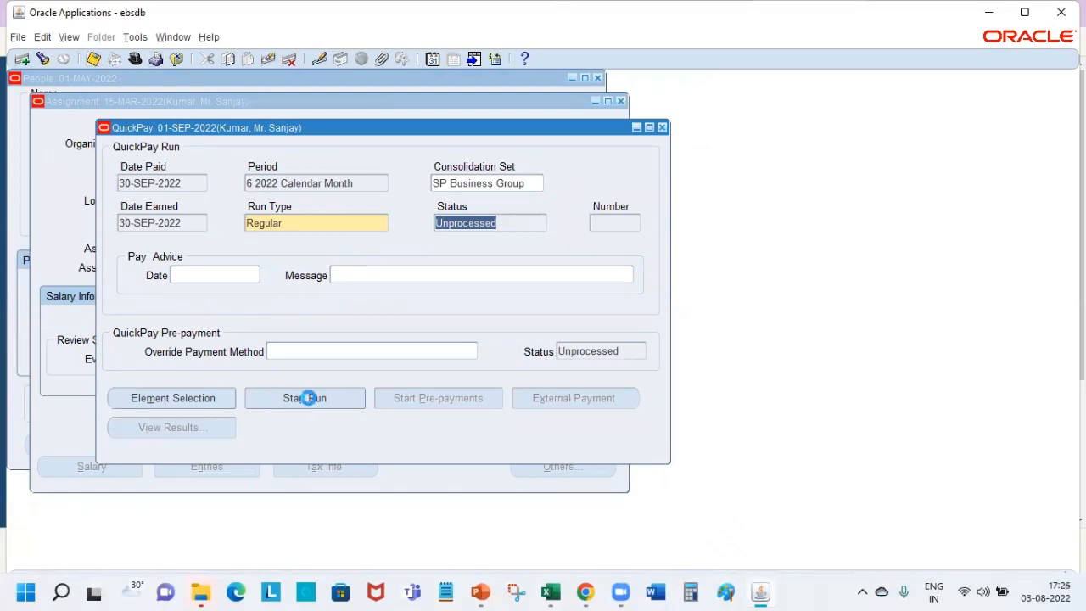
left_click(303, 397)
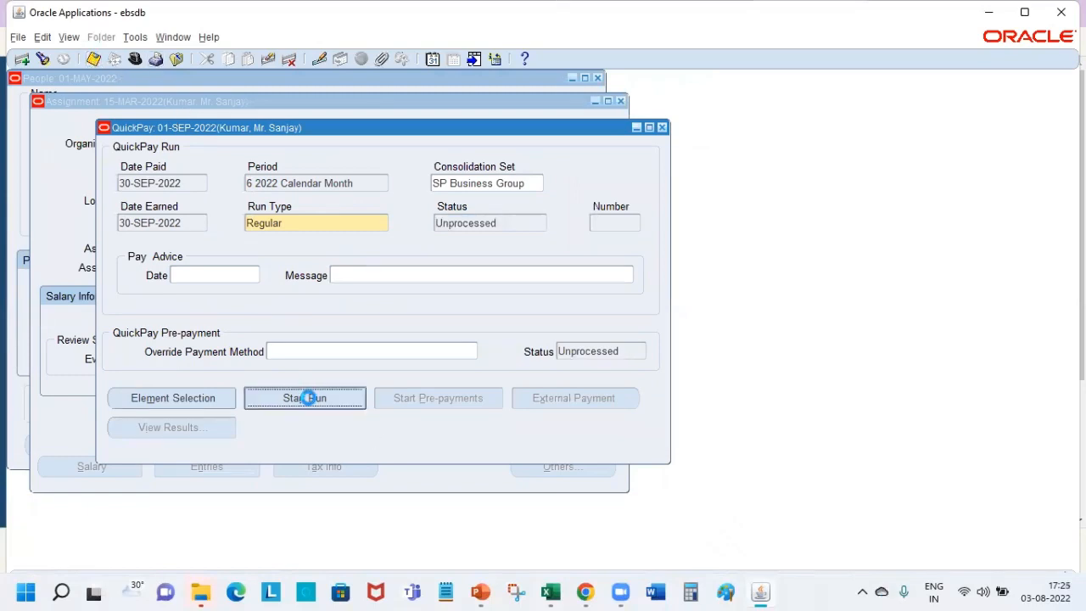
left_click(304, 398)
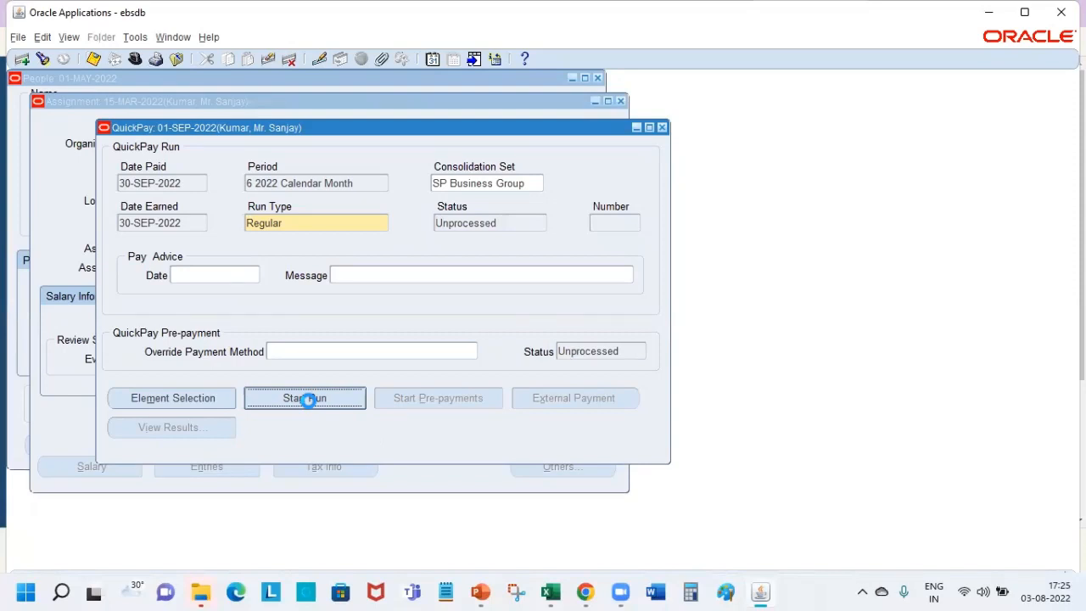
left_click(304, 398)
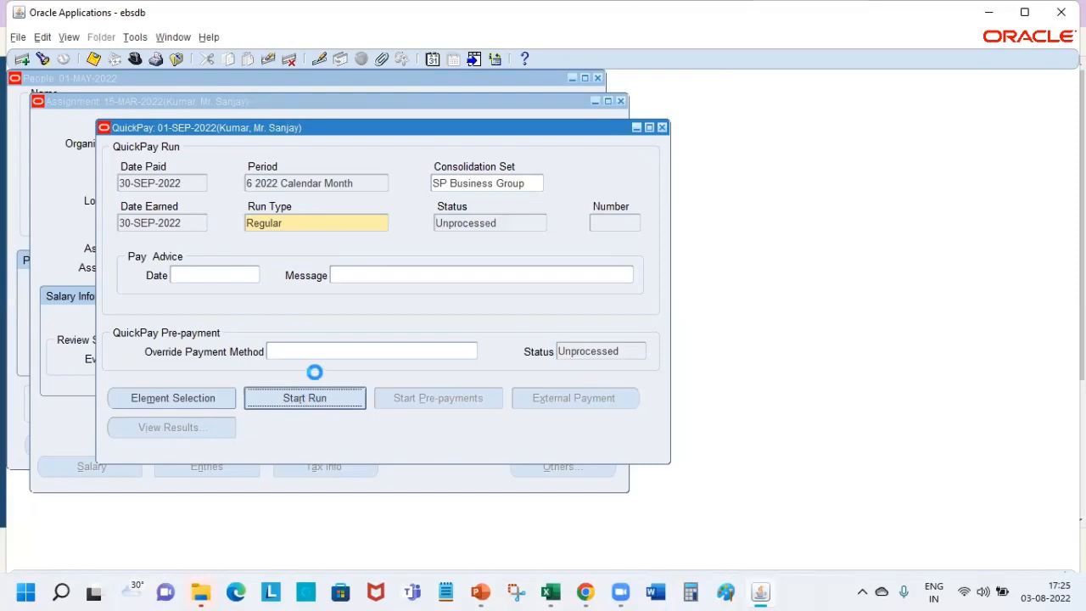